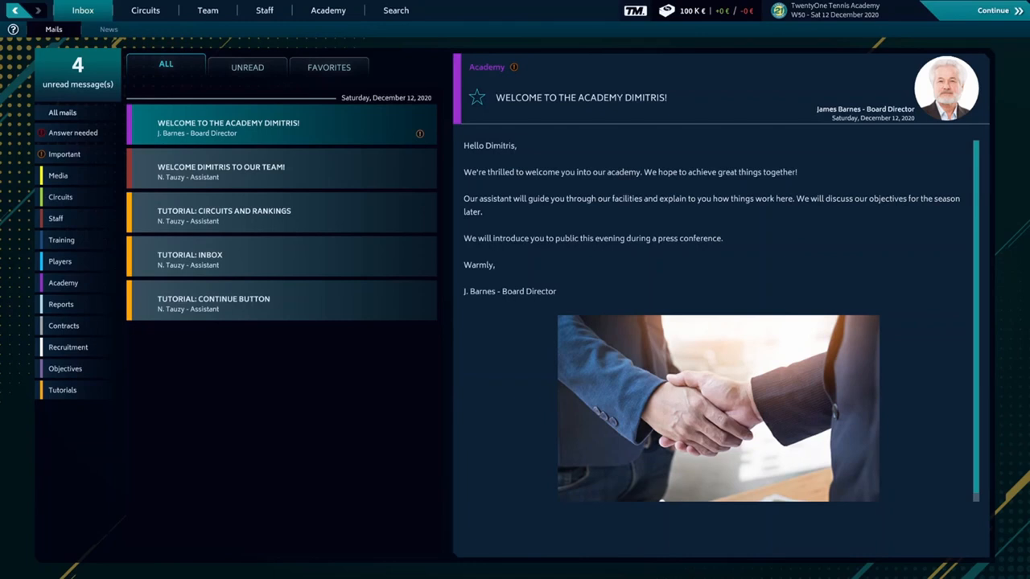
{"action": "mouse_move", "coordinate": [171, 358]}
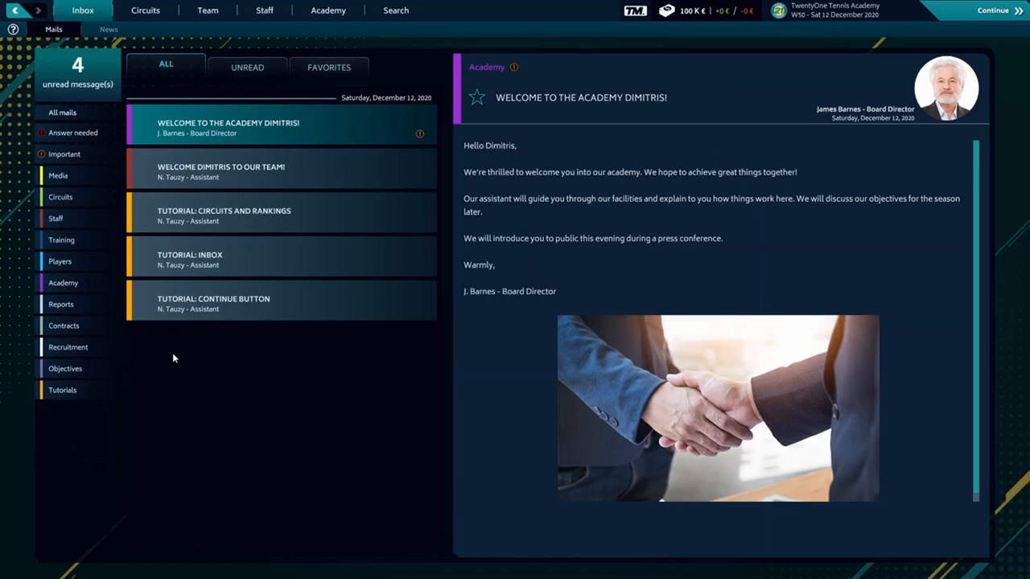
{"action": "mouse_move", "coordinate": [243, 146]}
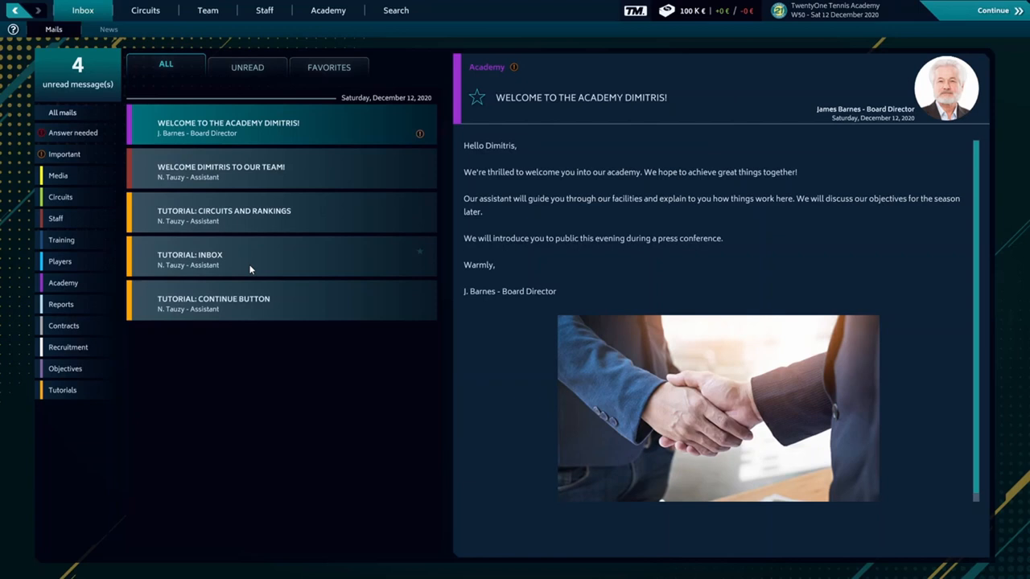
{"action": "mouse_move", "coordinate": [711, 125]}
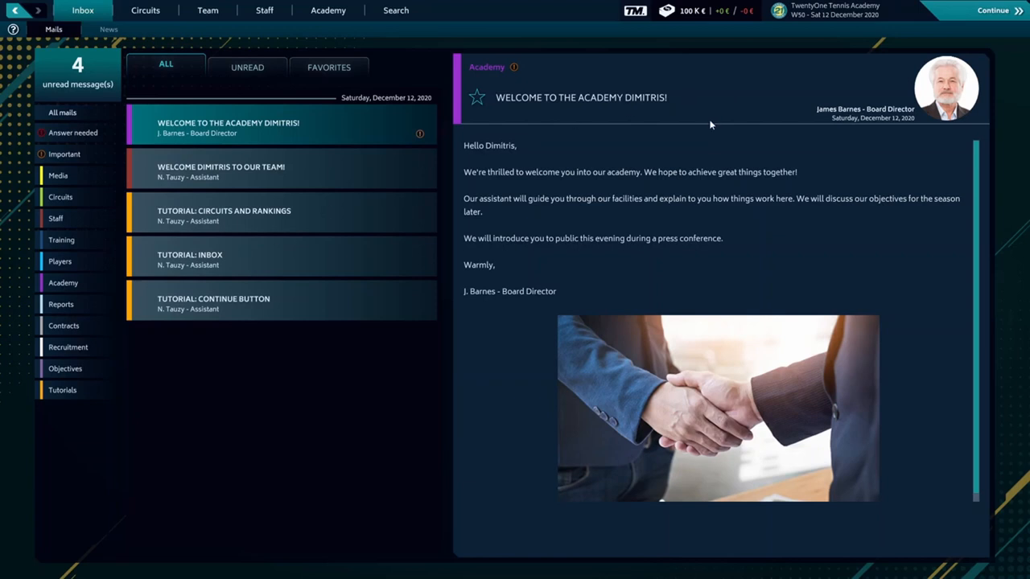
{"action": "mouse_move", "coordinate": [841, 45]}
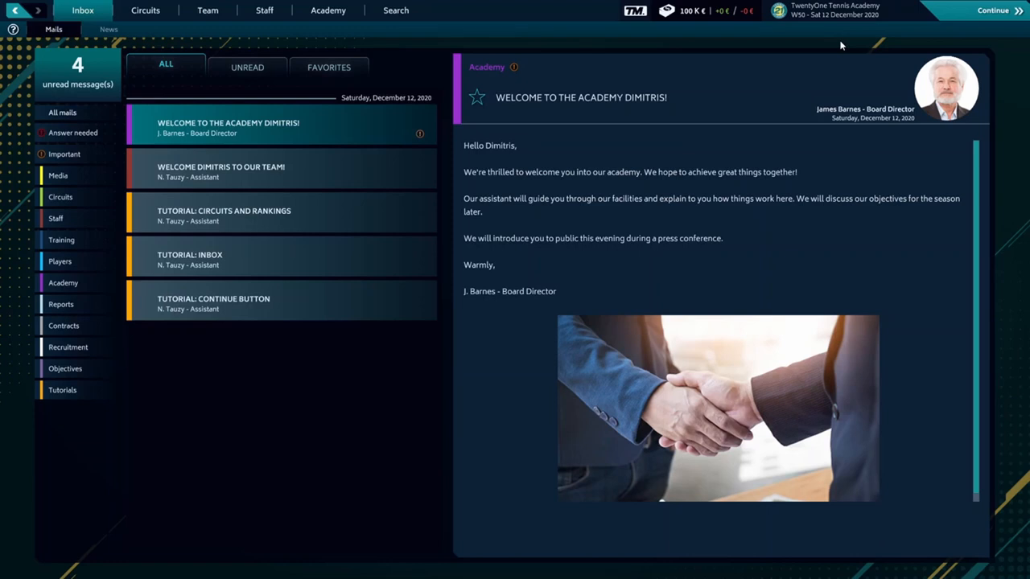
{"action": "mouse_move", "coordinate": [693, 18]}
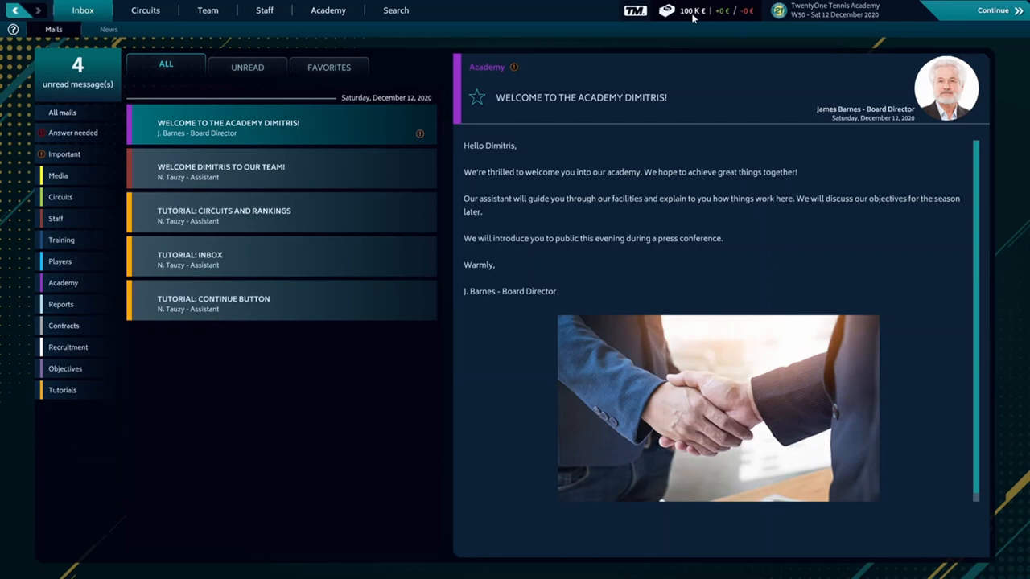
{"action": "mouse_move", "coordinate": [728, 80]}
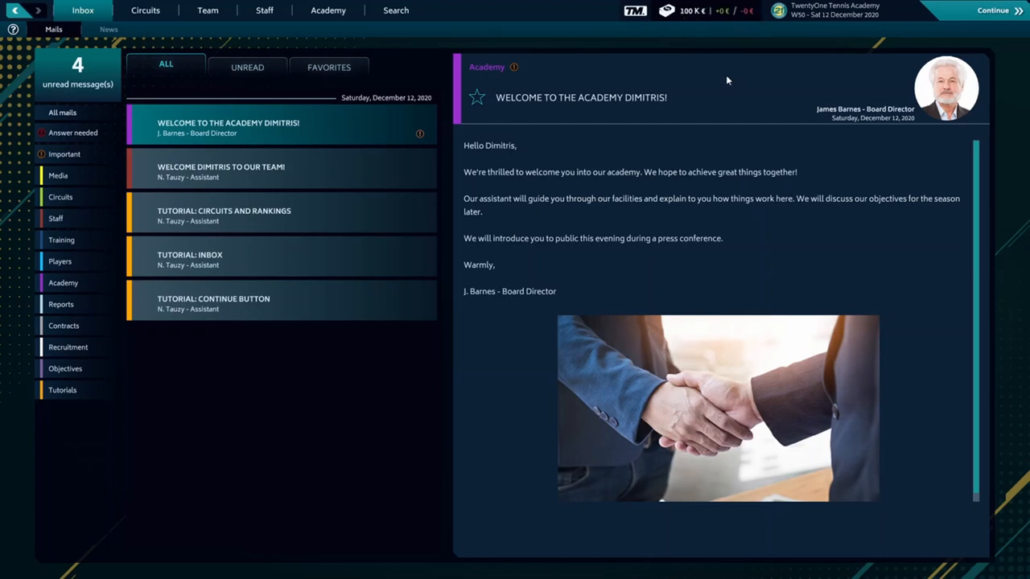
{"action": "mouse_move", "coordinate": [207, 37]}
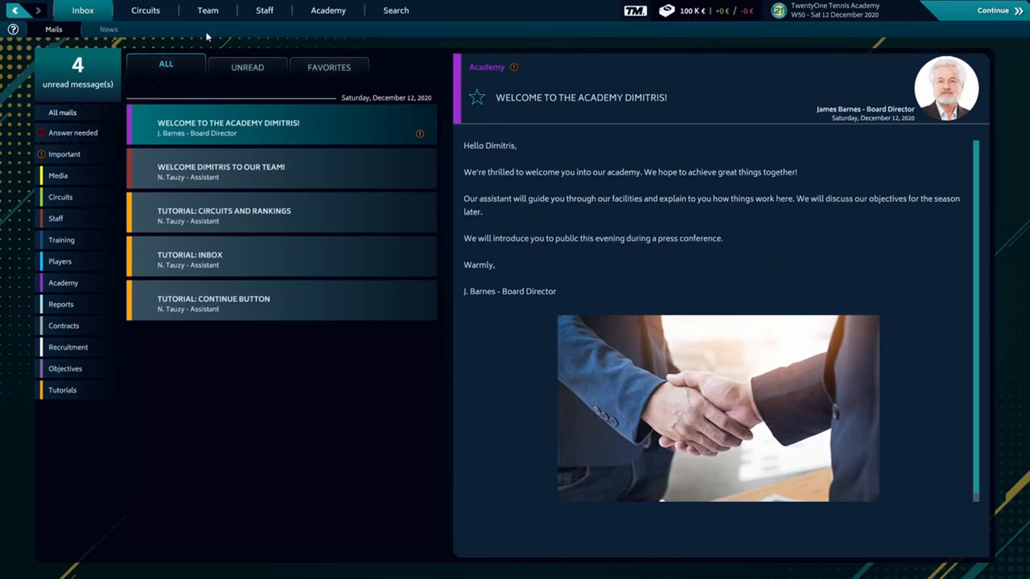
- Browse the academy's objectives and finances, then its infrastructure page with all centers at level 1
{"action": "left_click", "coordinate": [326, 10]}
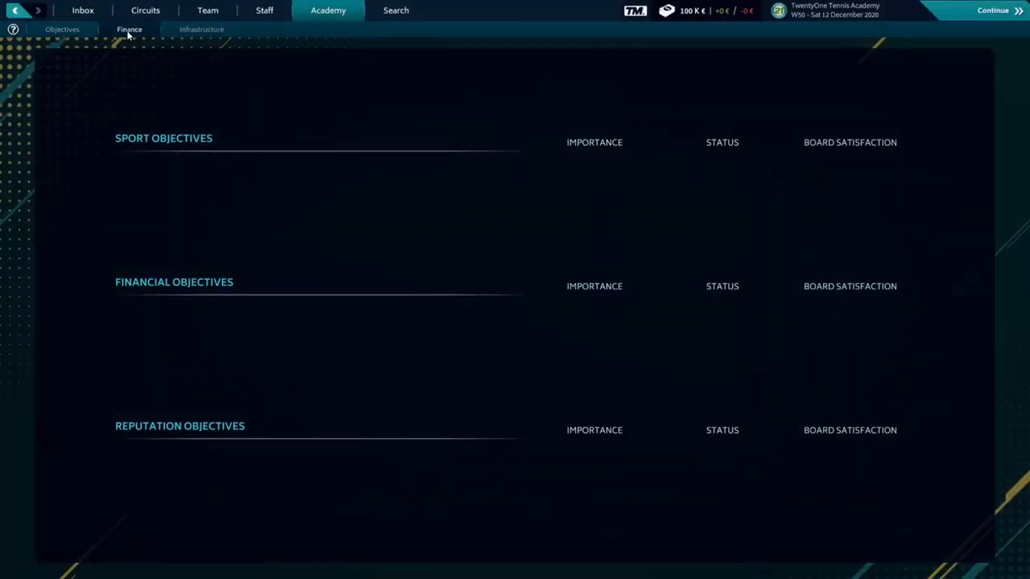
{"action": "left_click", "coordinate": [129, 29]}
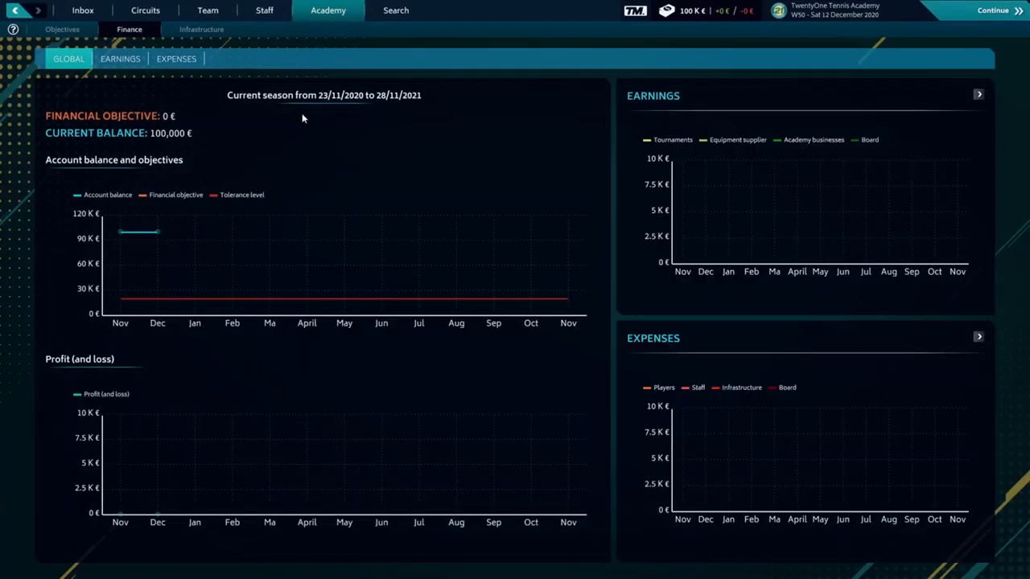
{"action": "left_click", "coordinate": [201, 30]}
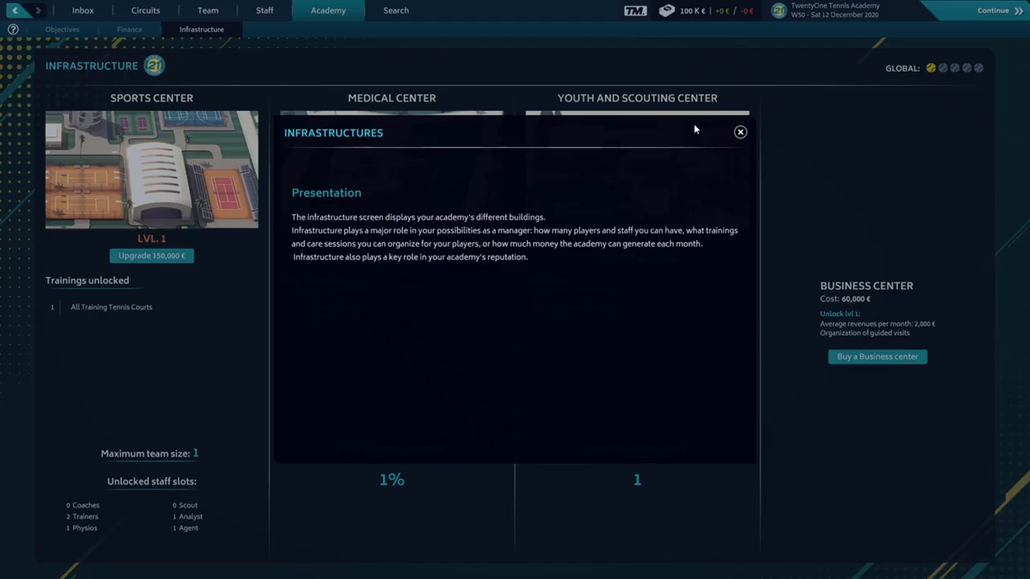
{"action": "left_click", "coordinate": [739, 131]}
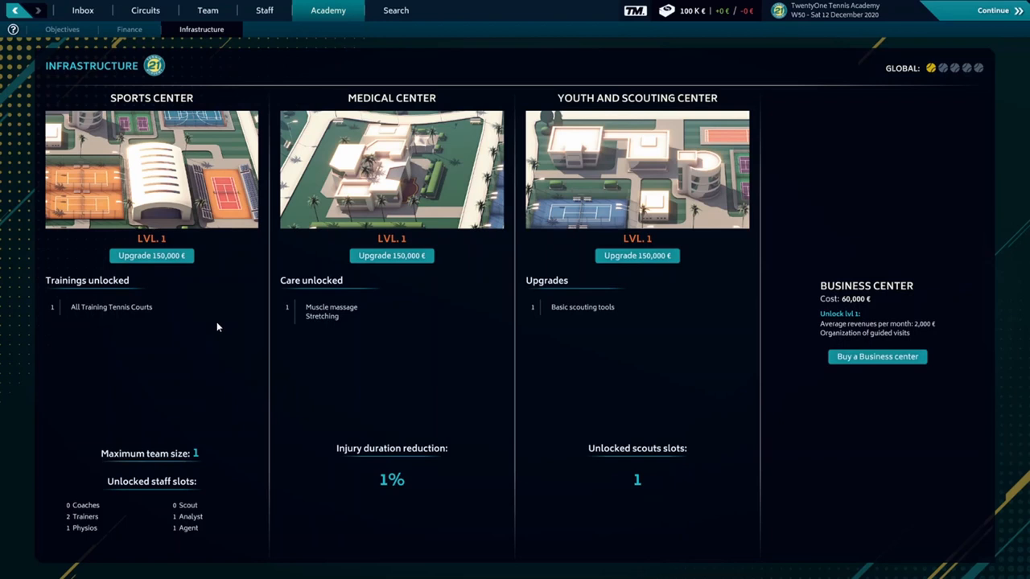
{"action": "mouse_move", "coordinate": [209, 11]}
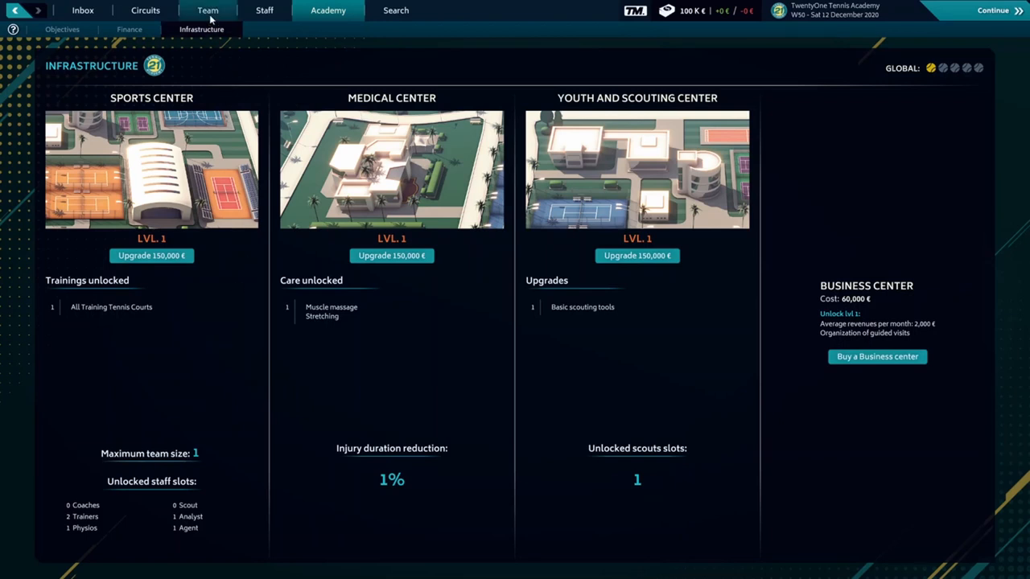
{"action": "left_click", "coordinate": [209, 10]}
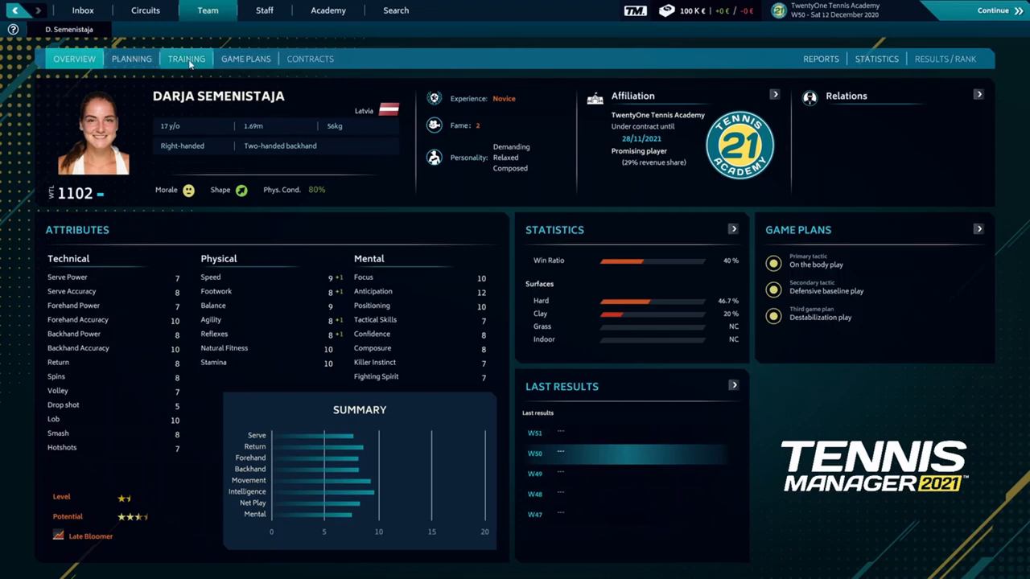
{"action": "mouse_move", "coordinate": [245, 247]}
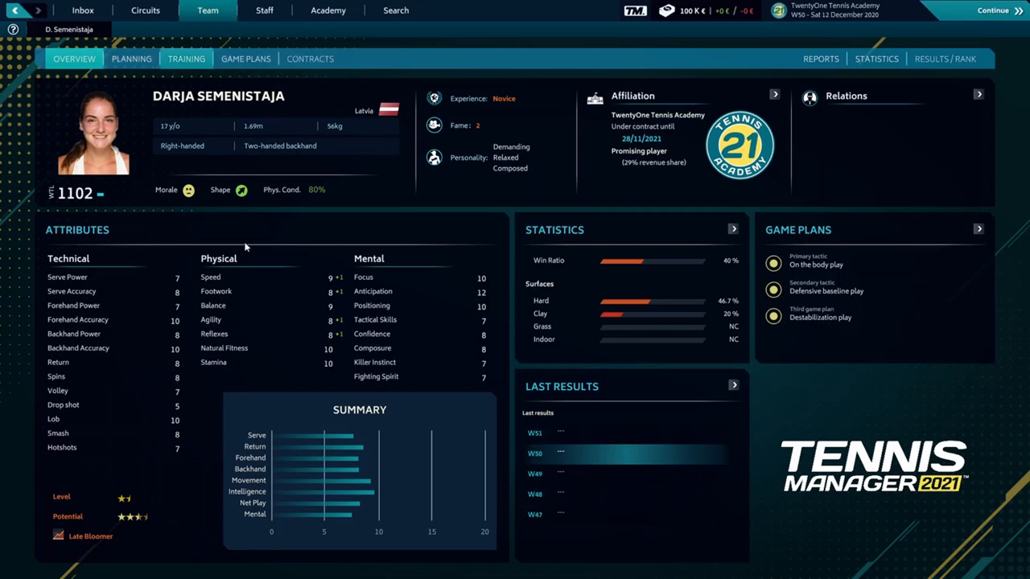
- Show Darja's weekly training calendar and dismiss its introduction popup
{"action": "left_click", "coordinate": [186, 58]}
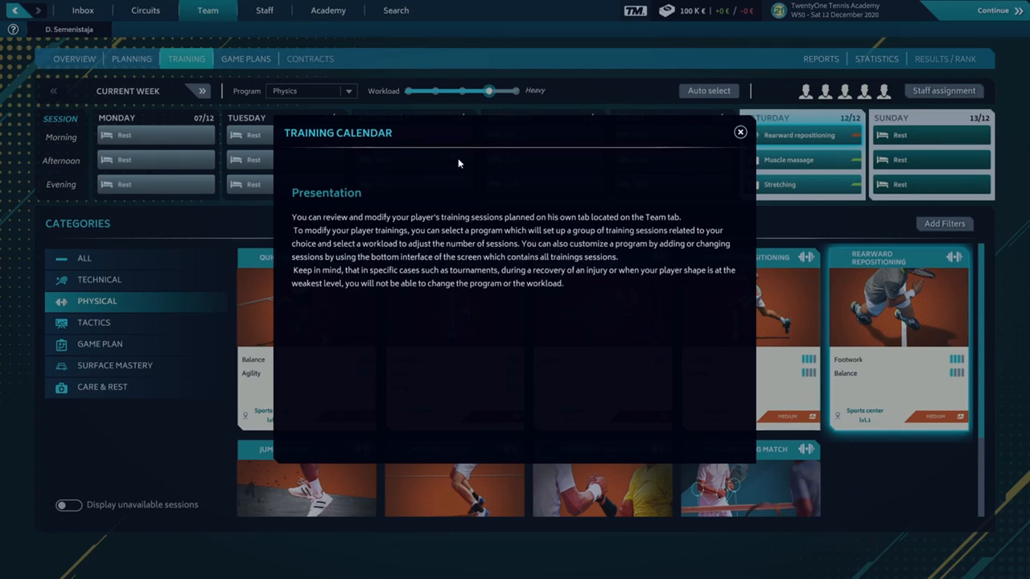
{"action": "mouse_move", "coordinate": [738, 137]}
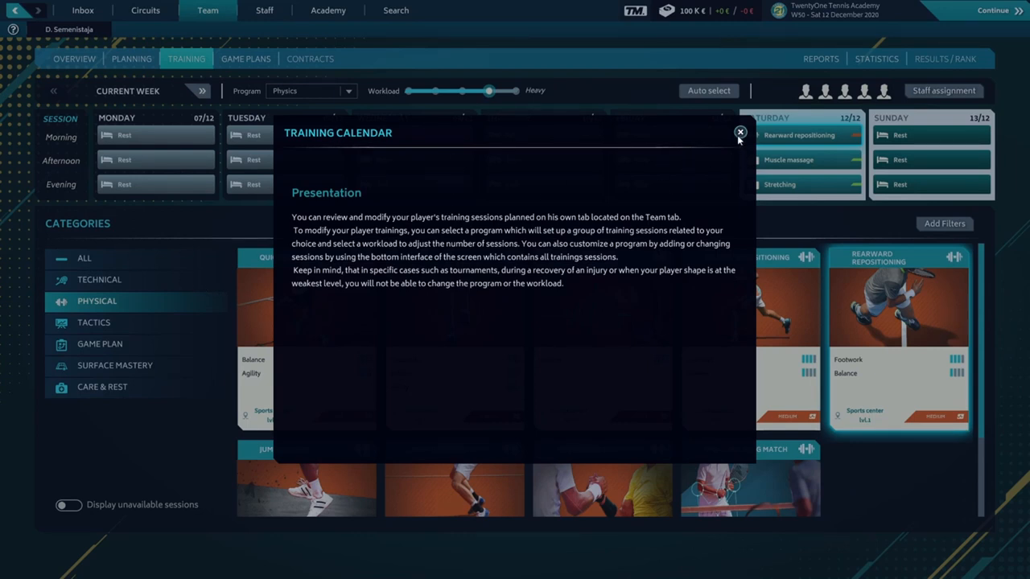
{"action": "left_click", "coordinate": [739, 132]}
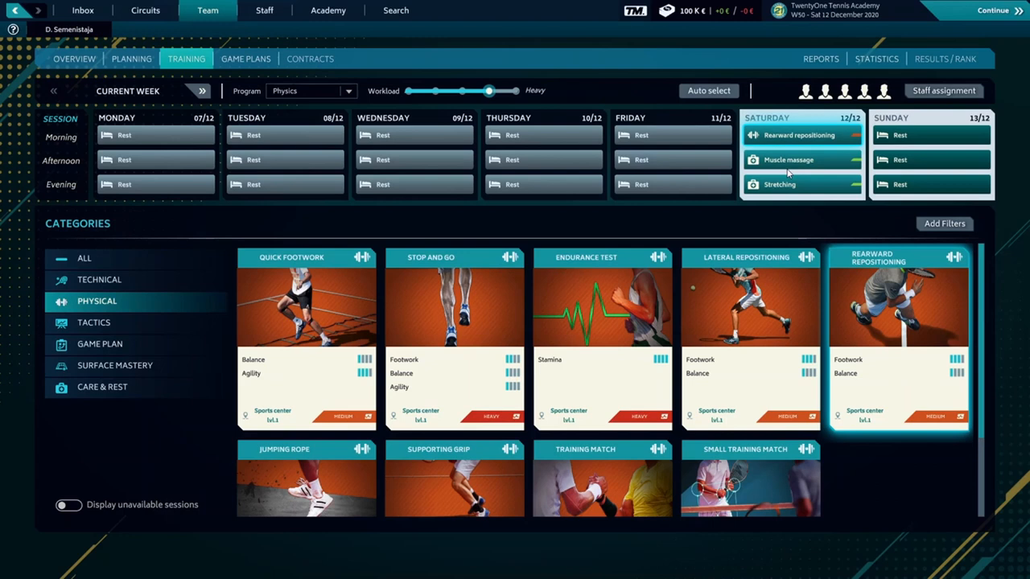
{"action": "mouse_move", "coordinate": [265, 119]}
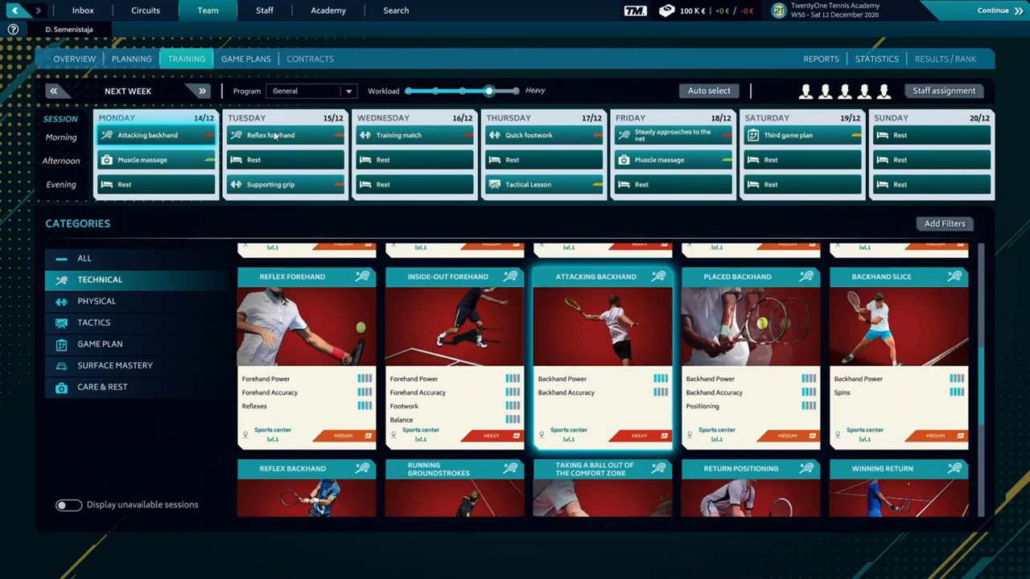
{"action": "mouse_move", "coordinate": [323, 97]}
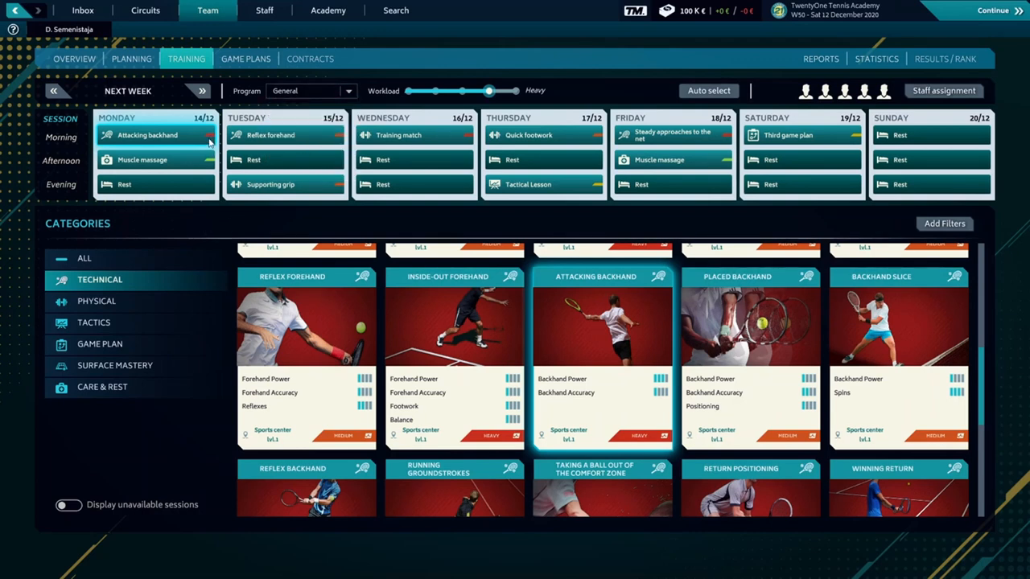
{"action": "mouse_move", "coordinate": [209, 151]}
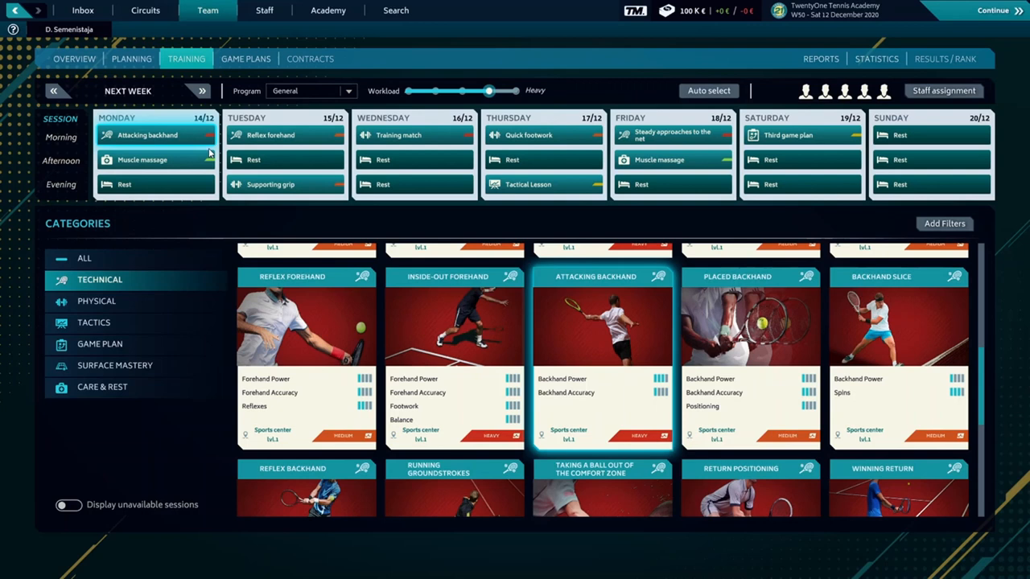
- Schedule Powerful serve Monday, Wednesday, Saturday and Serve with spin Tuesday, Thursday
{"action": "scroll", "scroll_direction": "down", "scroll_amount": 3}
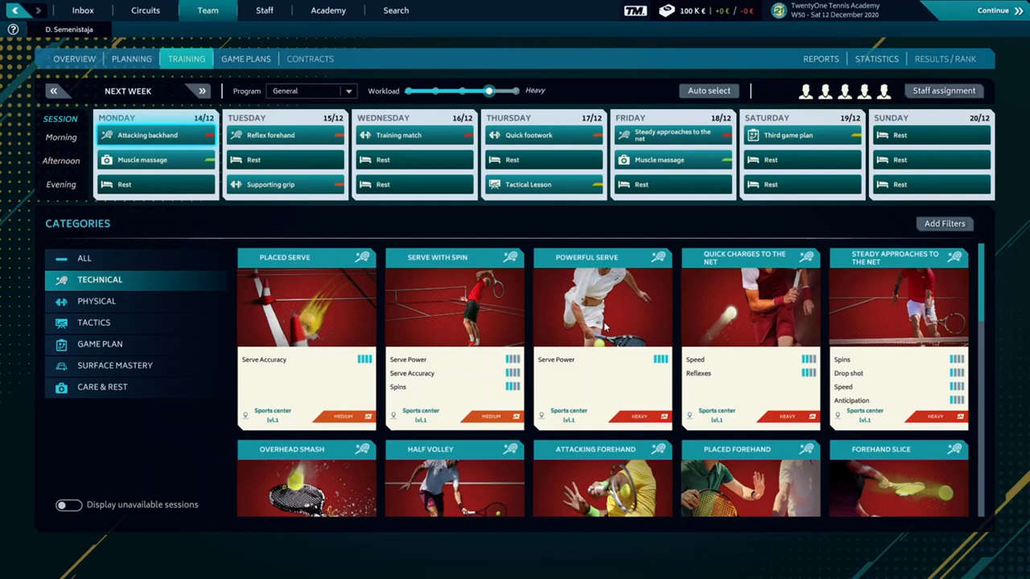
{"action": "mouse_move", "coordinate": [605, 316]}
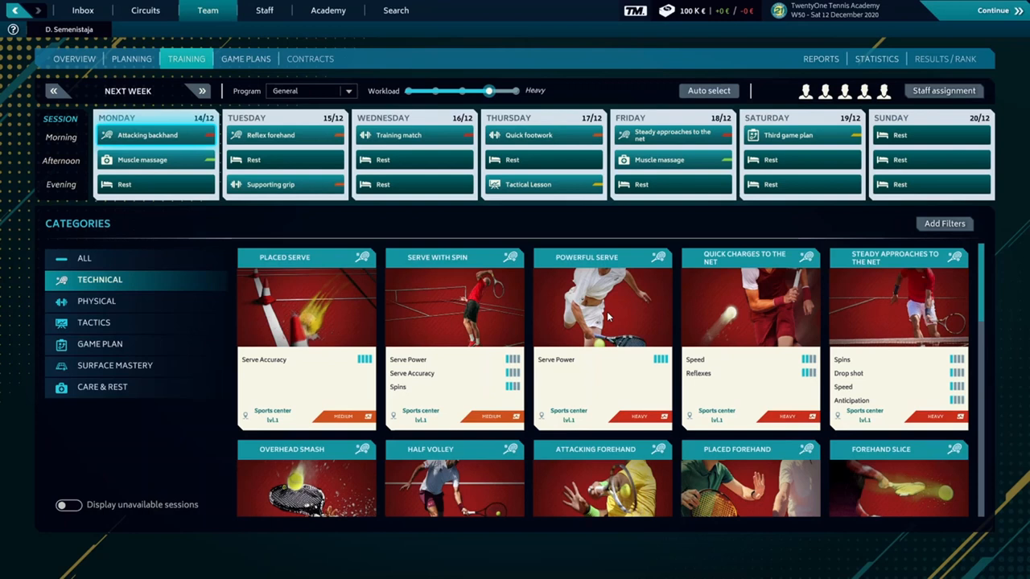
{"action": "left_click", "coordinate": [602, 318]}
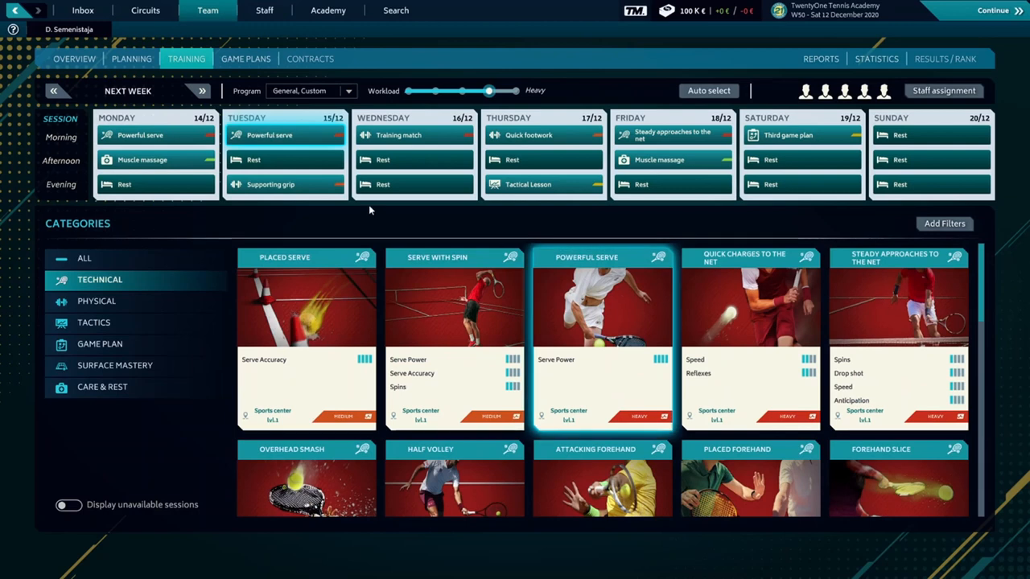
{"action": "left_click", "coordinate": [97, 301]}
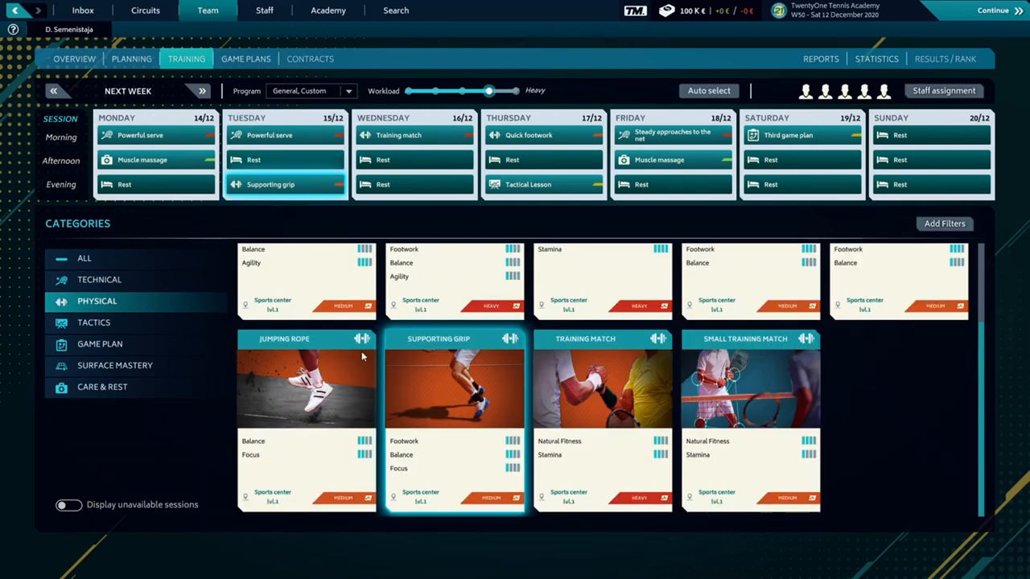
{"action": "left_click", "coordinate": [99, 279]}
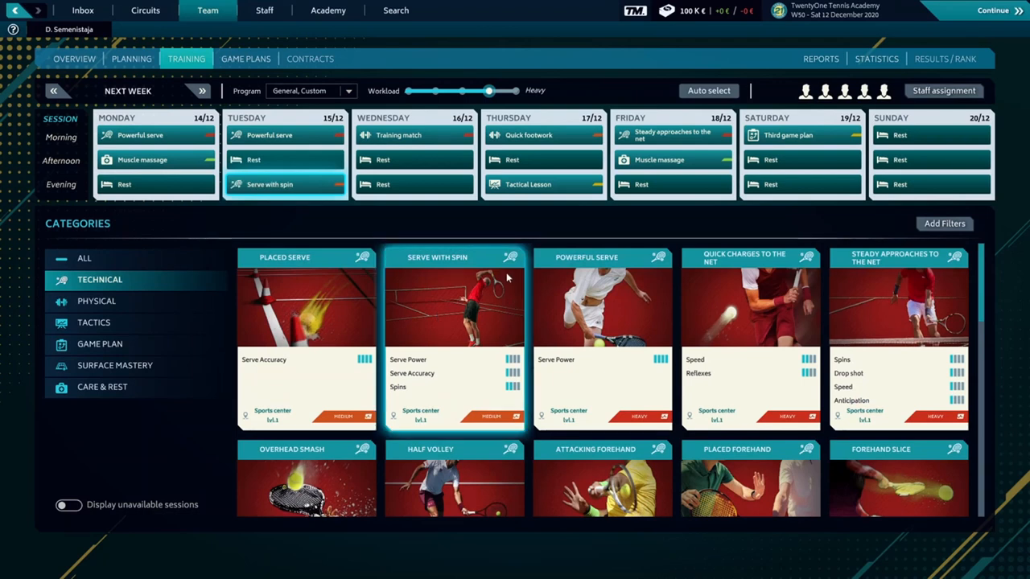
{"action": "left_click", "coordinate": [96, 301]}
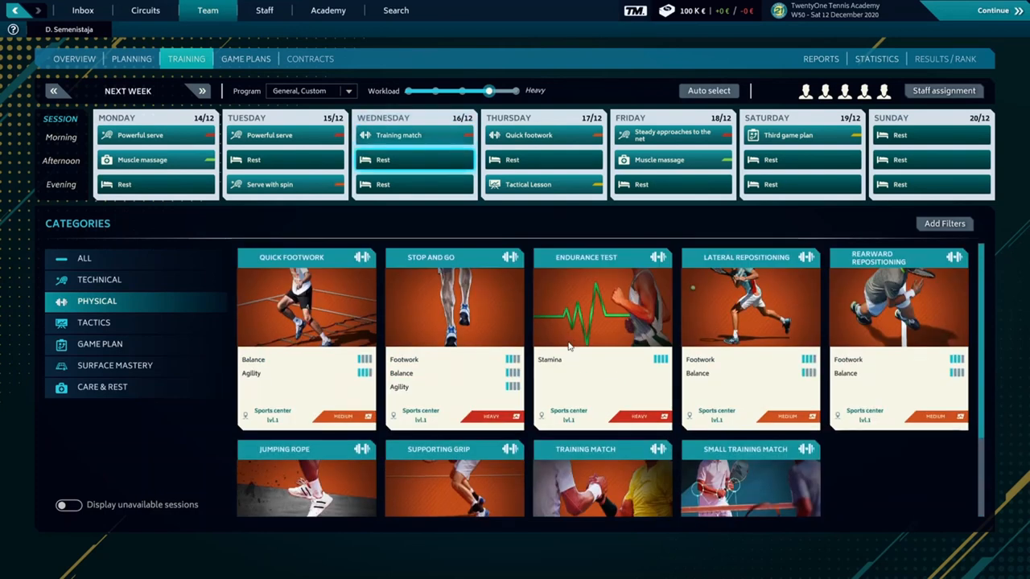
{"action": "left_click", "coordinate": [98, 280]}
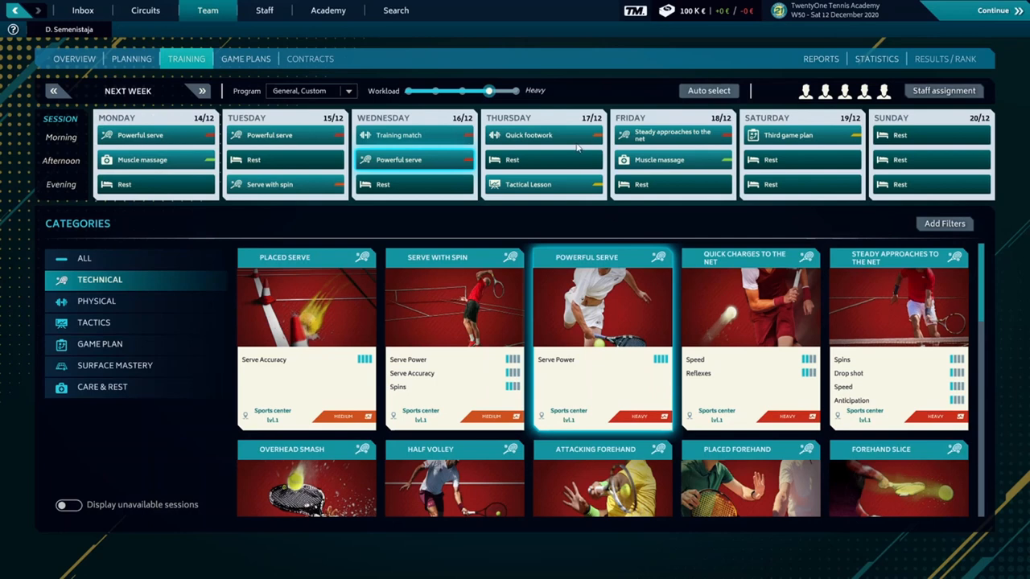
{"action": "mouse_move", "coordinate": [596, 145]}
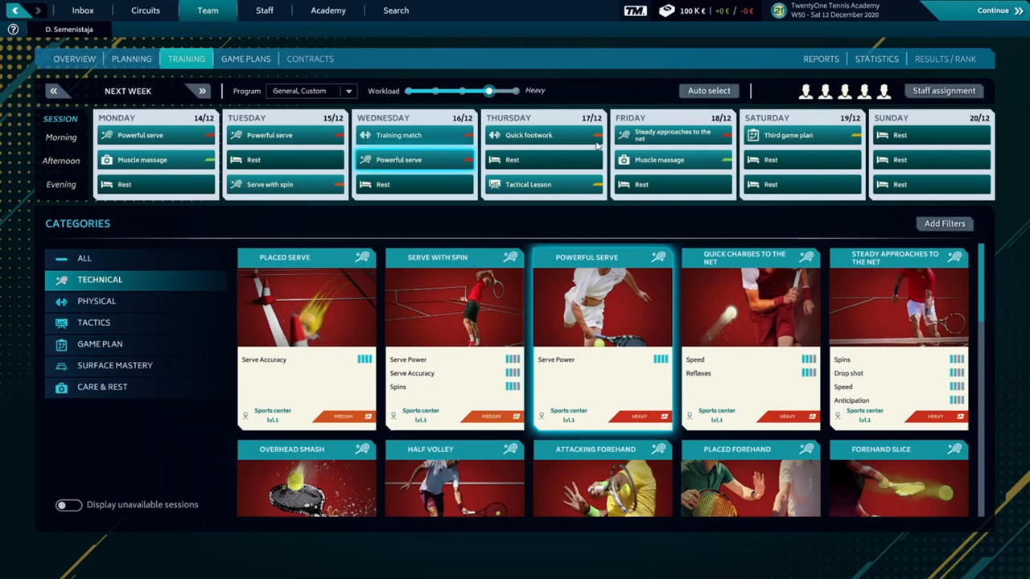
{"action": "mouse_move", "coordinate": [597, 143]}
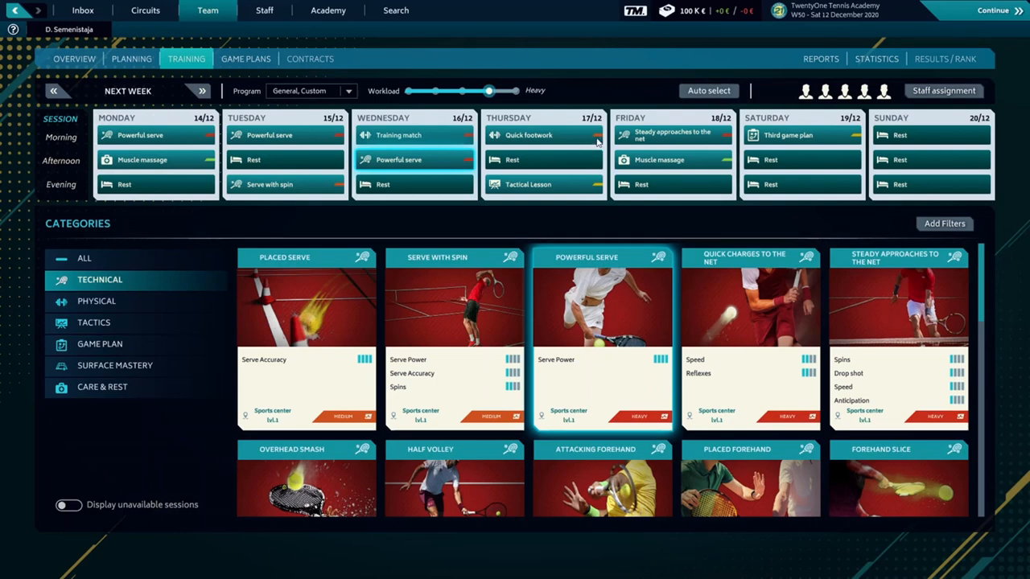
{"action": "left_click", "coordinate": [96, 301]}
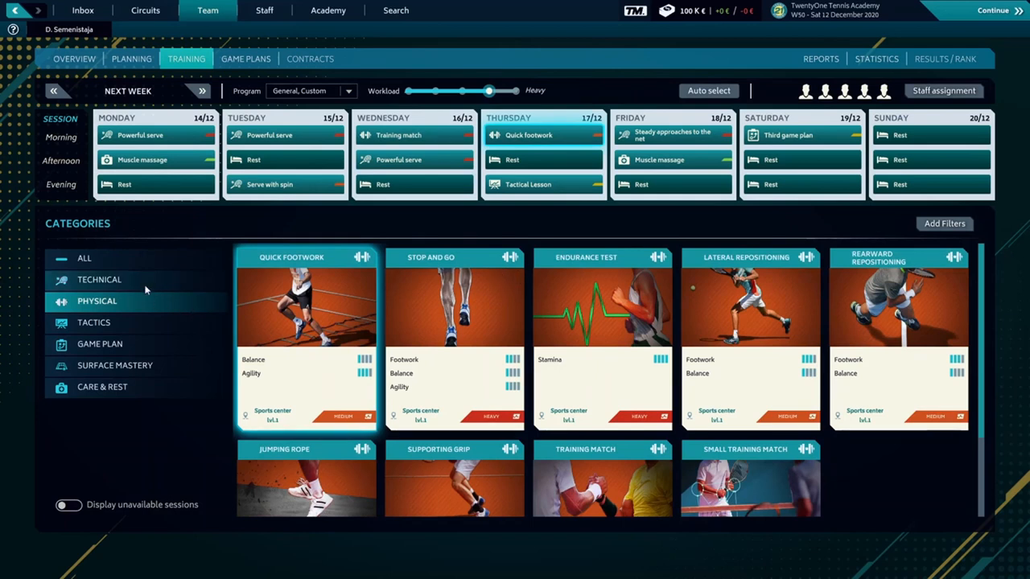
{"action": "left_click", "coordinate": [99, 279]}
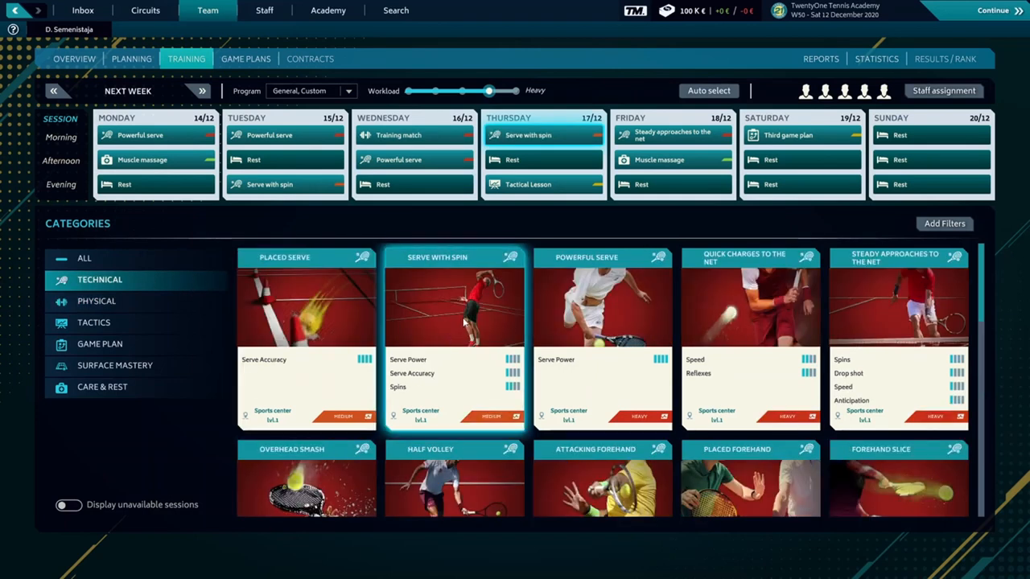
{"action": "mouse_move", "coordinate": [655, 216]}
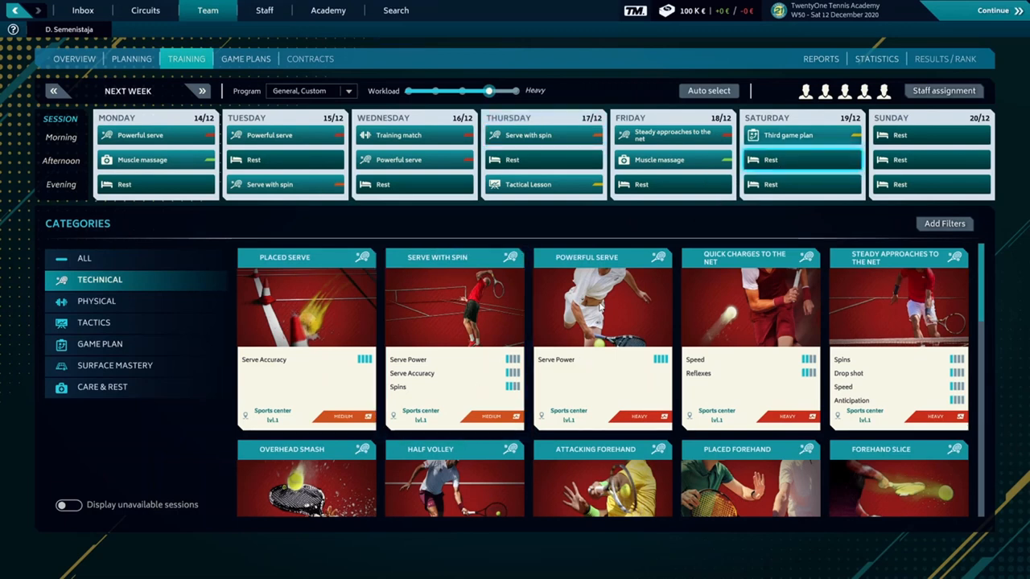
{"action": "left_click", "coordinate": [601, 313]}
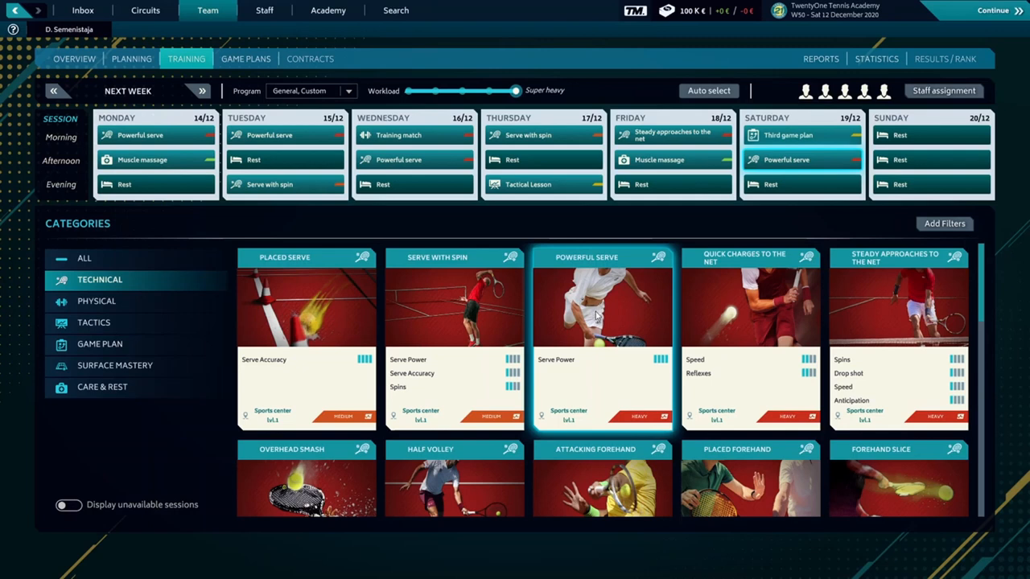
{"action": "mouse_move", "coordinate": [396, 102]}
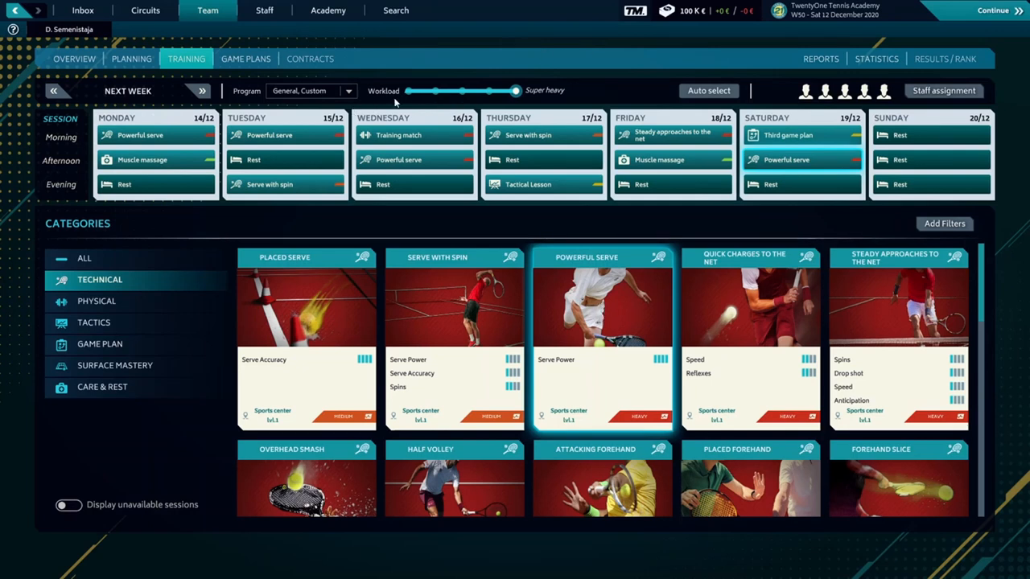
{"action": "mouse_move", "coordinate": [511, 107]}
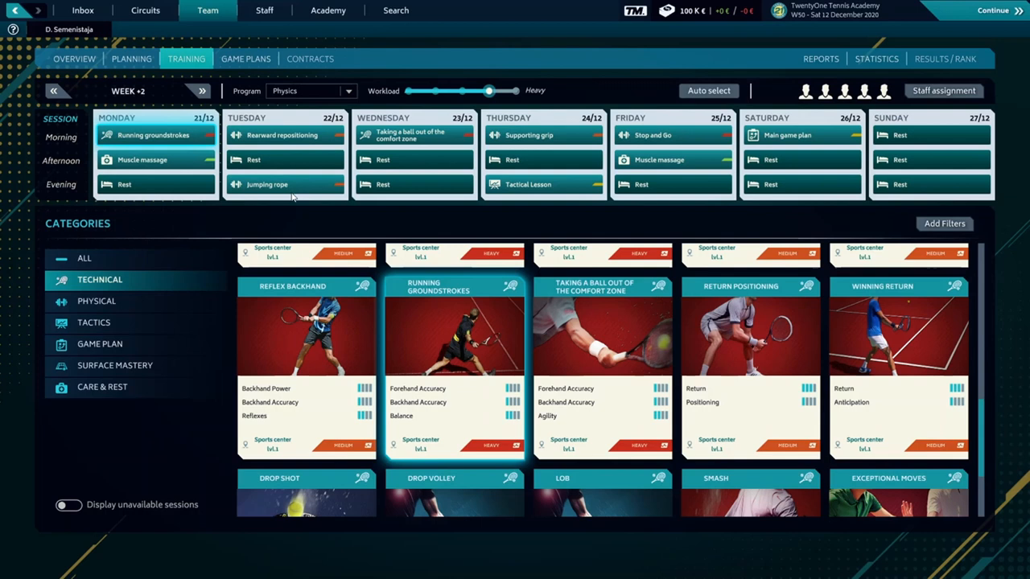
{"action": "mouse_move", "coordinate": [267, 222]}
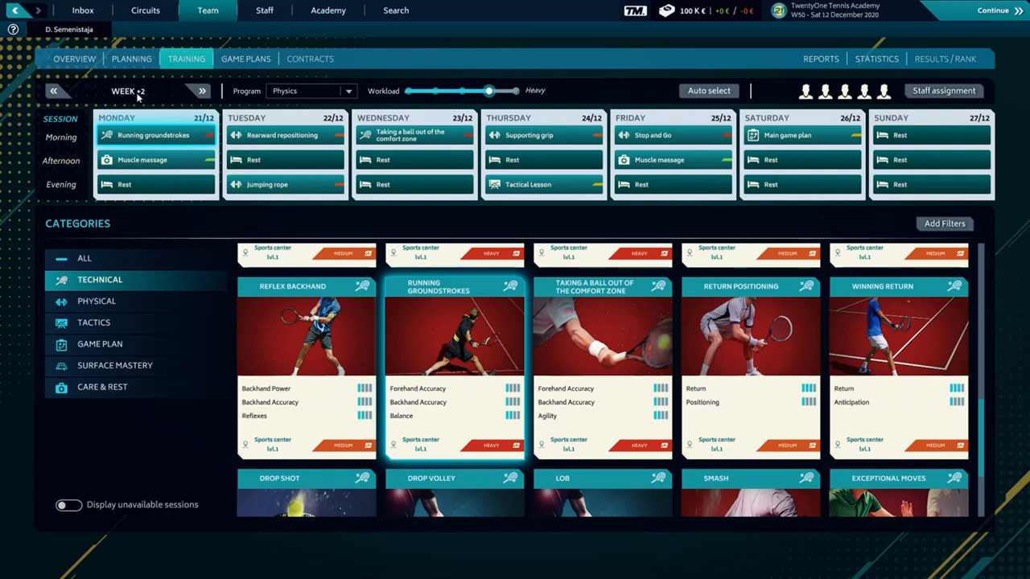
{"action": "mouse_move", "coordinate": [429, 357]}
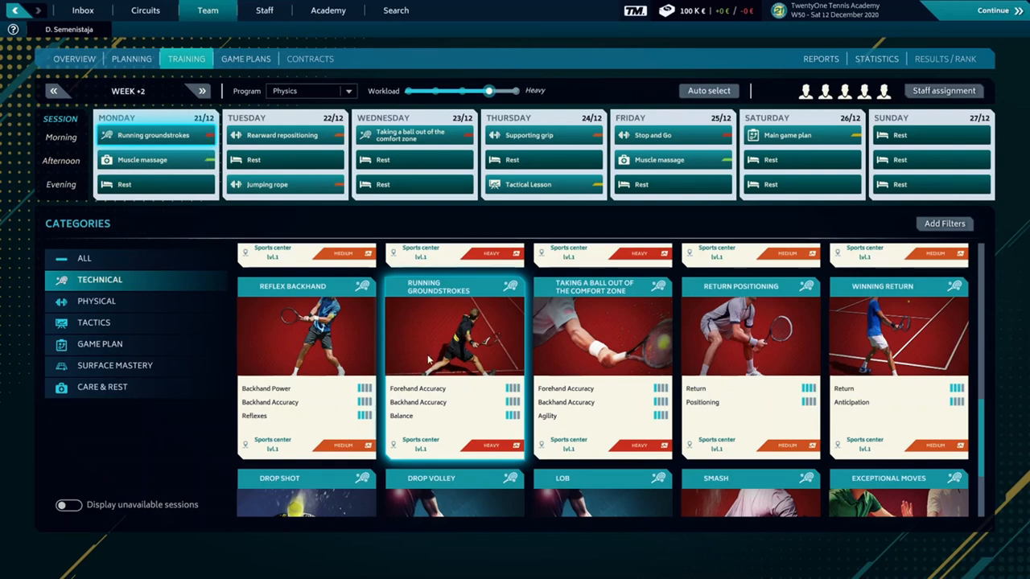
- Put Placed serve on Tuesday morning and a serve drill in place of Tuesday evening's Jumping rope
{"action": "scroll", "scroll_direction": "down", "scroll_amount": 3}
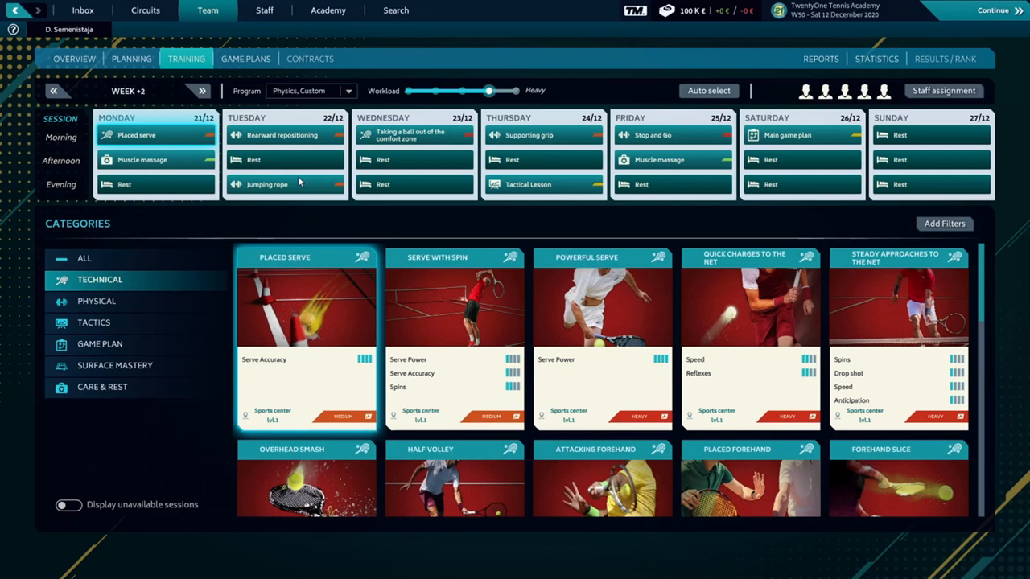
{"action": "left_click", "coordinate": [97, 301]}
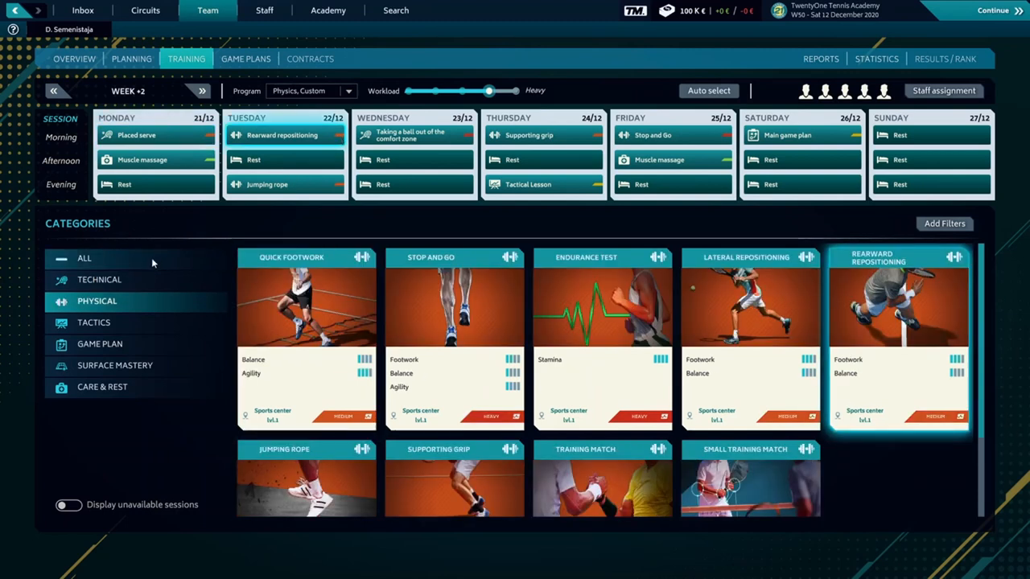
{"action": "left_click", "coordinate": [99, 279]}
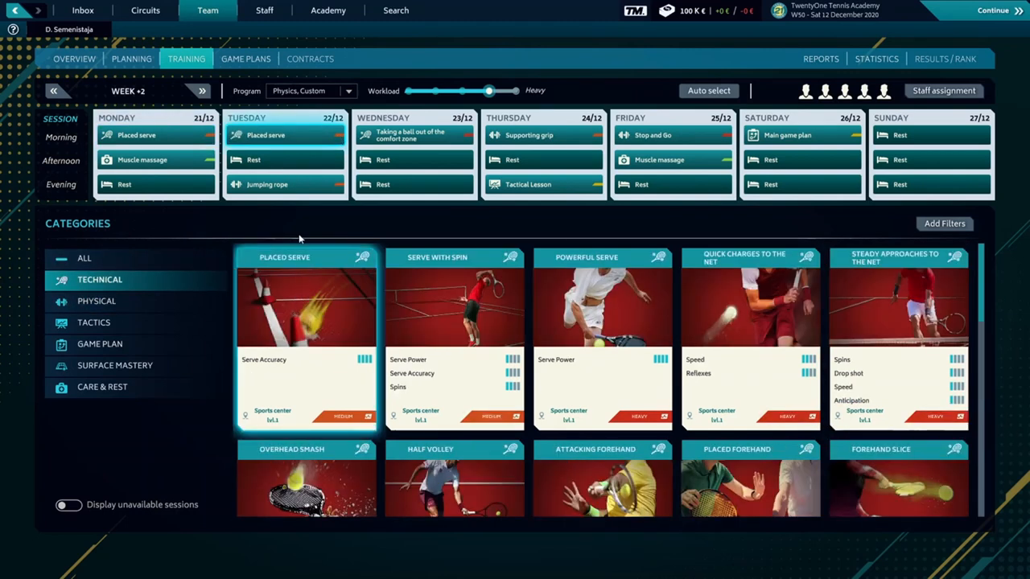
{"action": "left_click", "coordinate": [96, 301]}
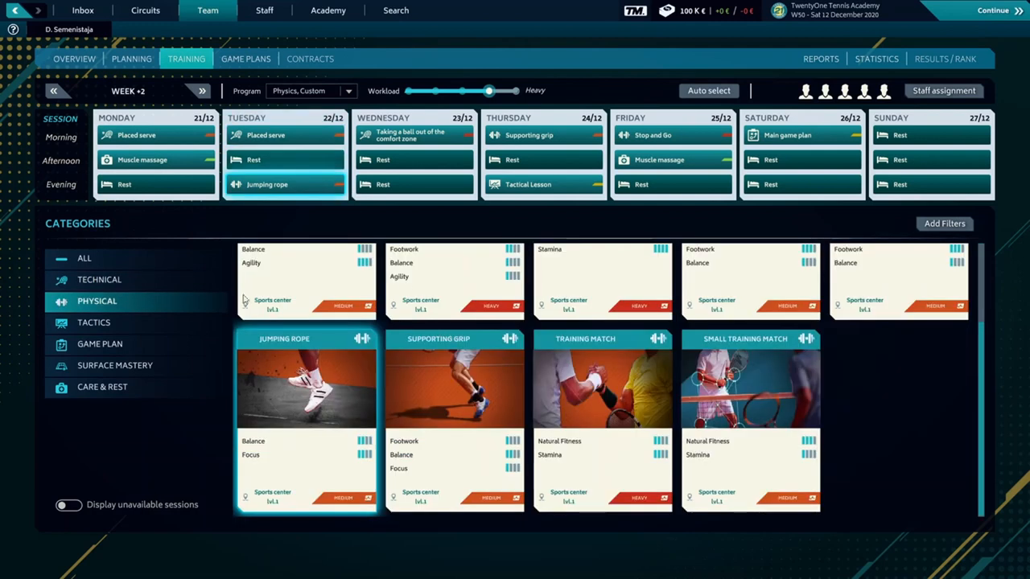
{"action": "left_click", "coordinate": [99, 279]}
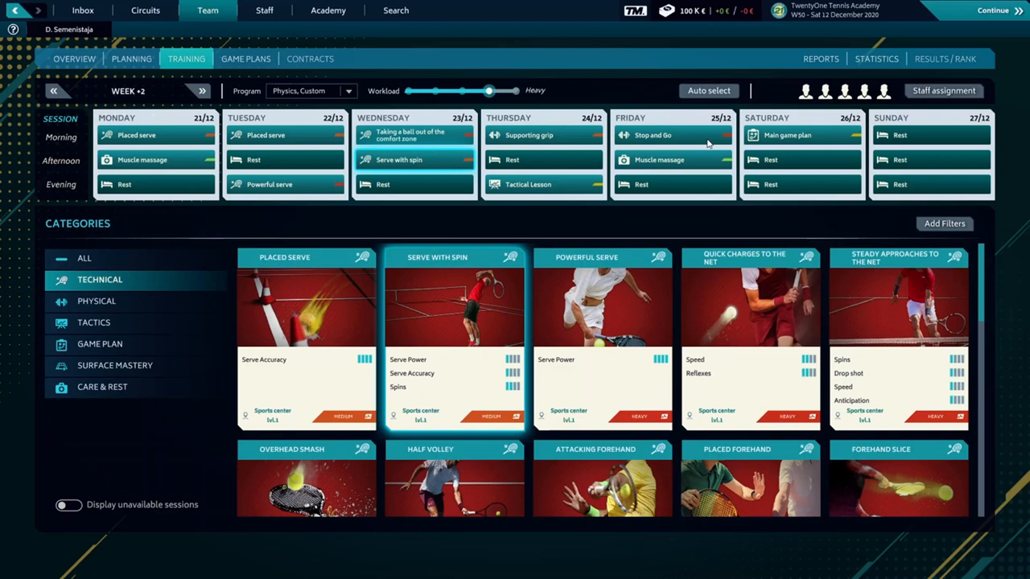
{"action": "mouse_move", "coordinate": [778, 167]}
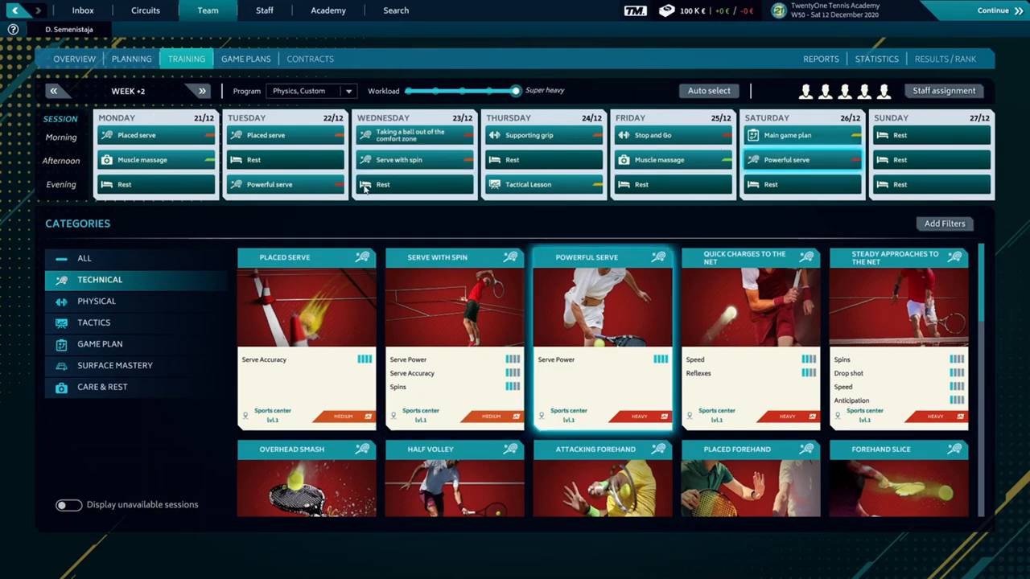
- Shift the Defensive baseline play game plan toward discipline and defence, then return to the overview
{"action": "left_click", "coordinate": [246, 58]}
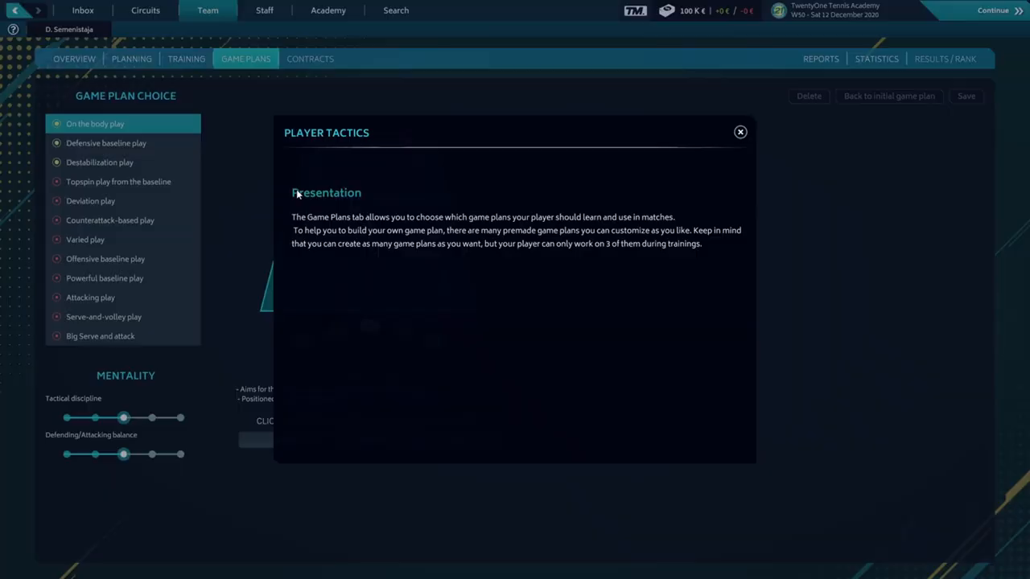
{"action": "left_click", "coordinate": [739, 131]}
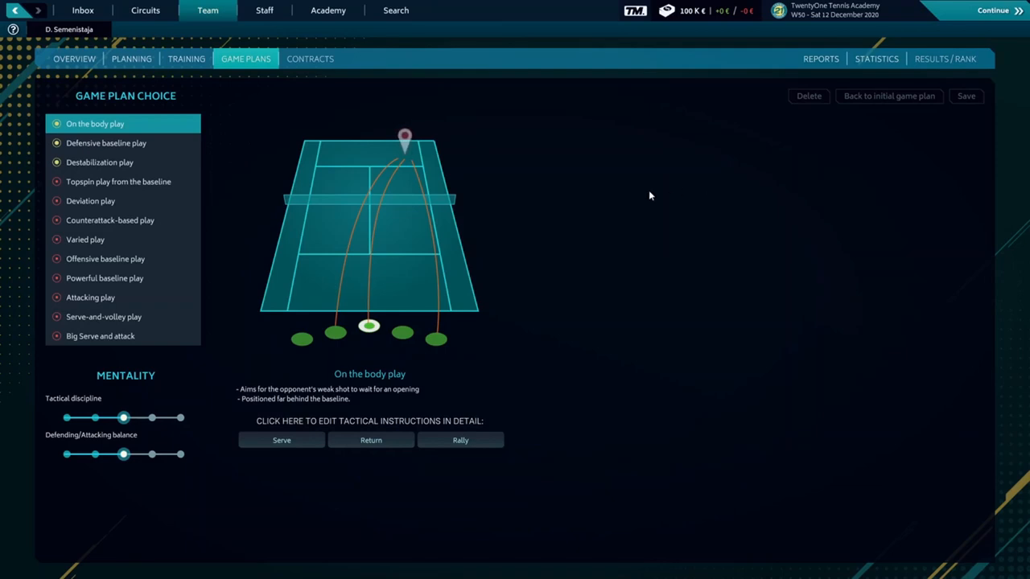
{"action": "mouse_move", "coordinate": [148, 134]}
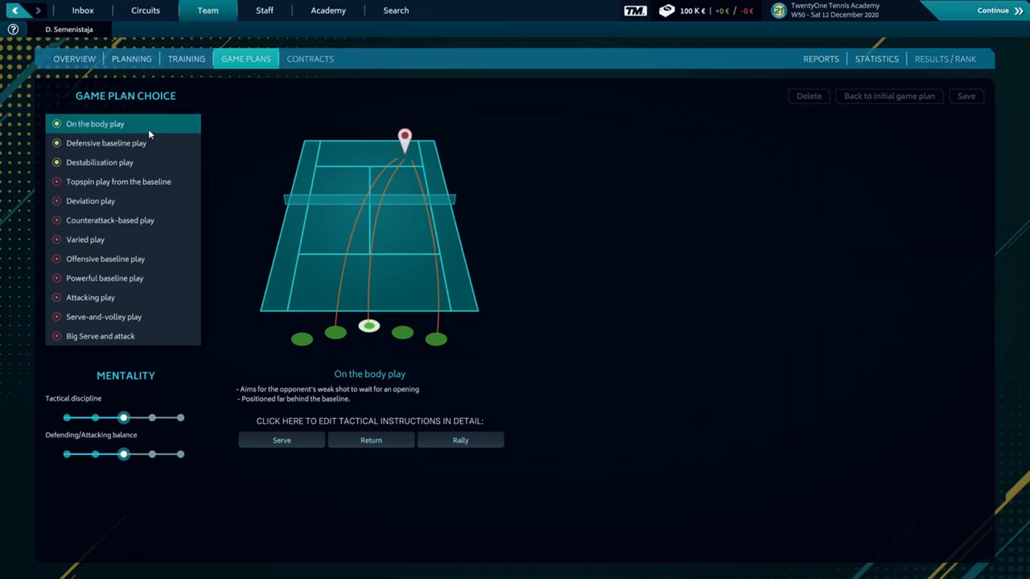
{"action": "mouse_move", "coordinate": [140, 181]}
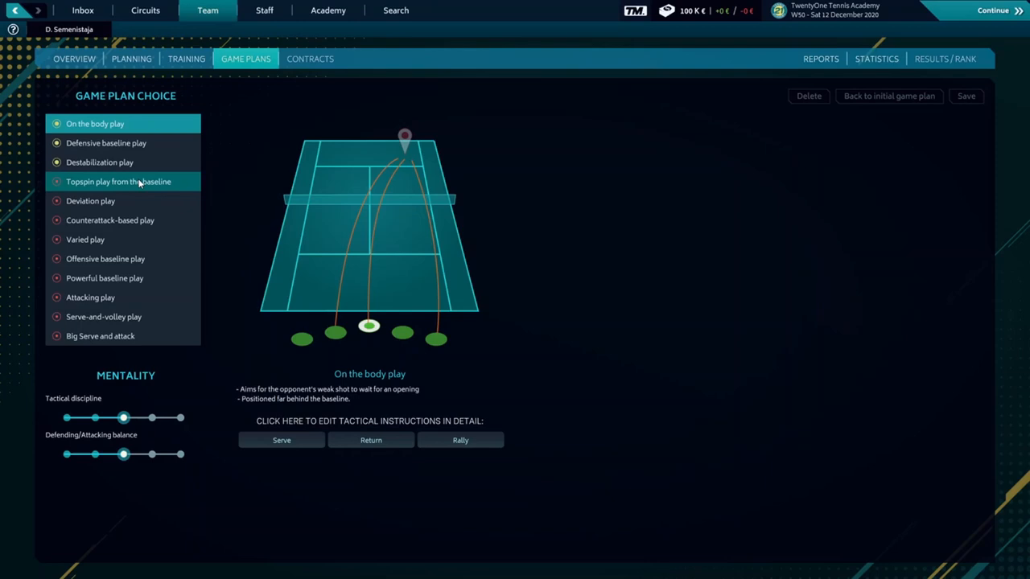
{"action": "mouse_move", "coordinate": [125, 162]}
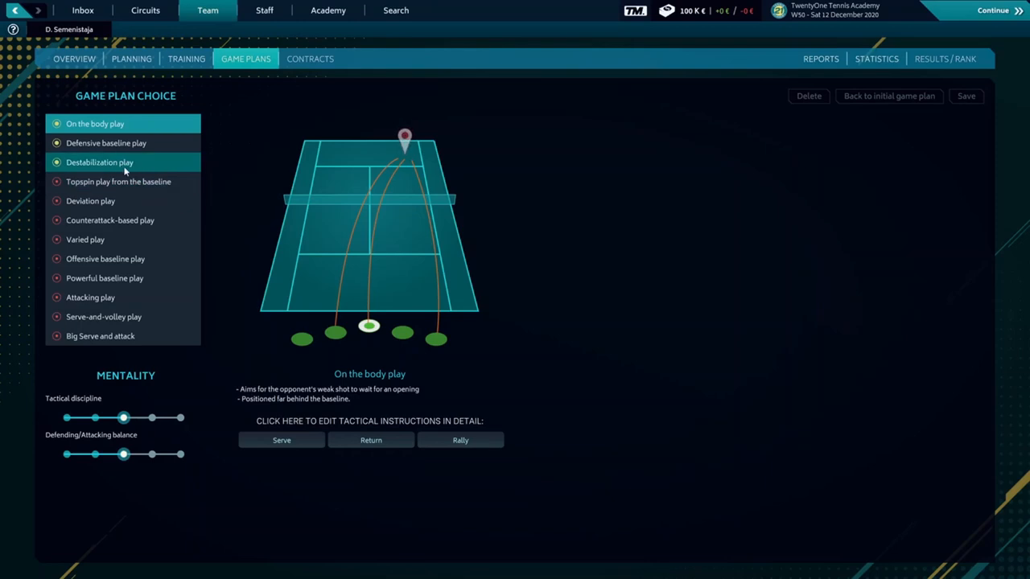
{"action": "mouse_move", "coordinate": [128, 149]}
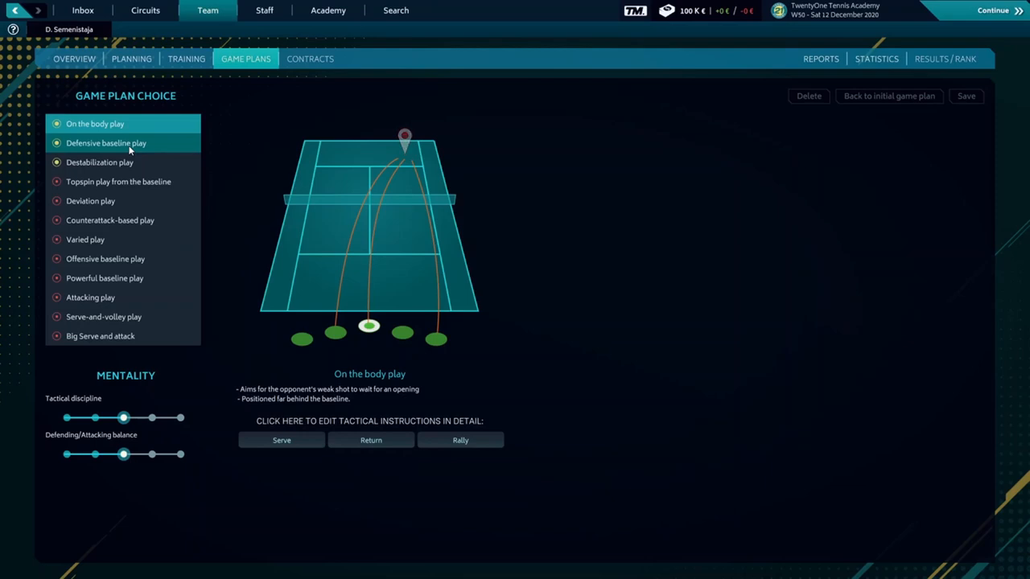
{"action": "left_click", "coordinate": [105, 142]}
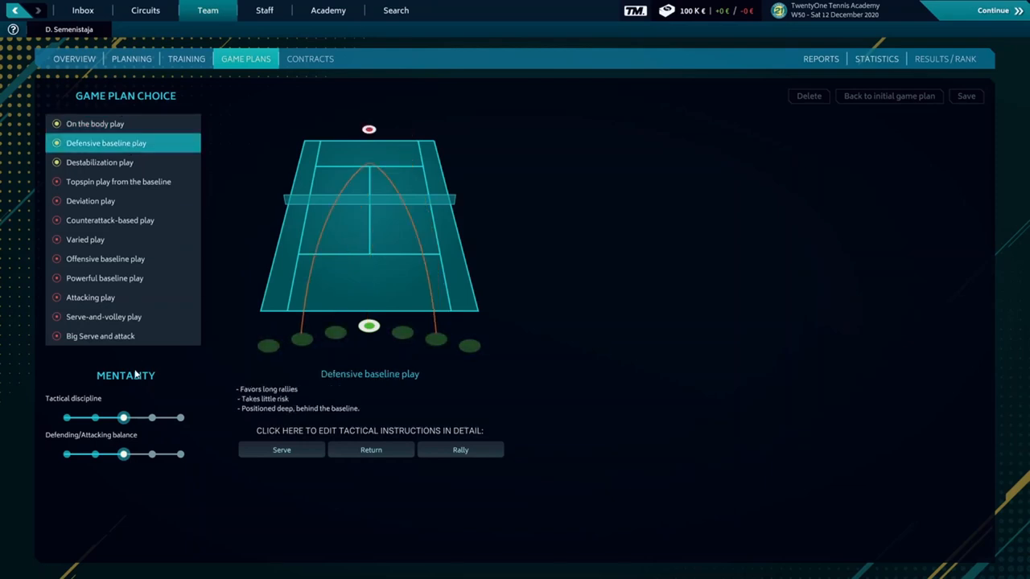
{"action": "mouse_move", "coordinate": [137, 372]}
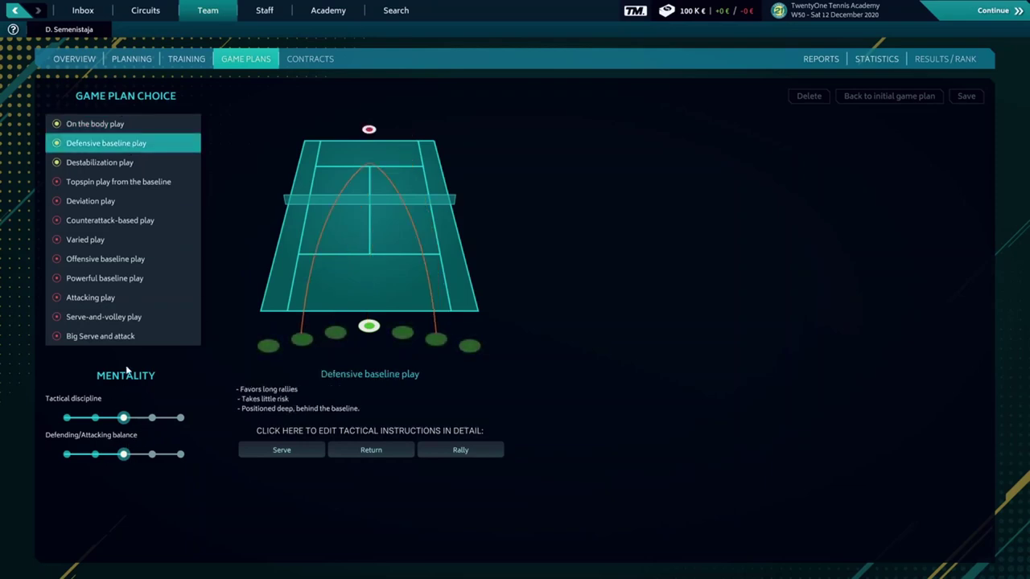
{"action": "left_click_drag", "start_coordinate": [123, 454], "coordinate": [94, 453]}
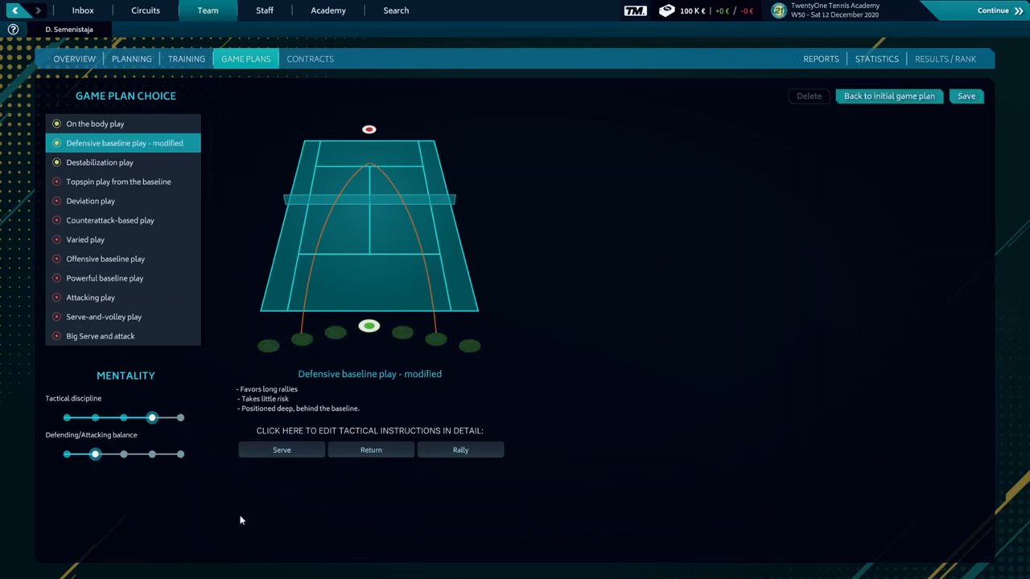
{"action": "left_click", "coordinate": [74, 58]}
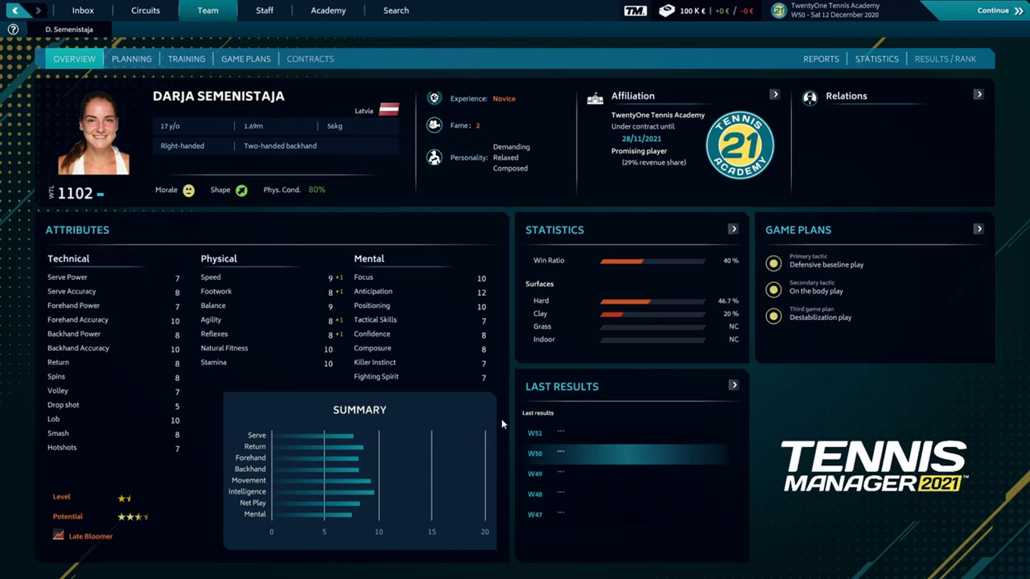
{"action": "mouse_move", "coordinate": [116, 206]}
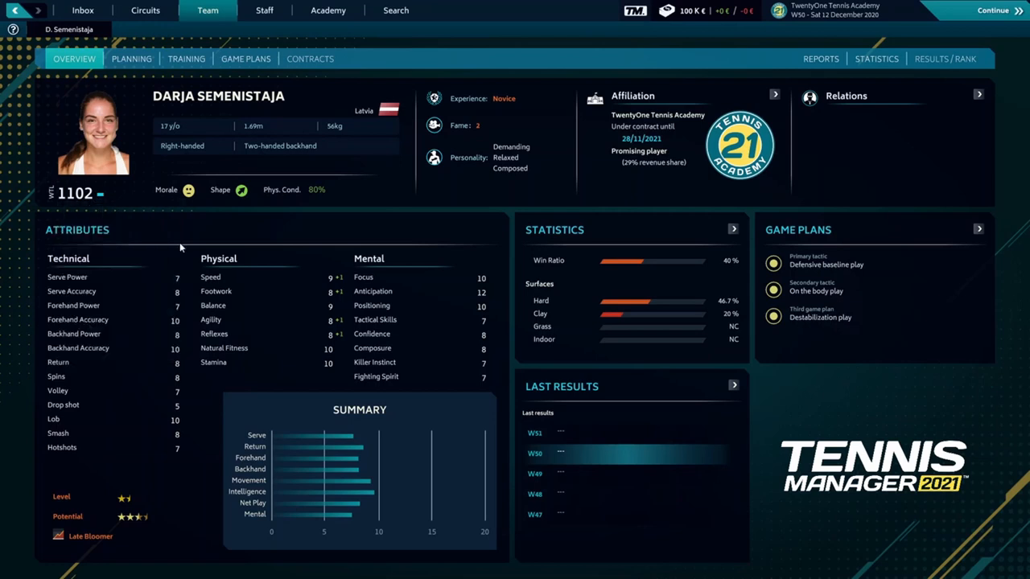
{"action": "mouse_move", "coordinate": [291, 447]}
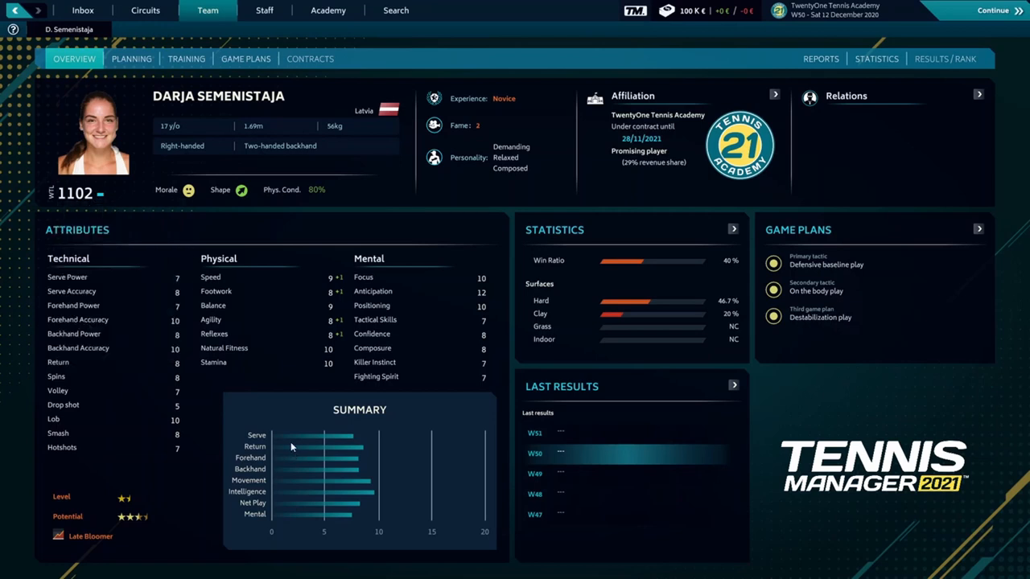
{"action": "mouse_move", "coordinate": [221, 305]}
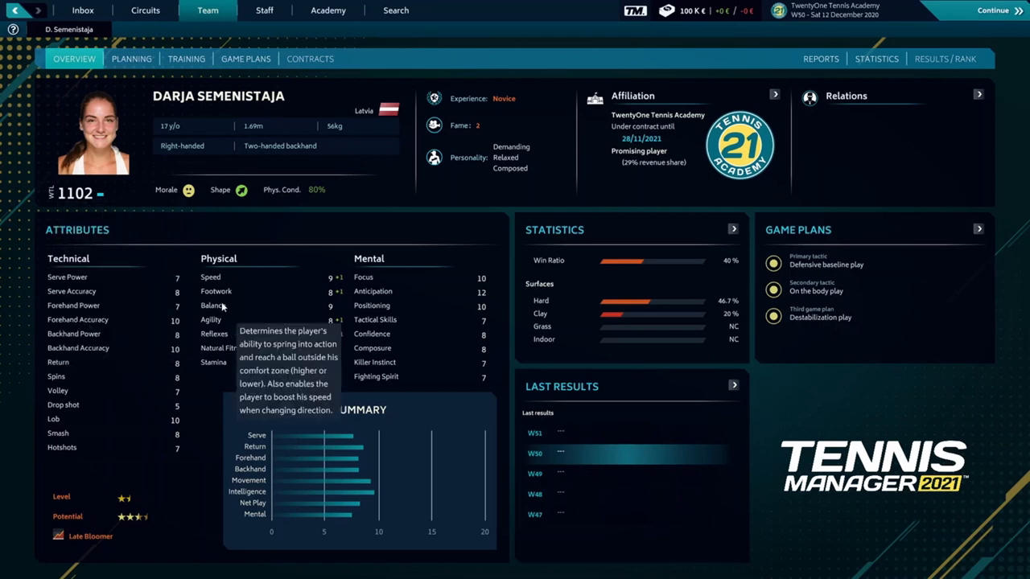
{"action": "mouse_move", "coordinate": [4, 247]}
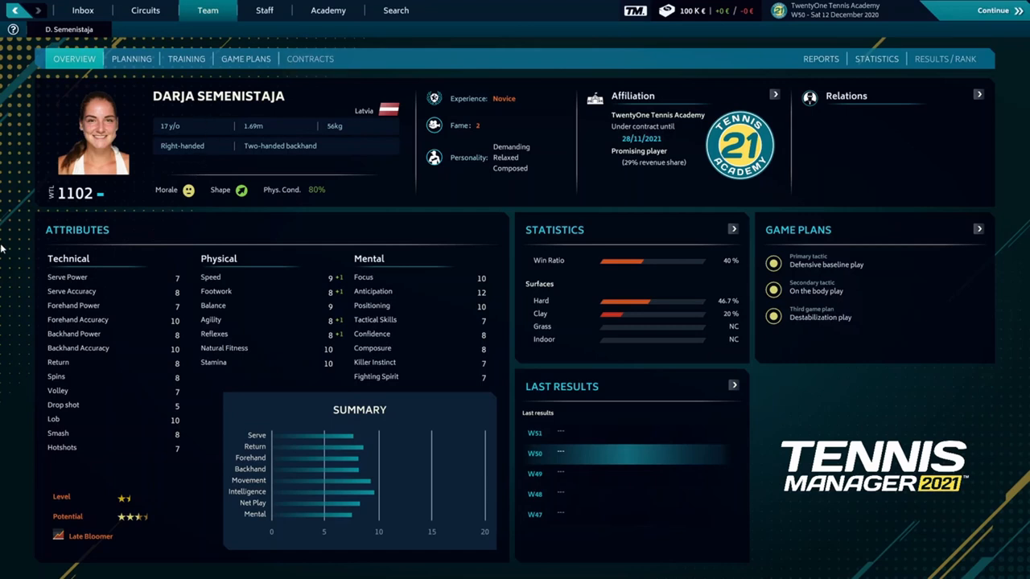
{"action": "mouse_move", "coordinate": [162, 334]}
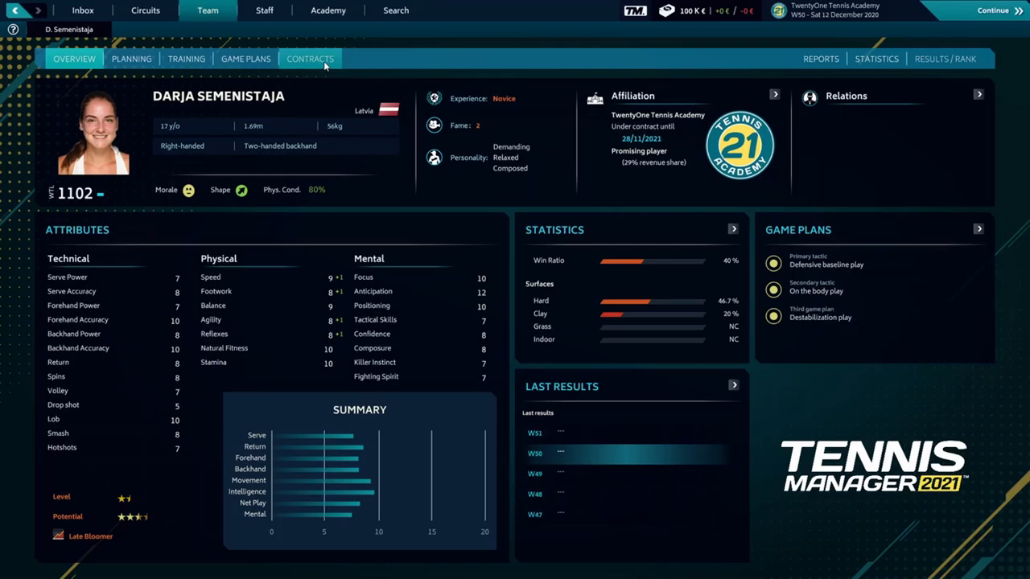
- Show Darja's academy contract: one season left, 29% revenue share, Rank 1000 objective
{"action": "left_click", "coordinate": [309, 58]}
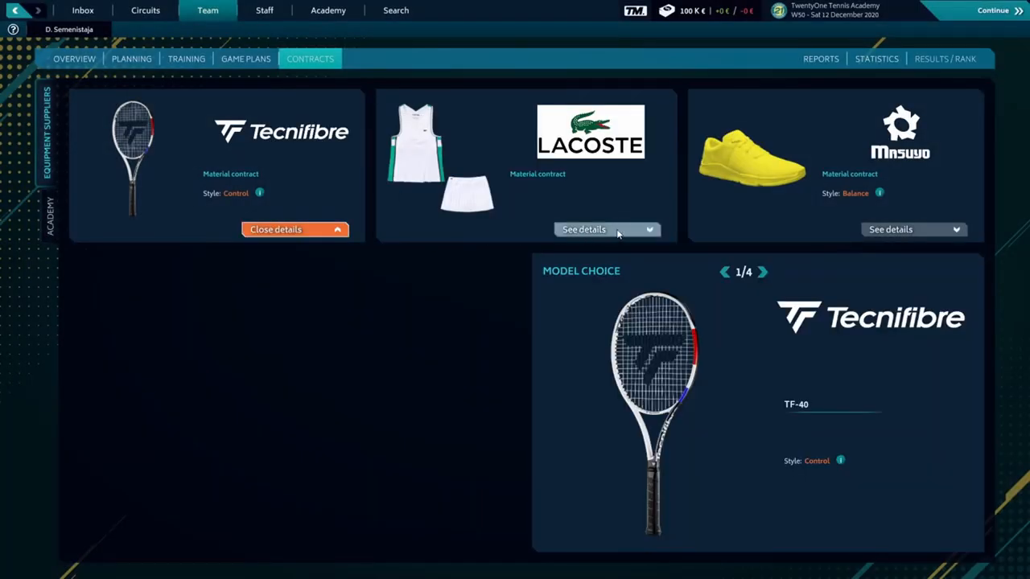
{"action": "left_click", "coordinate": [912, 229]}
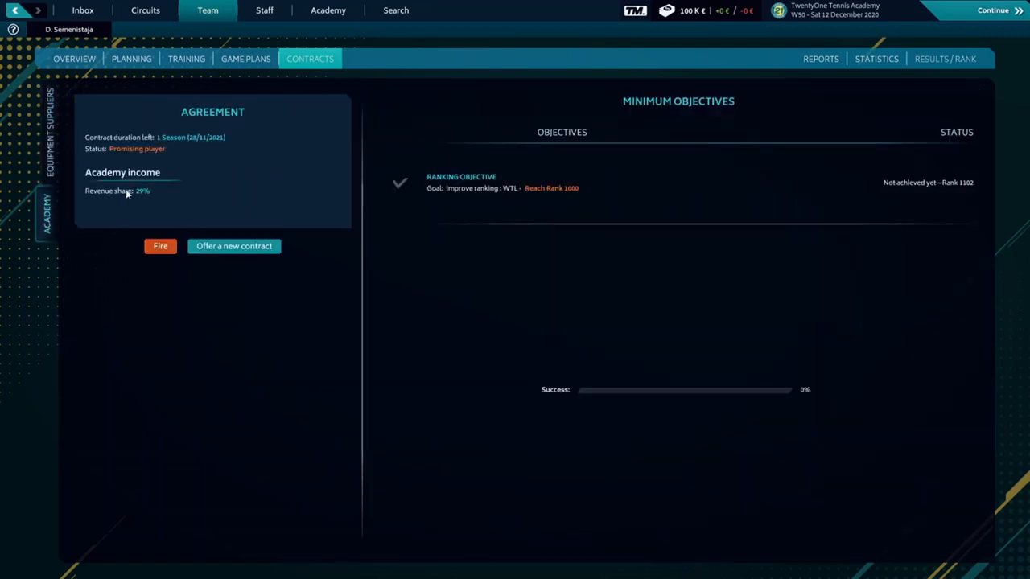
{"action": "mouse_move", "coordinate": [493, 234]}
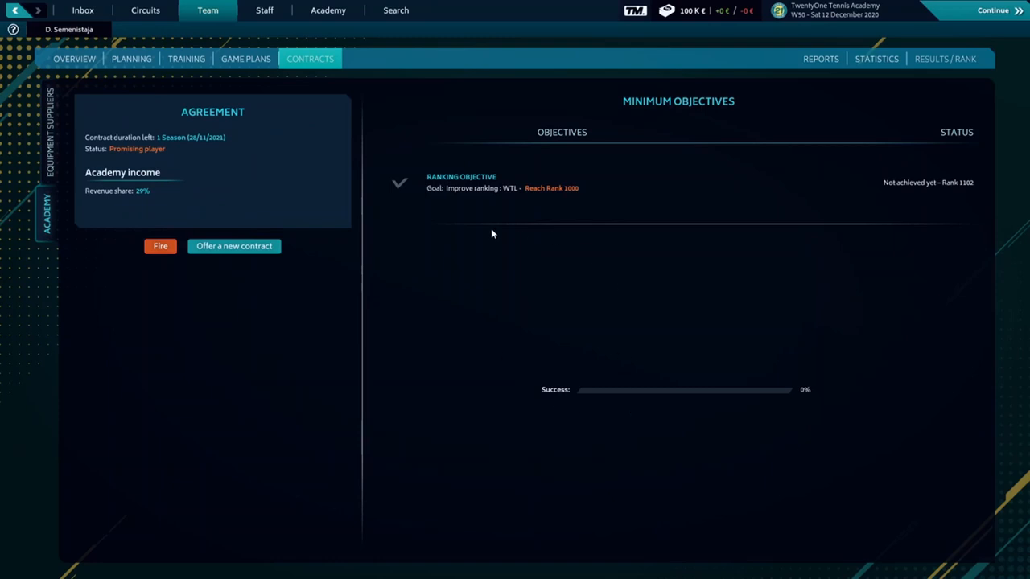
{"action": "mouse_move", "coordinate": [556, 200]}
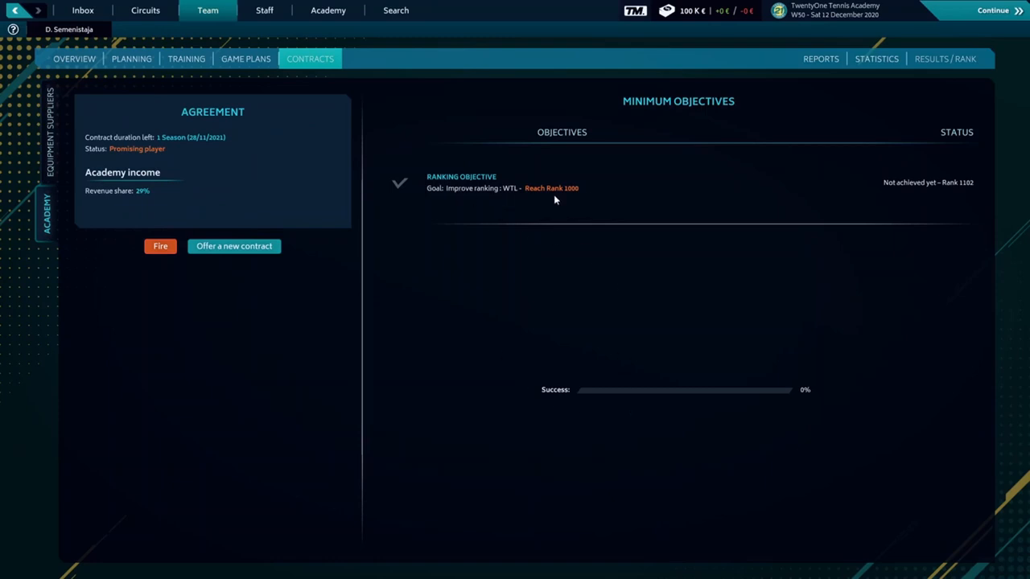
{"action": "mouse_move", "coordinate": [574, 199]}
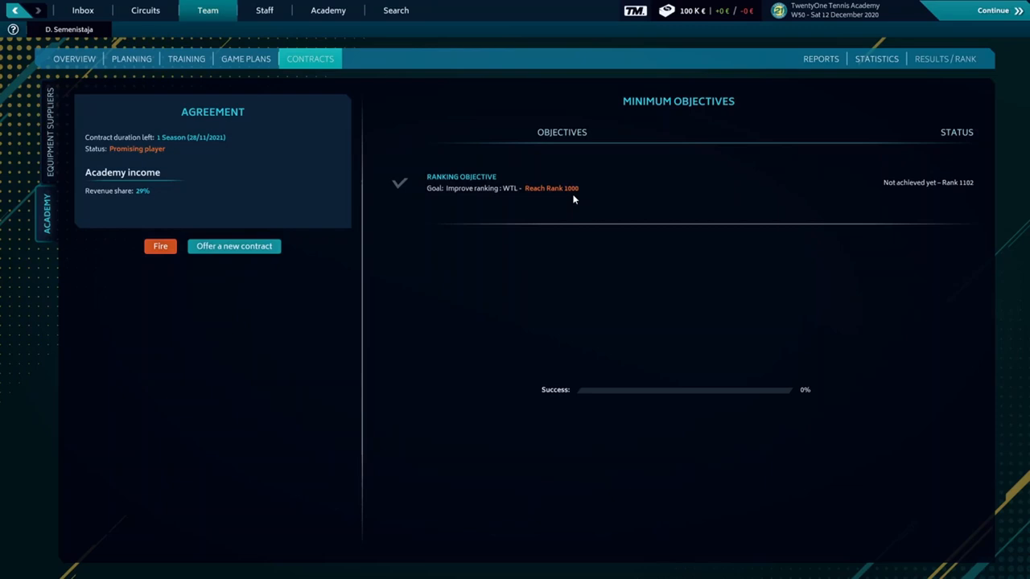
{"action": "mouse_move", "coordinate": [224, 206]}
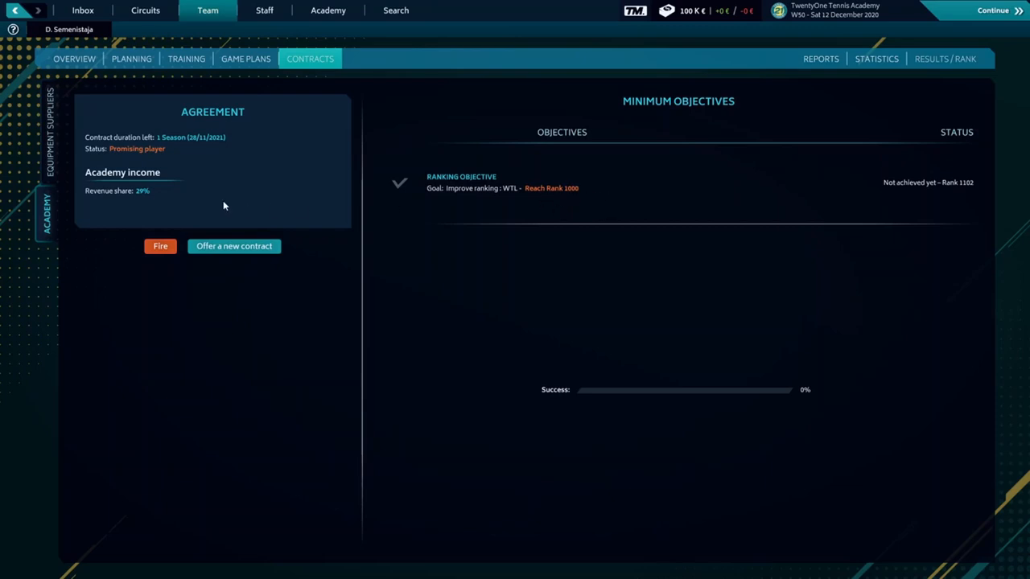
{"action": "mouse_move", "coordinate": [123, 199]}
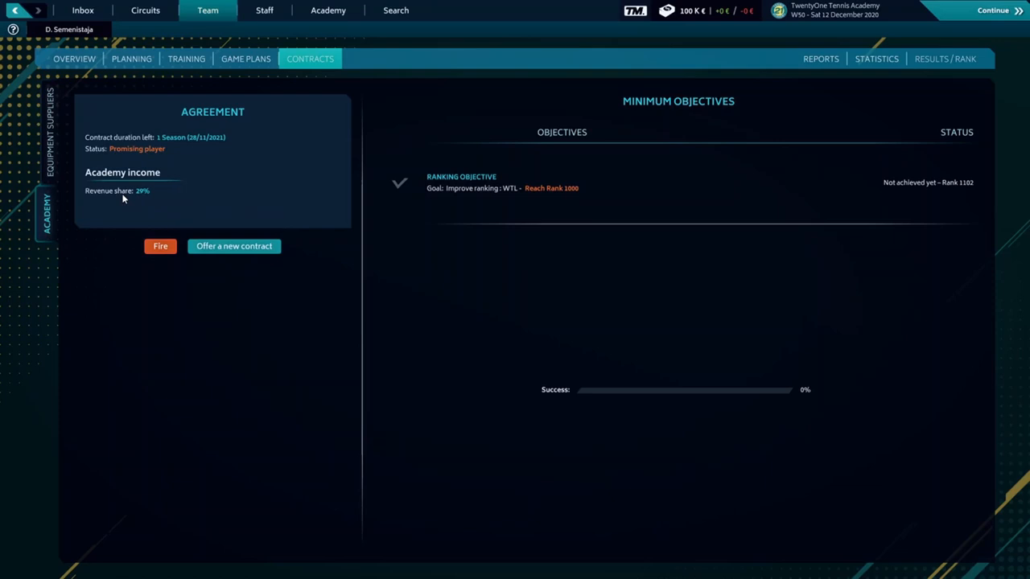
{"action": "mouse_move", "coordinate": [260, 208]}
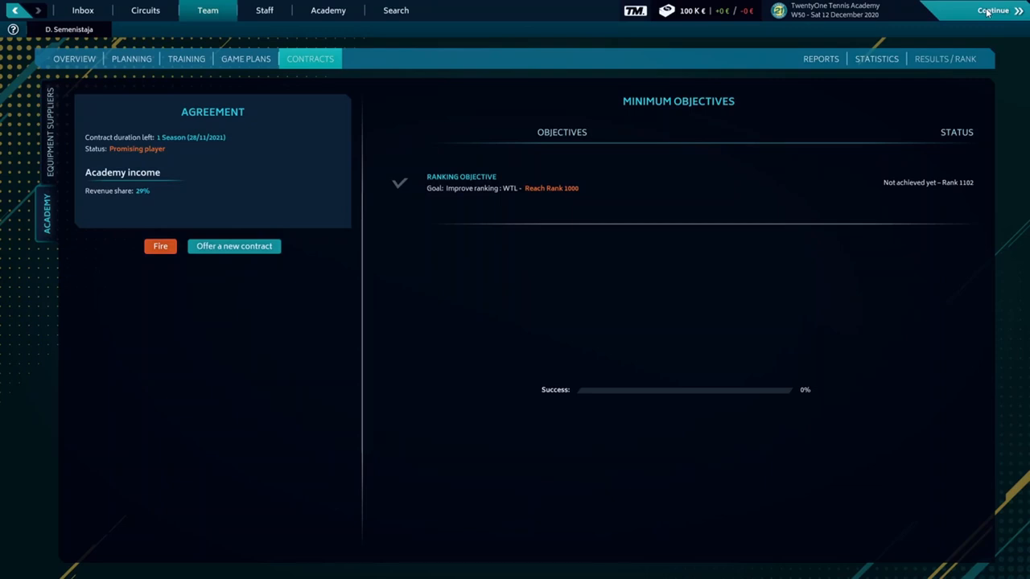
- Continue the game and read the board director's 'Presentation of the Academy' message
{"action": "left_click", "coordinate": [92, 10]}
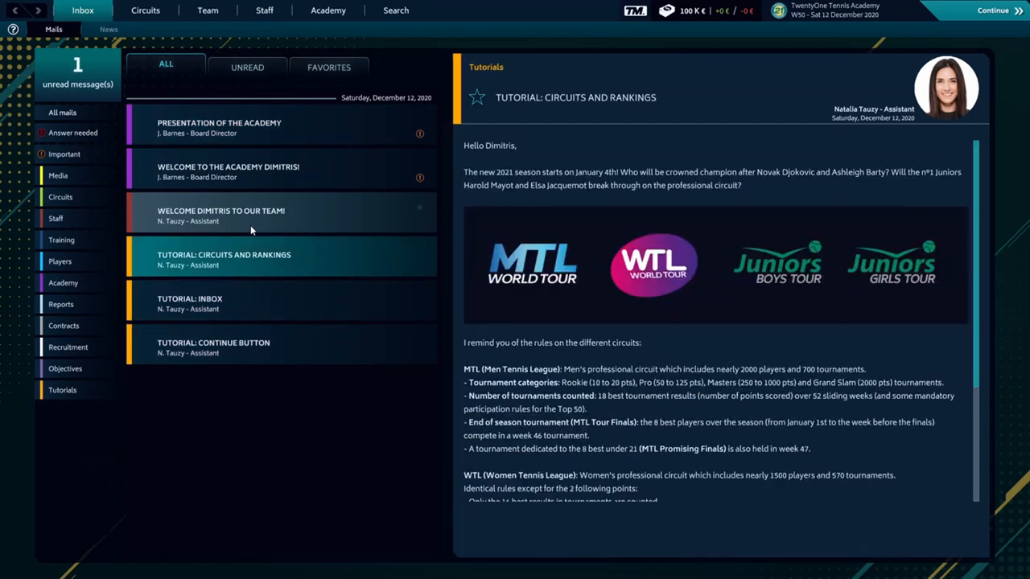
{"action": "left_click", "coordinate": [225, 127]}
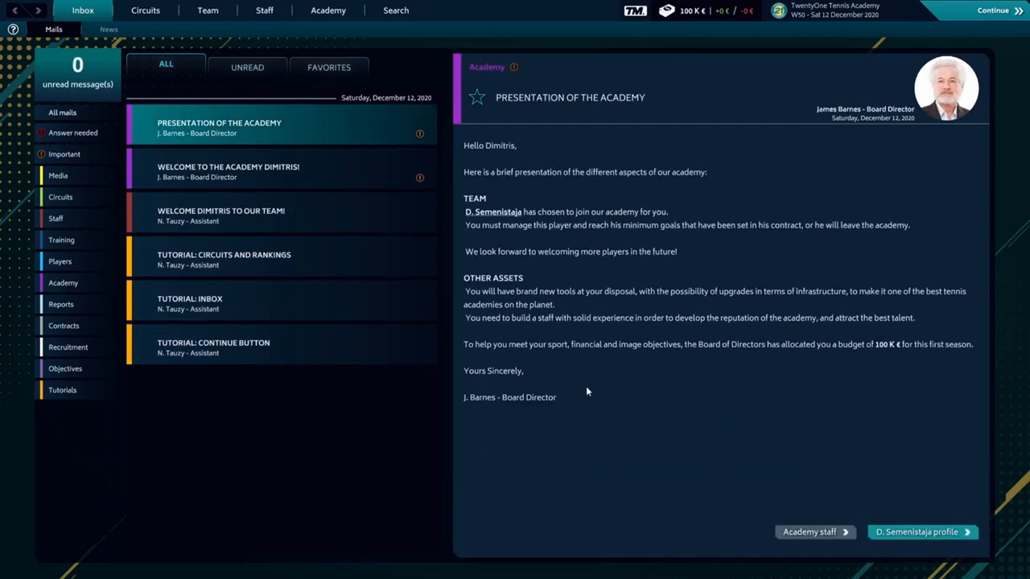
{"action": "mouse_move", "coordinate": [649, 38]}
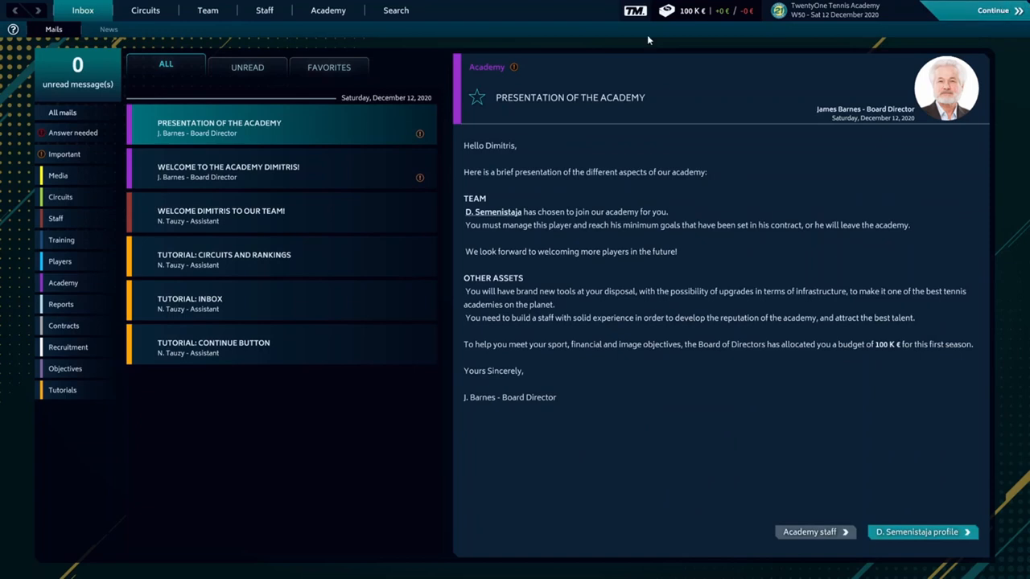
{"action": "mouse_move", "coordinate": [504, 217]}
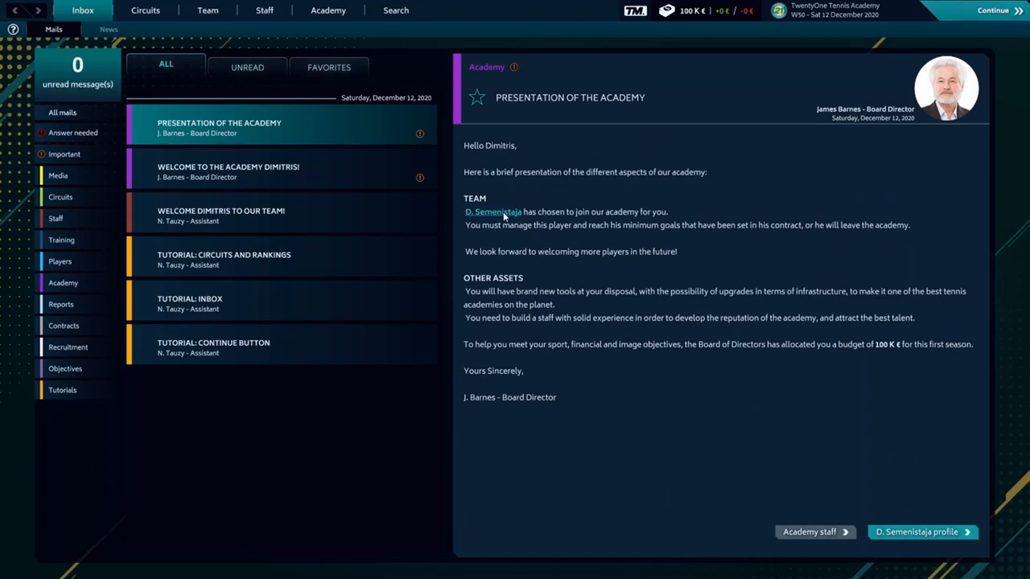
{"action": "mouse_move", "coordinate": [444, 50]}
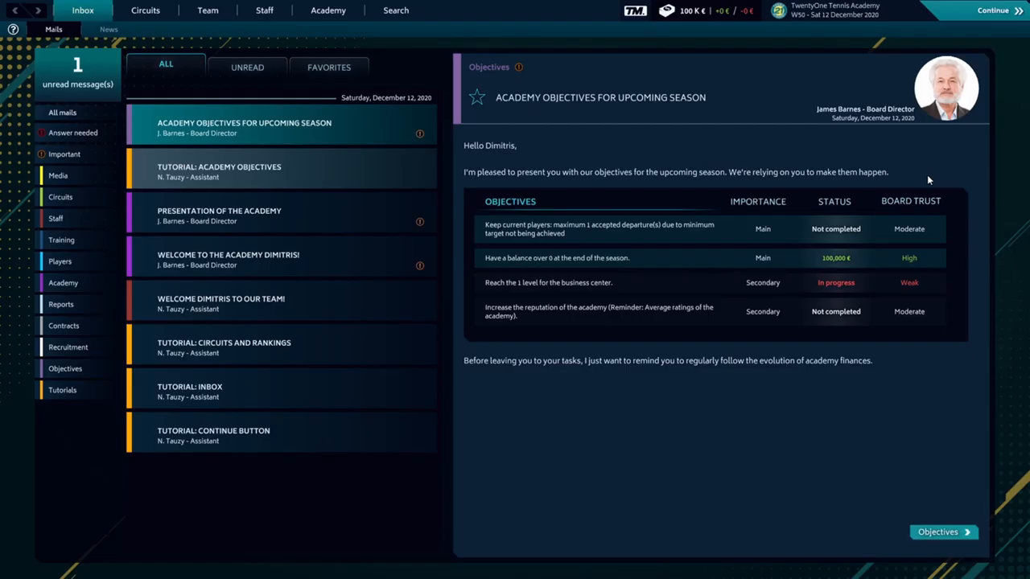
{"action": "mouse_move", "coordinate": [791, 260]}
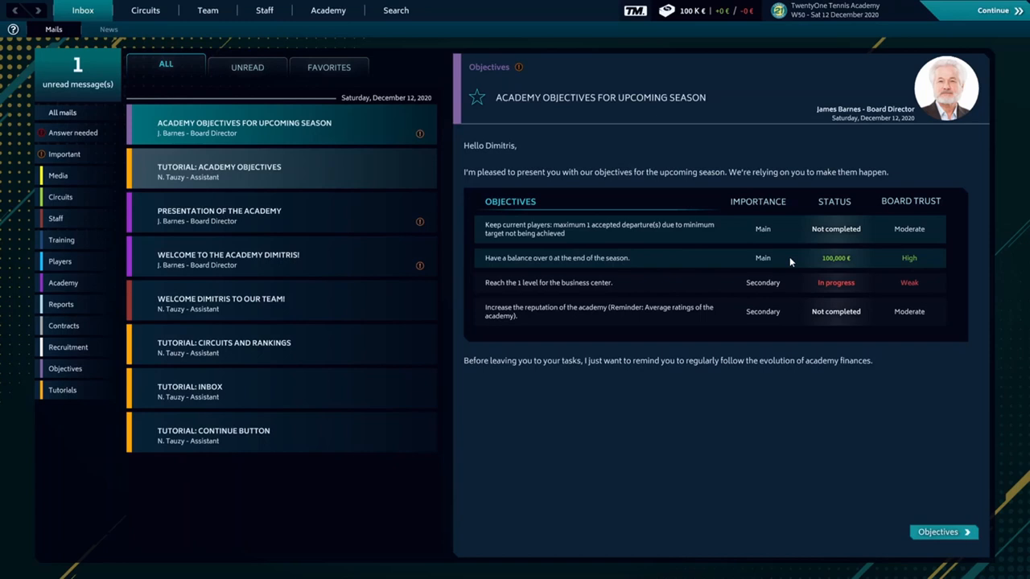
{"action": "mouse_move", "coordinate": [528, 278]}
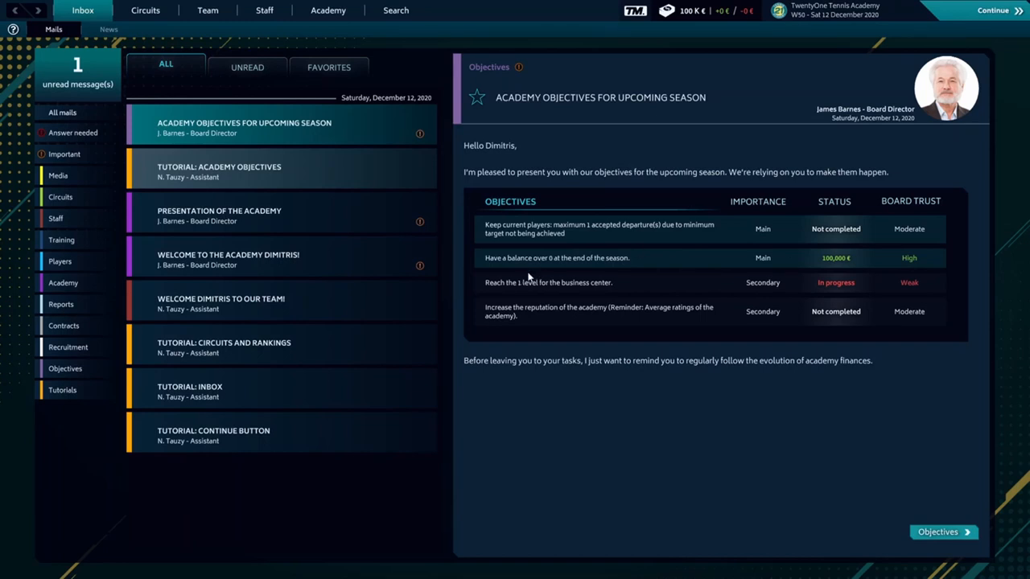
{"action": "mouse_move", "coordinate": [583, 299]}
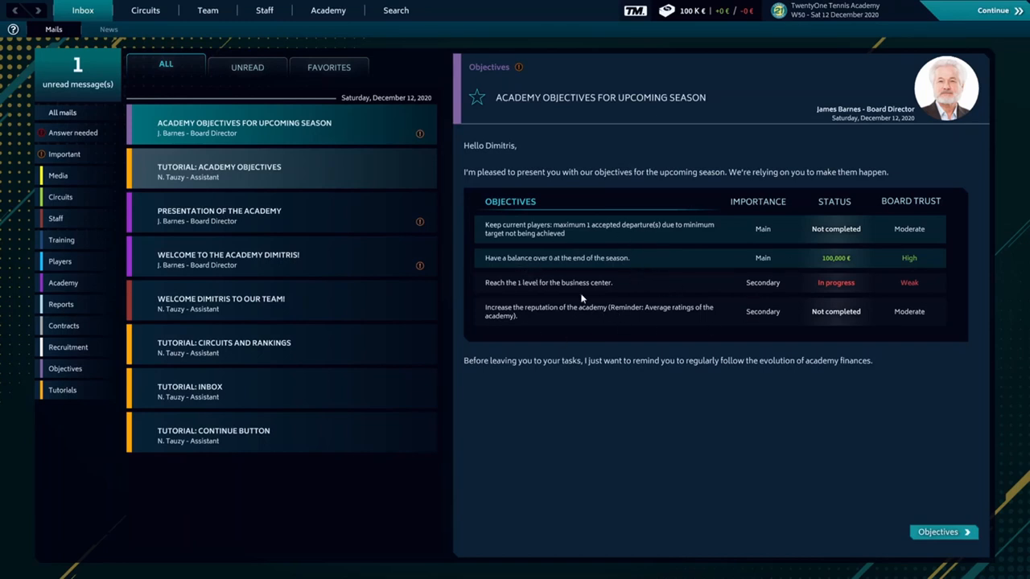
{"action": "mouse_move", "coordinate": [610, 234]}
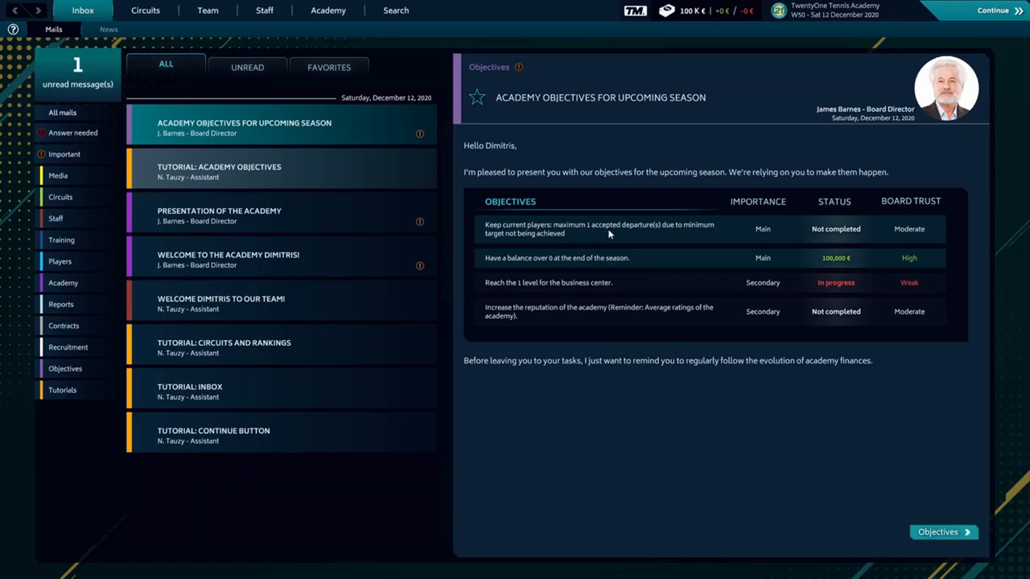
{"action": "mouse_move", "coordinate": [650, 231]}
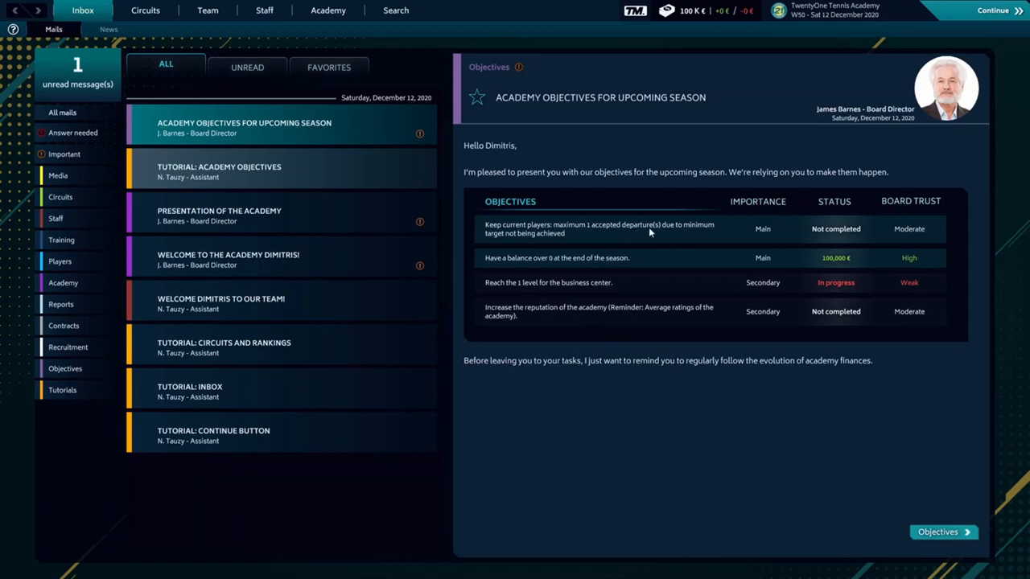
{"action": "mouse_move", "coordinate": [503, 266]}
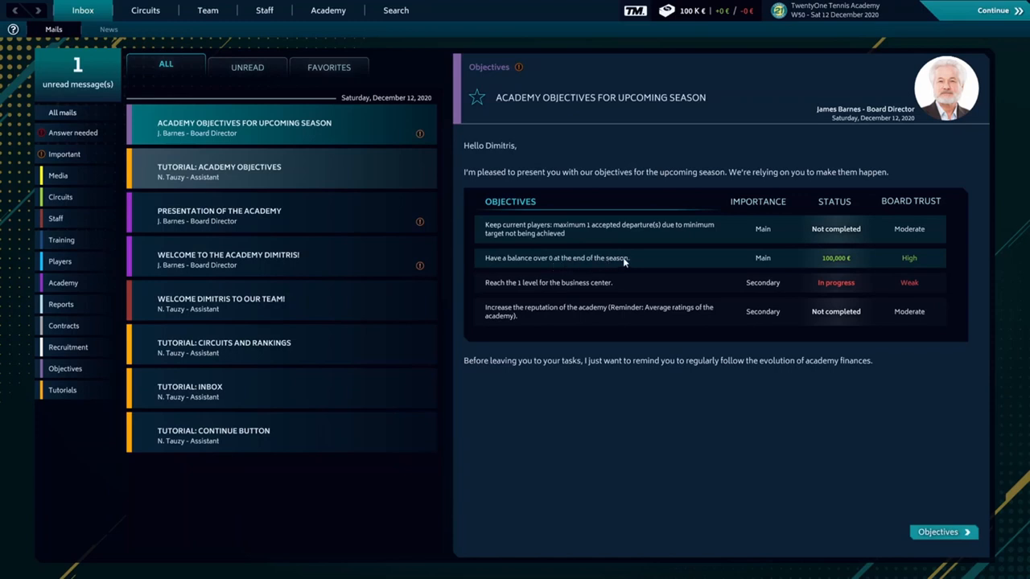
{"action": "mouse_move", "coordinate": [843, 271]}
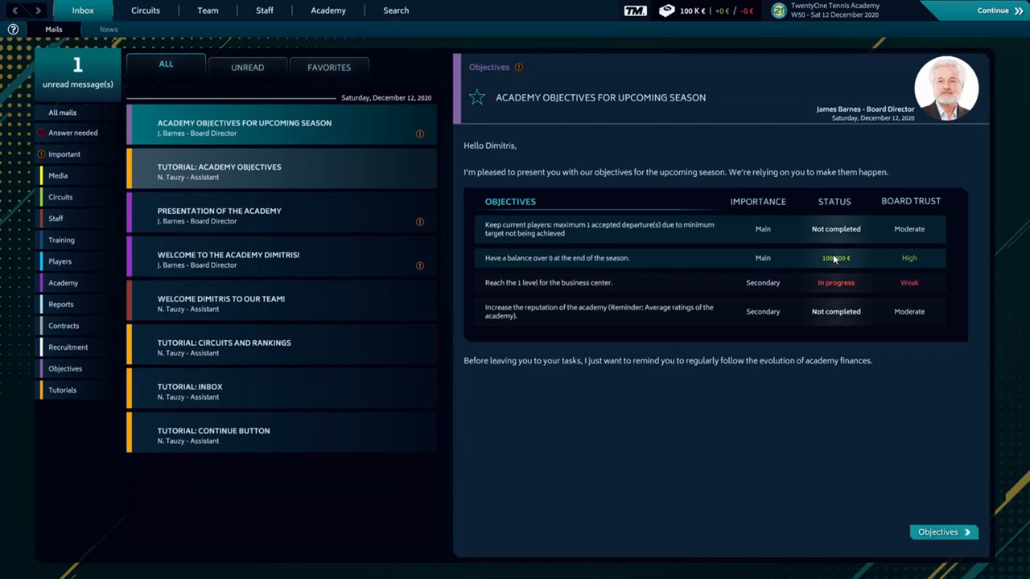
{"action": "mouse_move", "coordinate": [840, 263]}
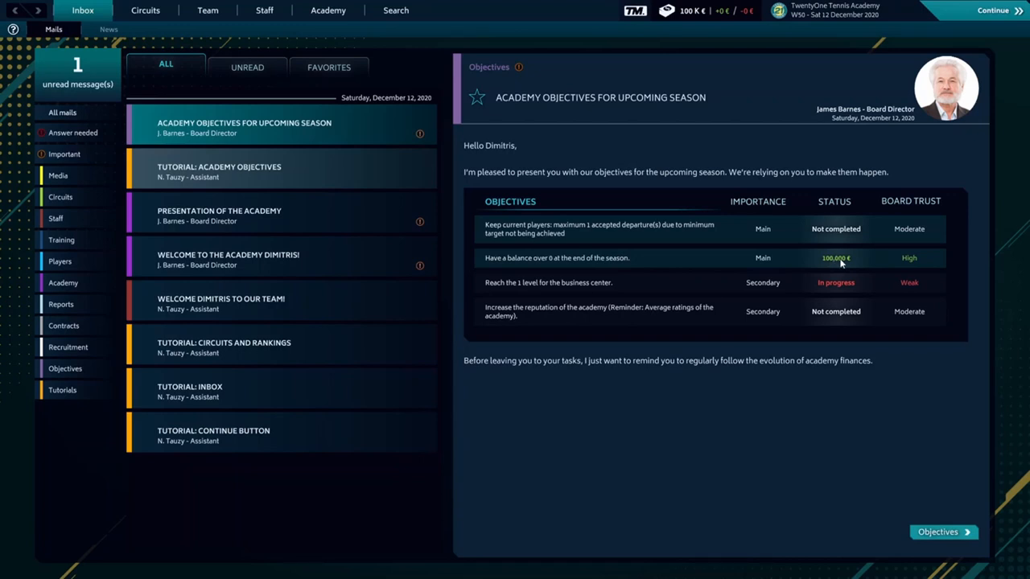
{"action": "mouse_move", "coordinate": [846, 272]}
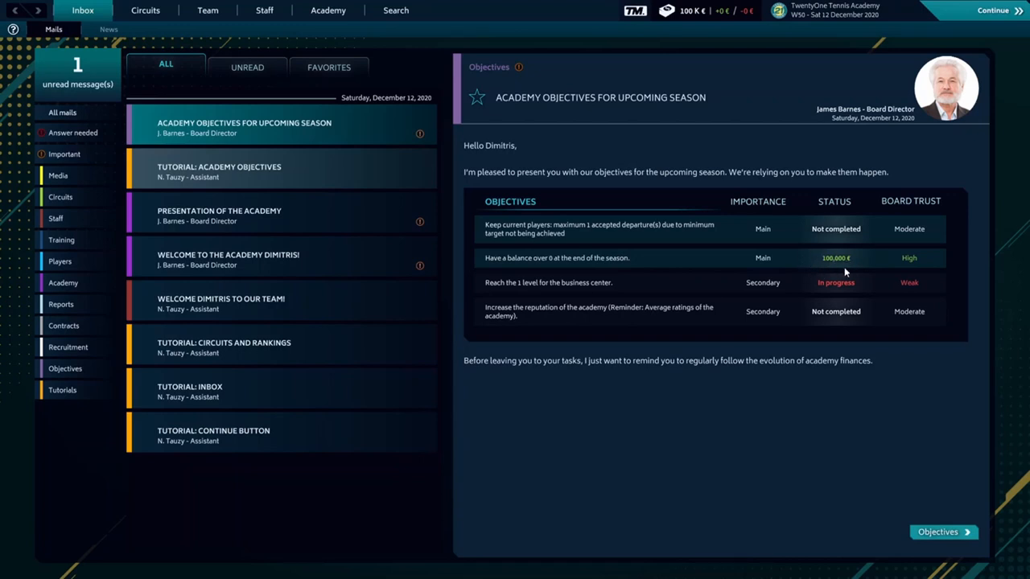
{"action": "mouse_move", "coordinate": [842, 249]}
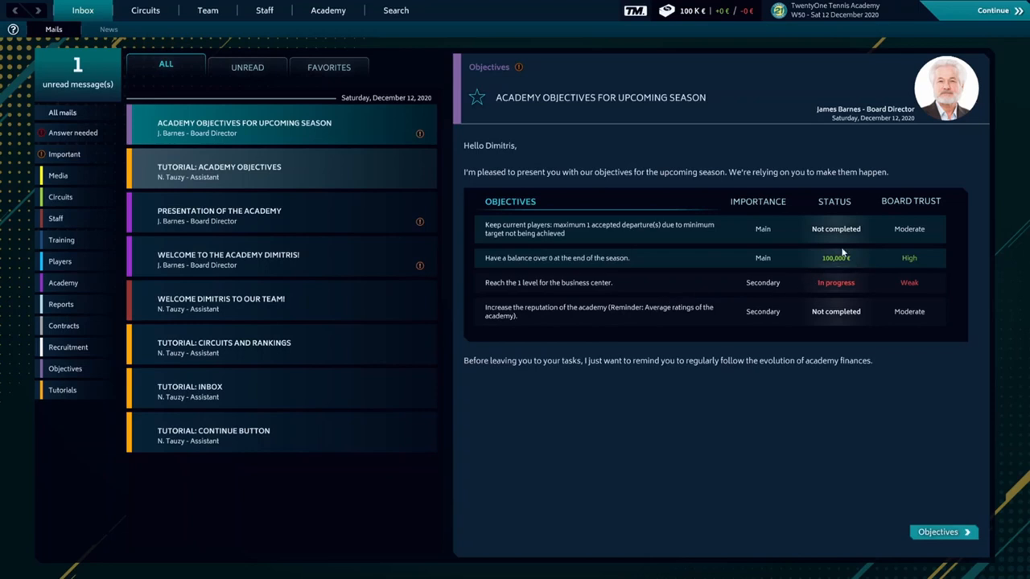
{"action": "mouse_move", "coordinate": [549, 292]}
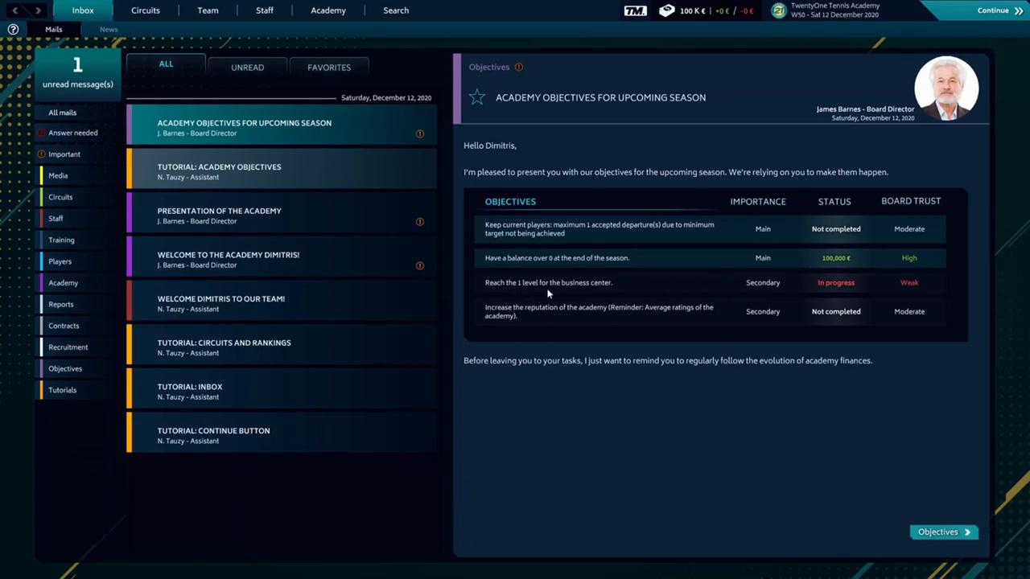
{"action": "mouse_move", "coordinate": [645, 294]}
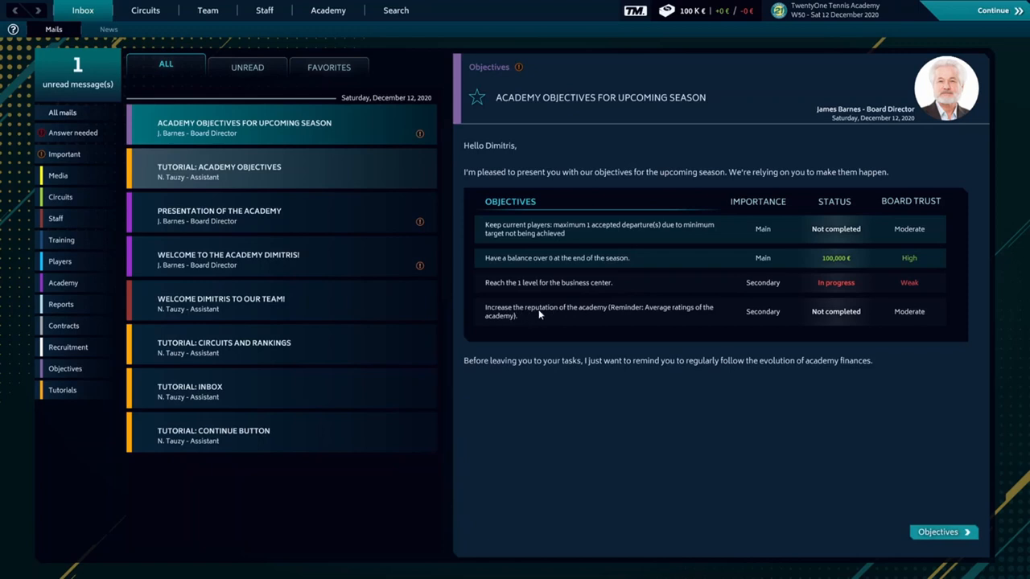
{"action": "mouse_move", "coordinate": [721, 321]}
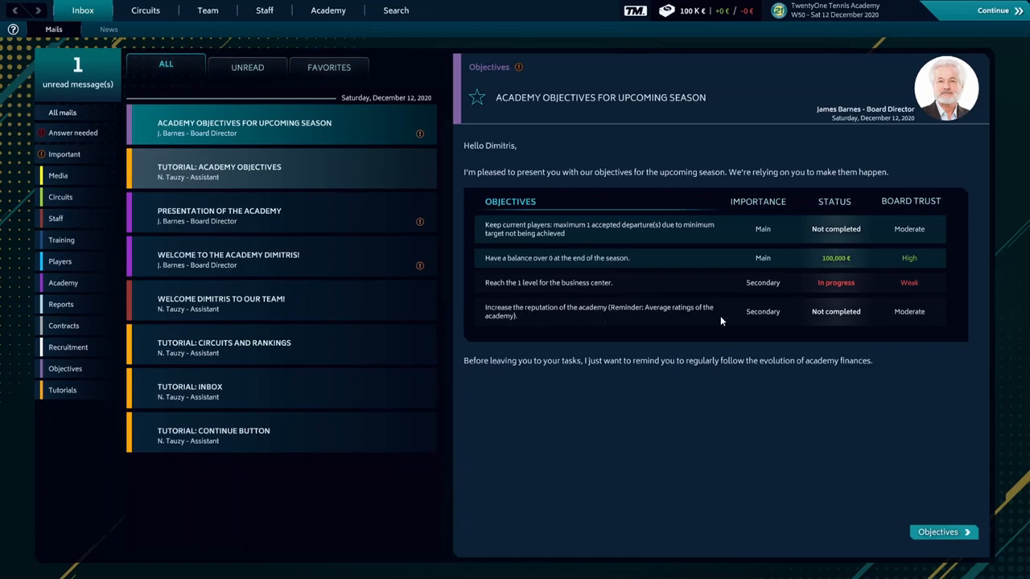
{"action": "mouse_move", "coordinate": [606, 291]}
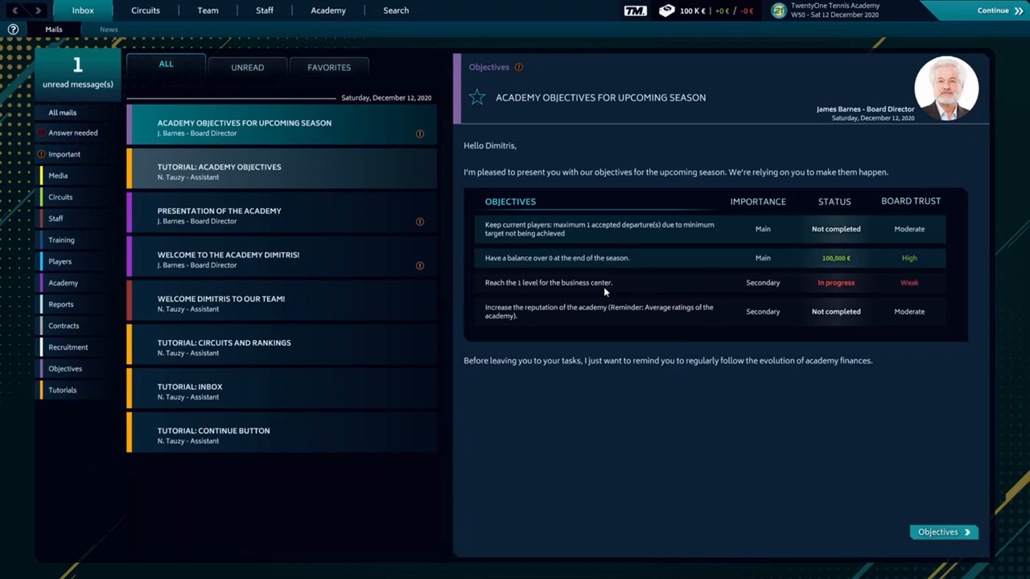
{"action": "left_click", "coordinate": [242, 169]}
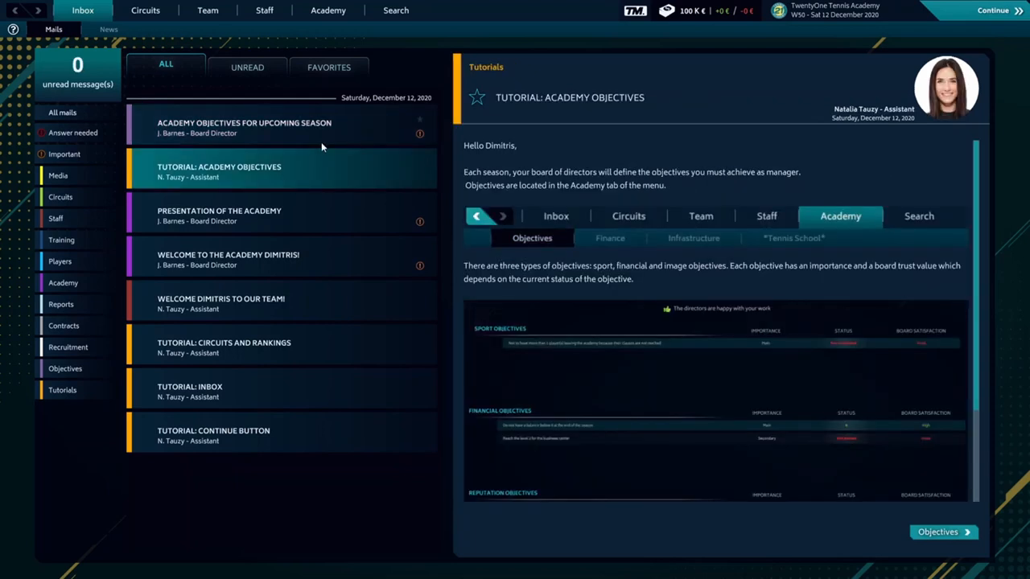
{"action": "mouse_move", "coordinate": [866, 234]}
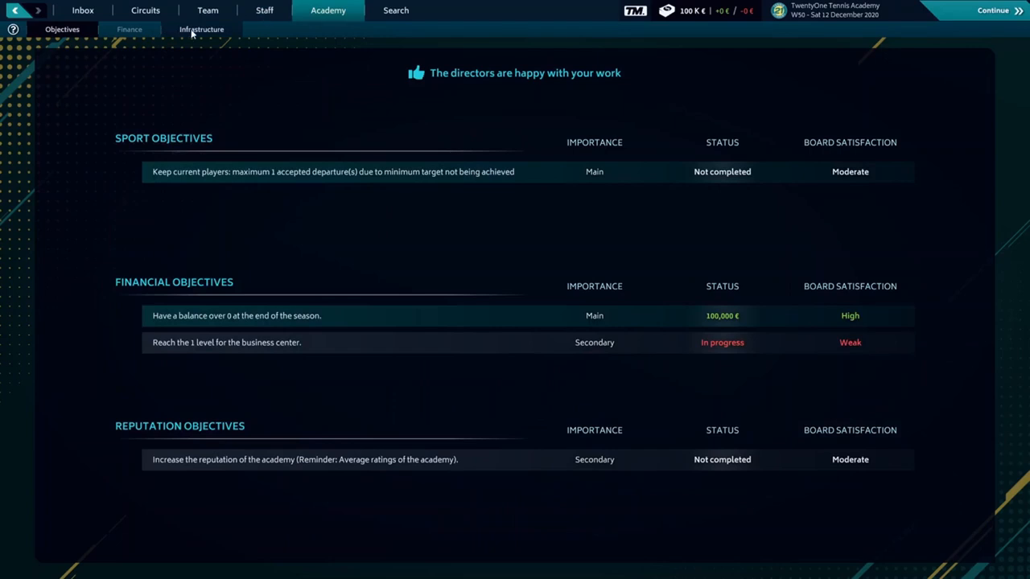
{"action": "left_click", "coordinate": [201, 29]}
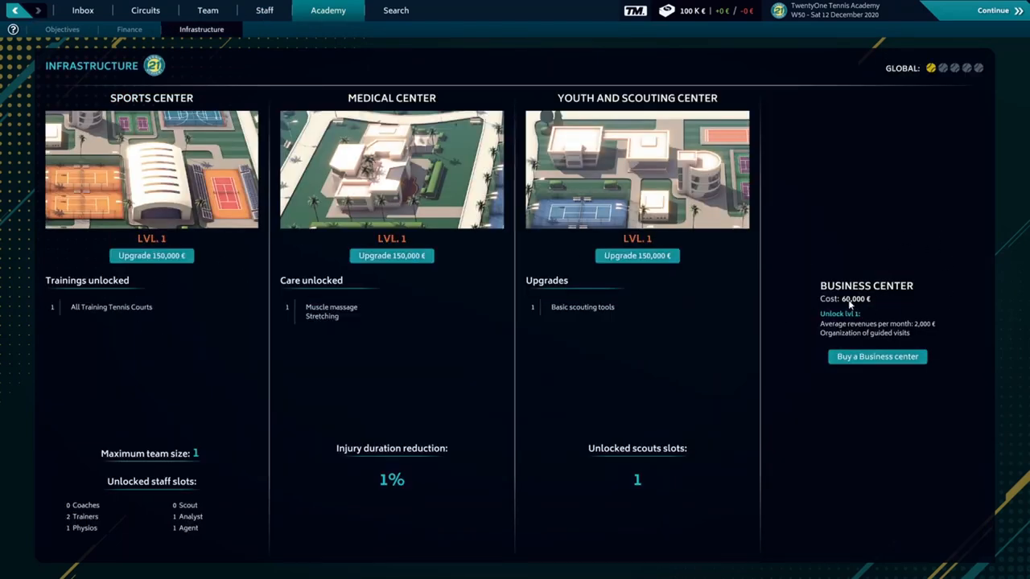
{"action": "mouse_move", "coordinate": [911, 7]}
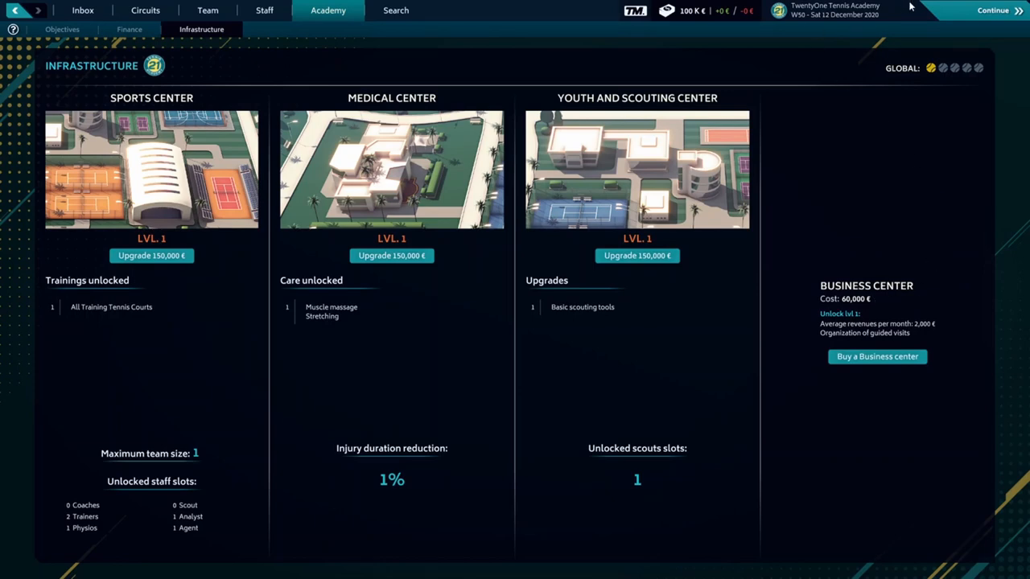
{"action": "left_click", "coordinate": [83, 11]}
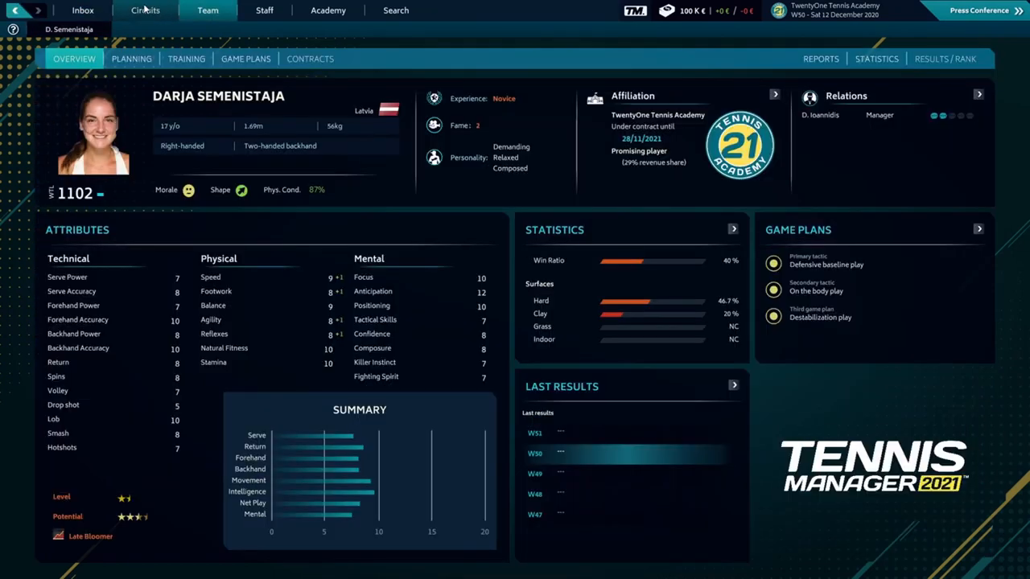
- Find (Q) R10 Monastir II in week 2 of the tournament calendar and register Darja
{"action": "left_click", "coordinate": [145, 11]}
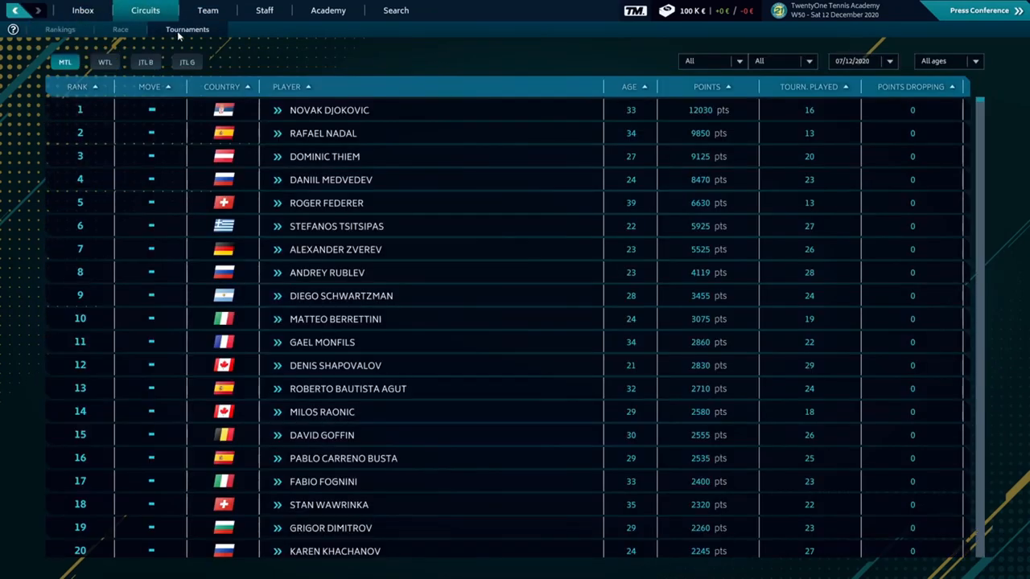
{"action": "left_click", "coordinate": [186, 30]}
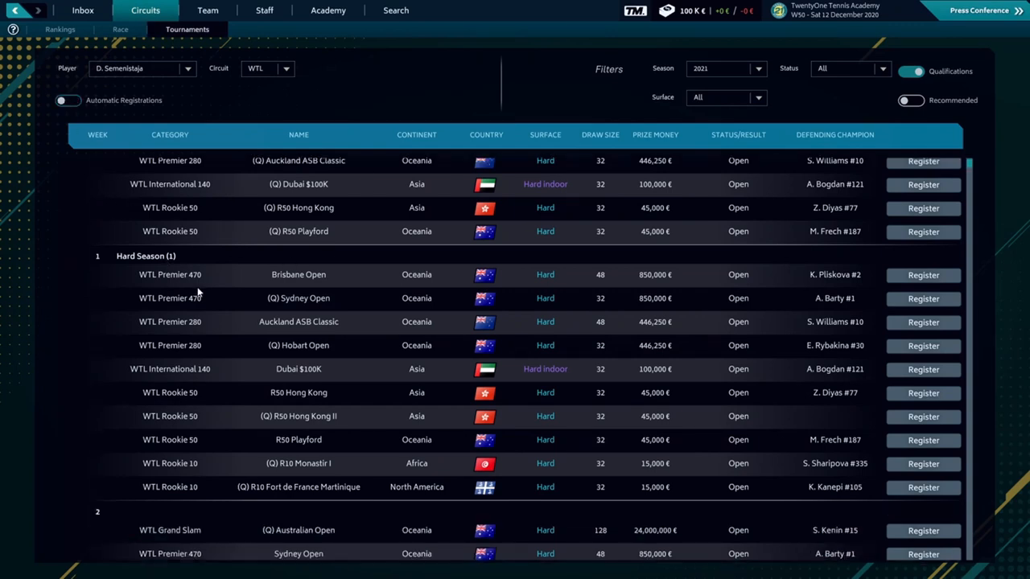
{"action": "mouse_move", "coordinate": [562, 306]}
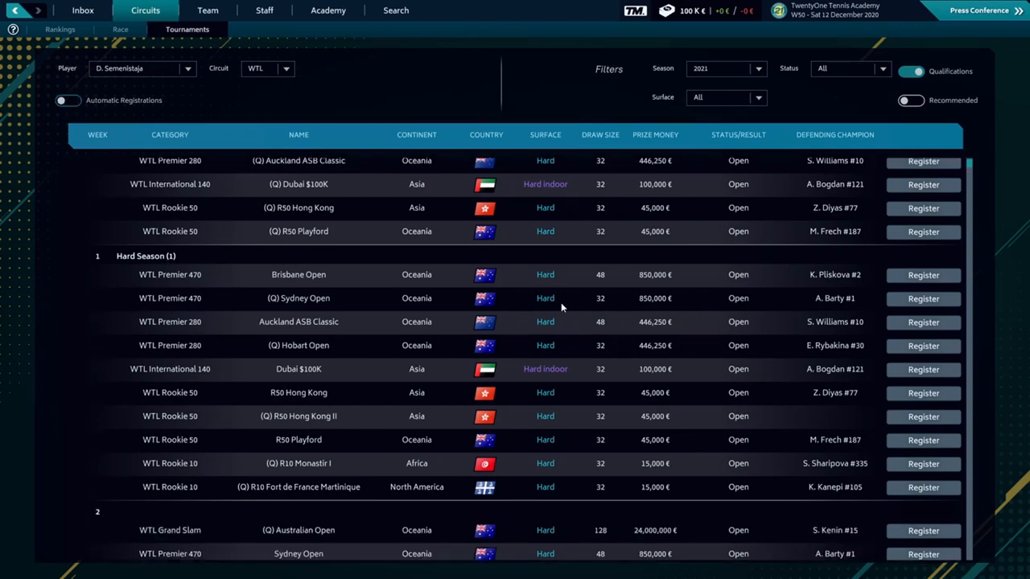
{"action": "scroll", "scroll_direction": "down", "scroll_amount": 3}
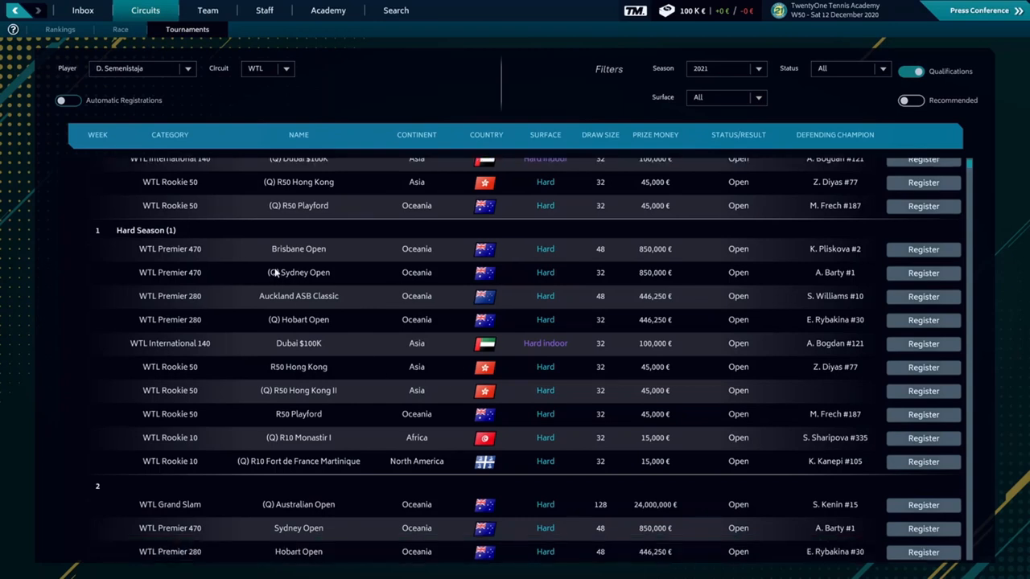
{"action": "scroll", "scroll_direction": "down", "scroll_amount": 3}
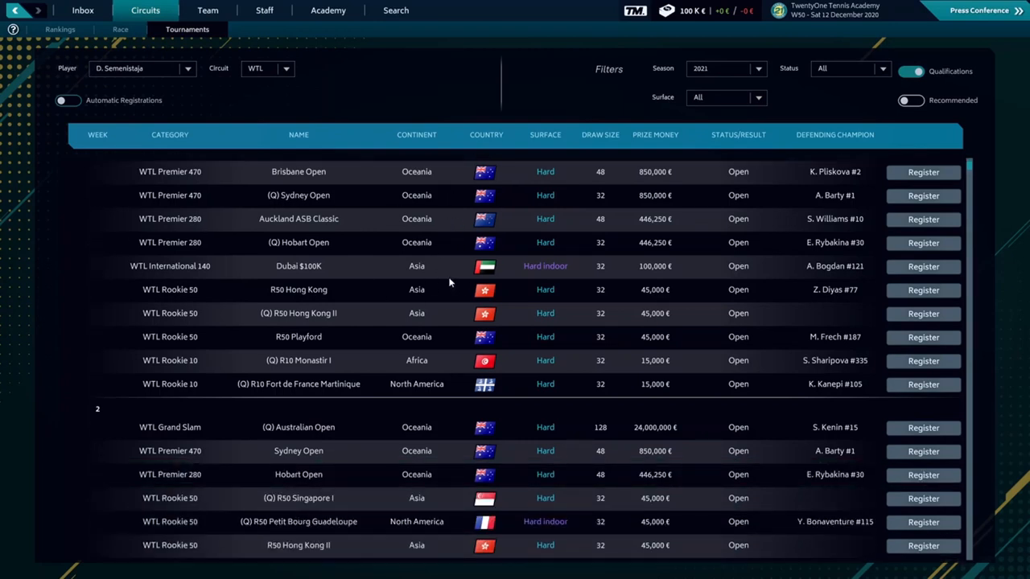
{"action": "scroll", "scroll_direction": "down", "scroll_amount": 3}
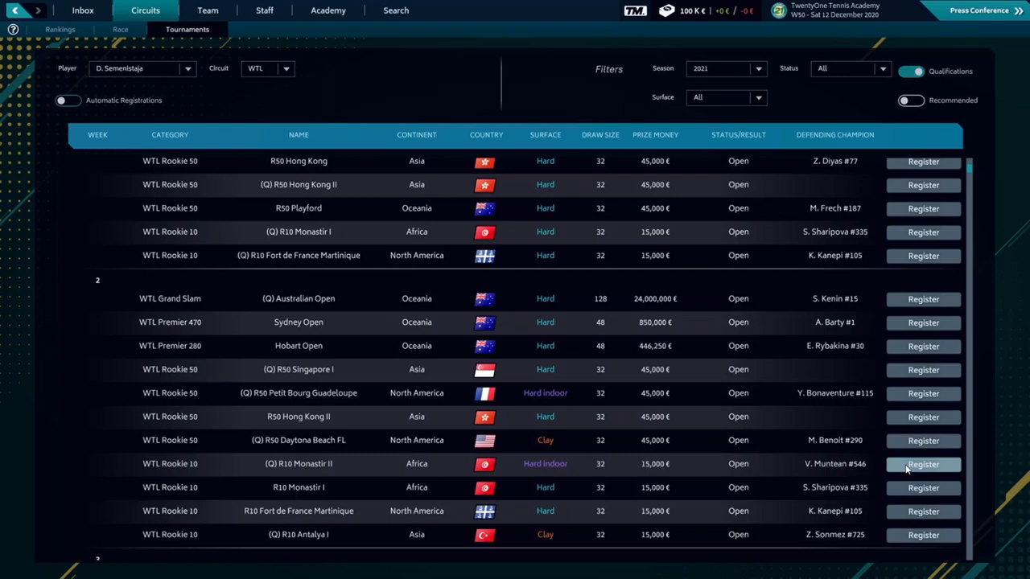
{"action": "left_click", "coordinate": [922, 464]}
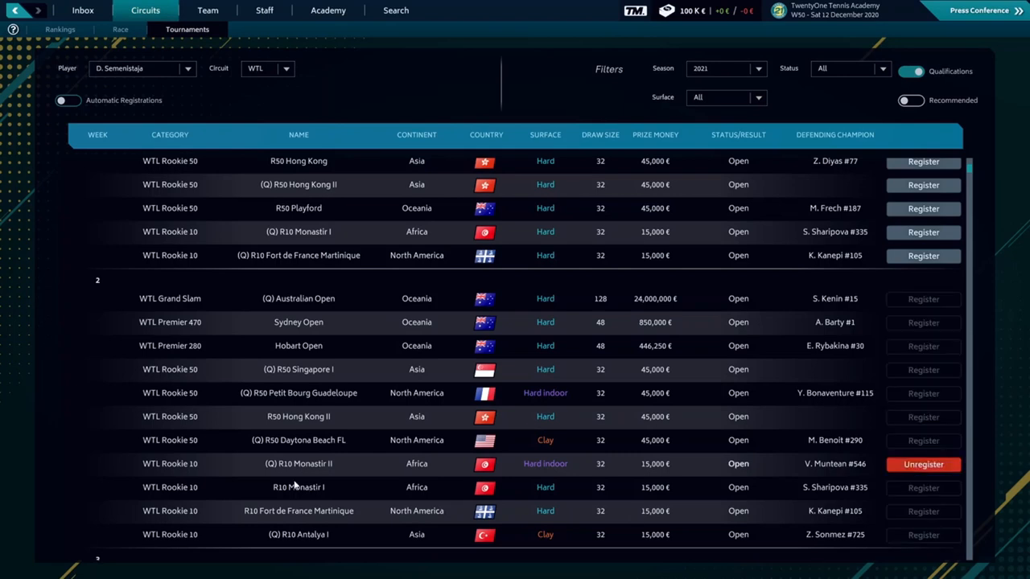
{"action": "mouse_move", "coordinate": [434, 466]}
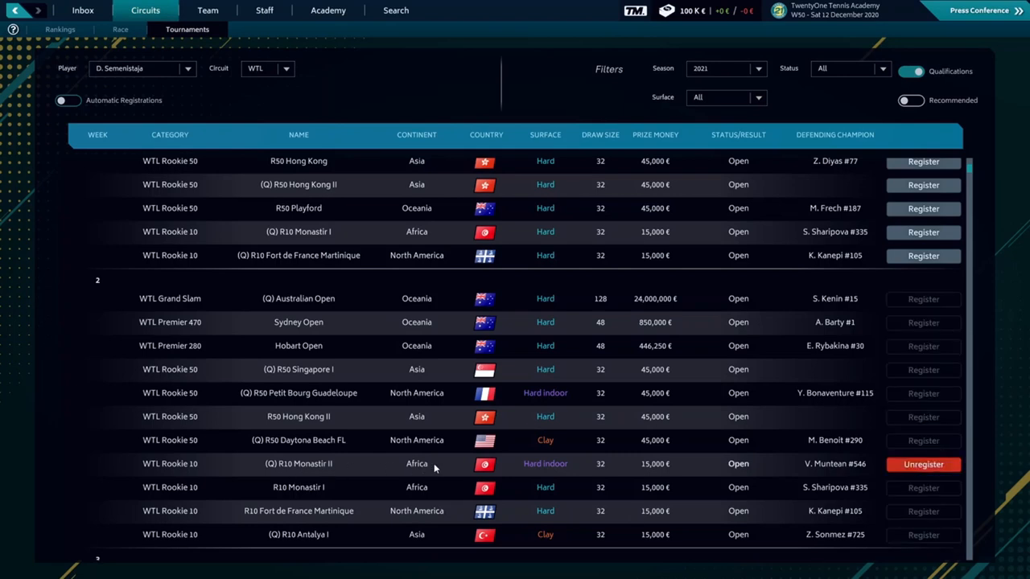
{"action": "left_click", "coordinate": [97, 10]}
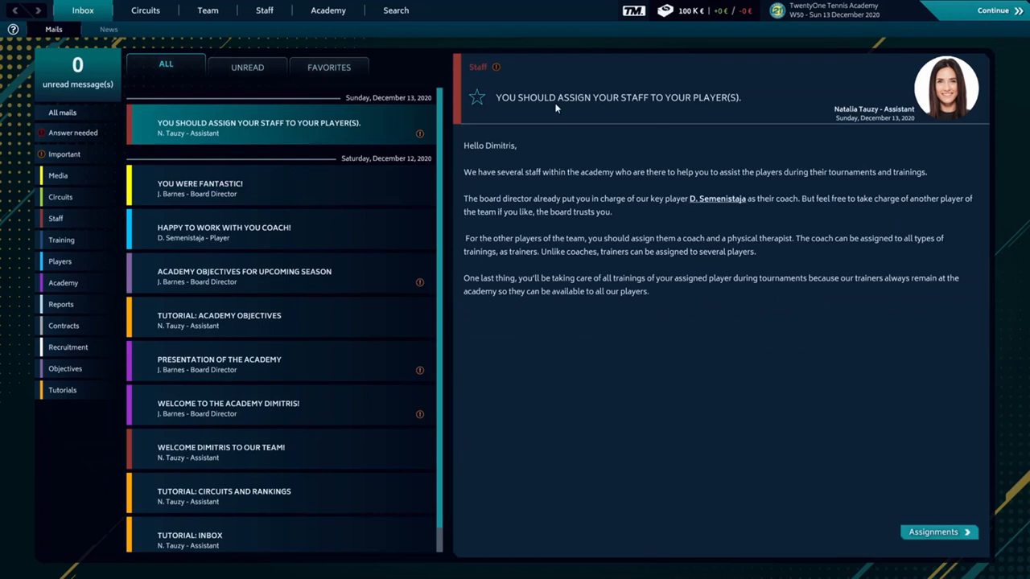
{"action": "mouse_move", "coordinate": [915, 118]}
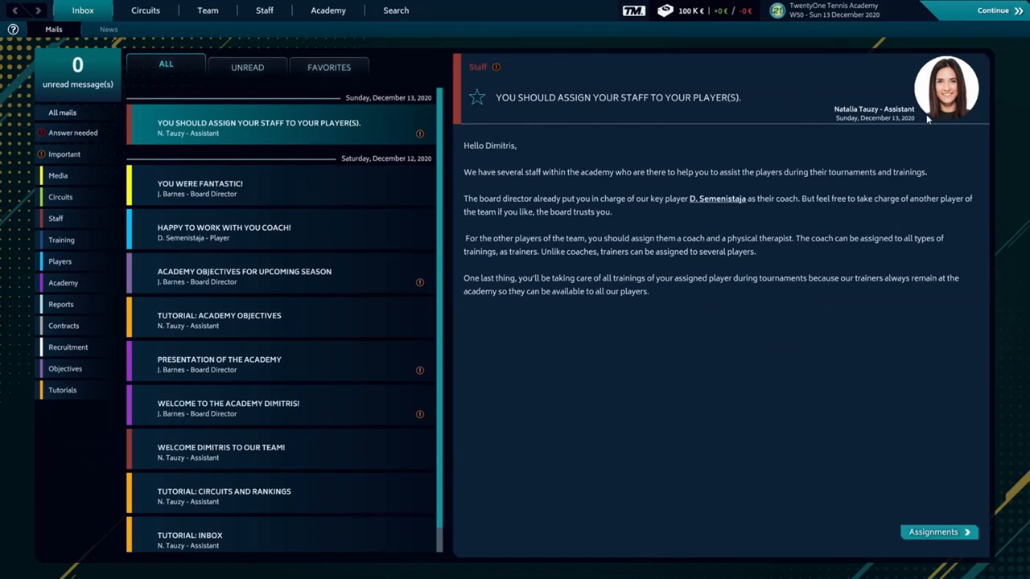
{"action": "mouse_move", "coordinate": [667, 151]}
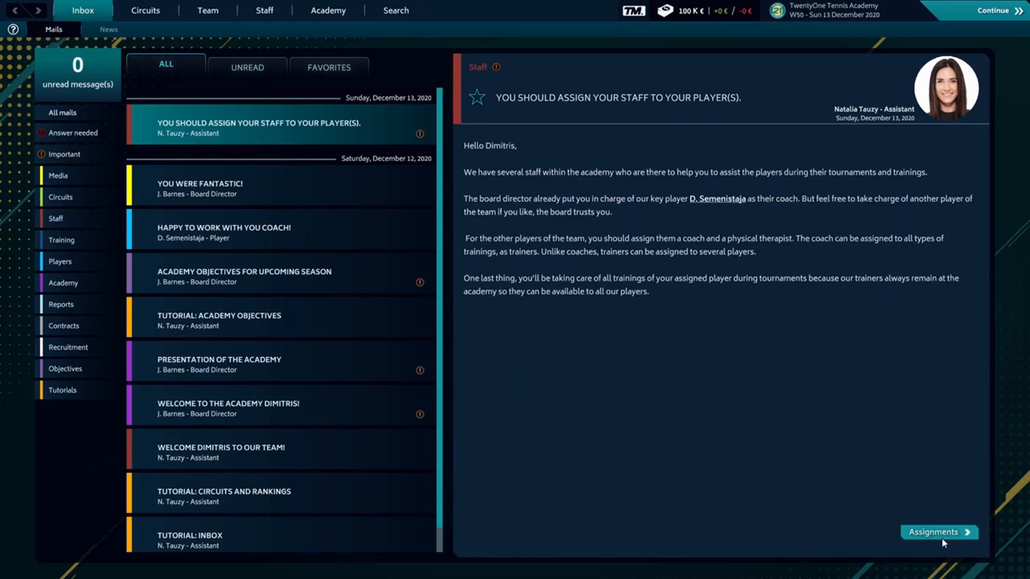
{"action": "left_click", "coordinate": [935, 532]}
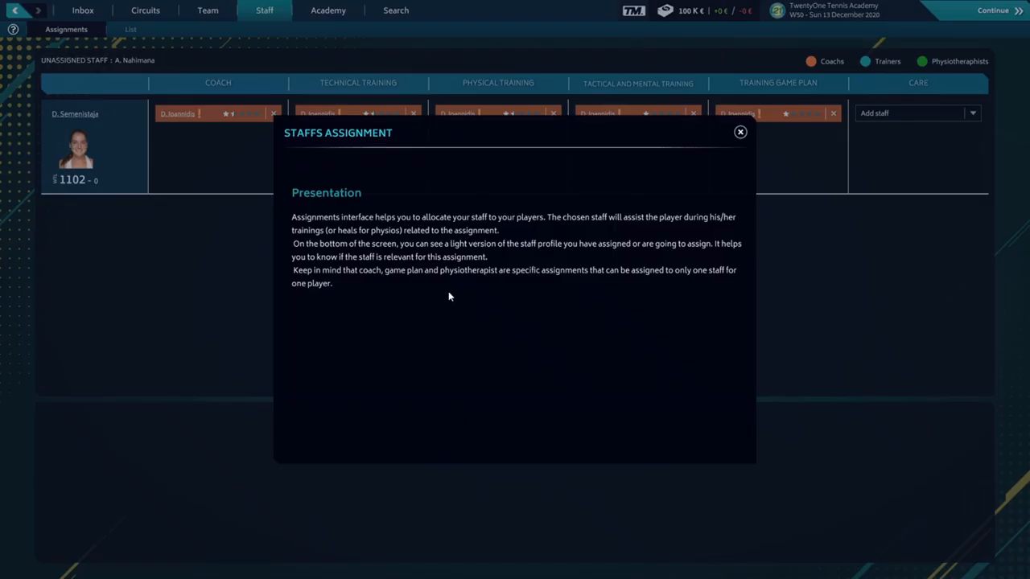
{"action": "left_click", "coordinate": [739, 131]}
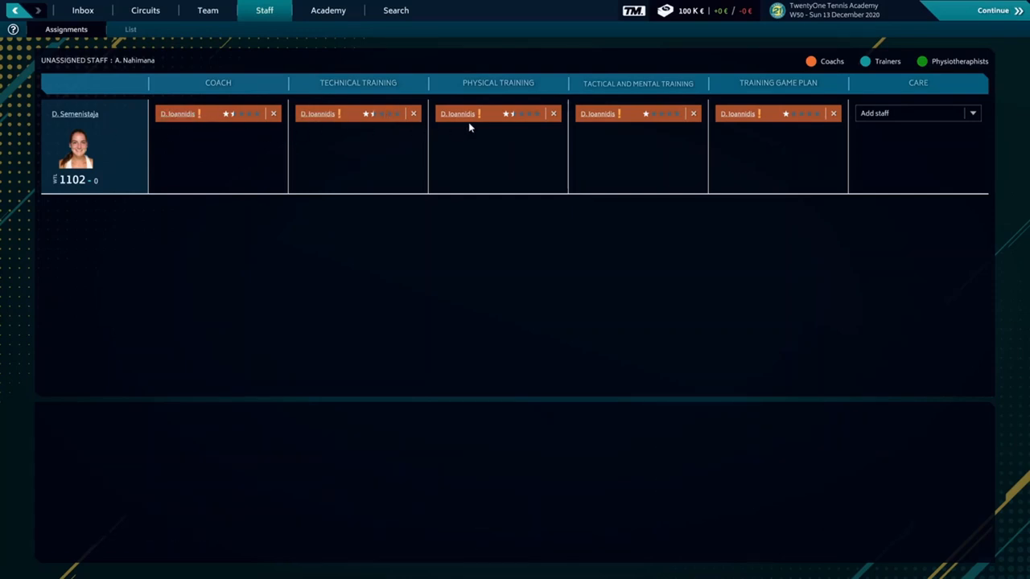
{"action": "mouse_move", "coordinate": [587, 167]}
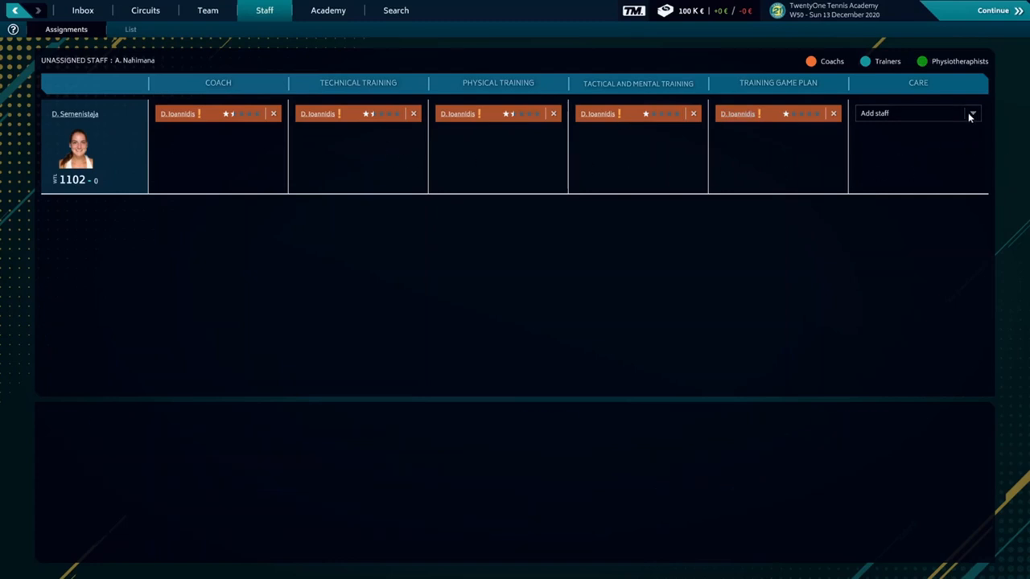
{"action": "left_click", "coordinate": [973, 112]}
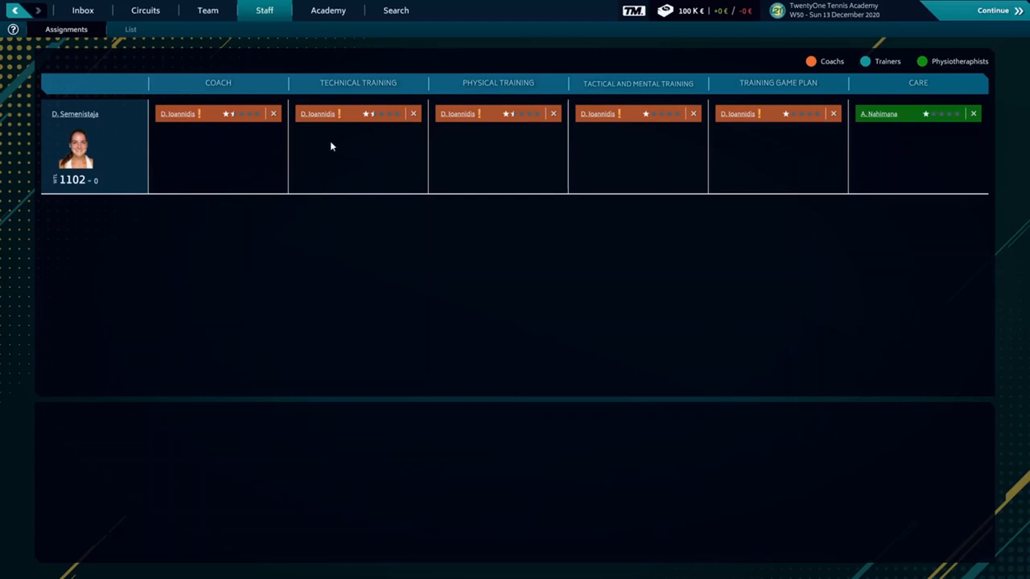
{"action": "mouse_move", "coordinate": [416, 163]}
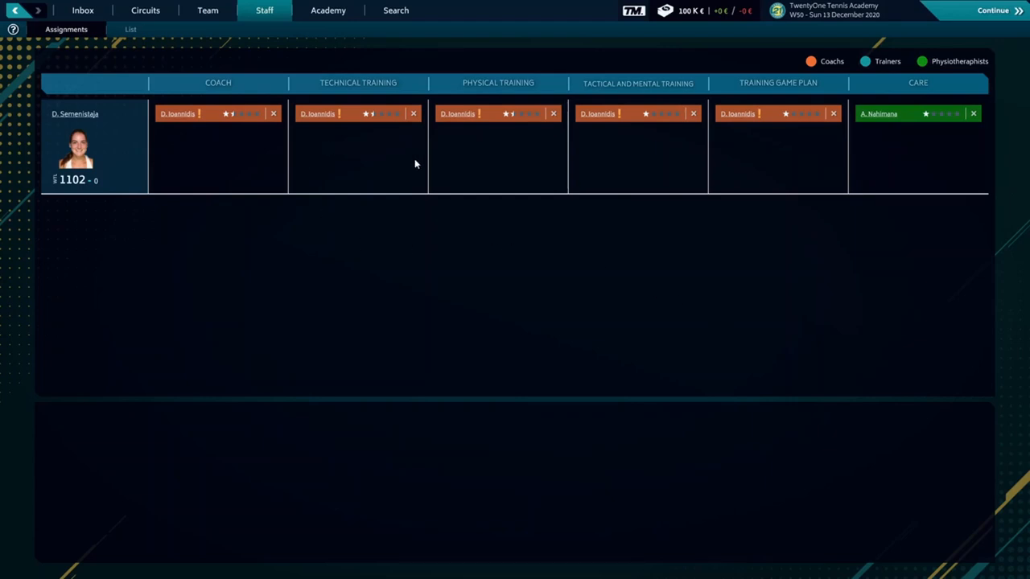
{"action": "mouse_move", "coordinate": [411, 154]}
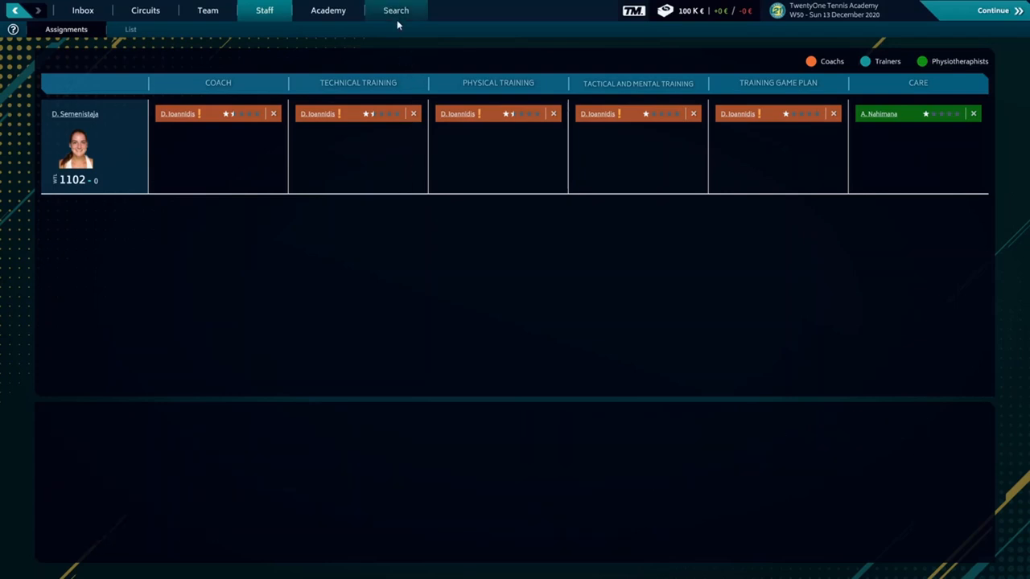
- Find trainer Lionel Grossenbacher in the staff search, review his profile, and start recruiting him
{"action": "left_click", "coordinate": [395, 10]}
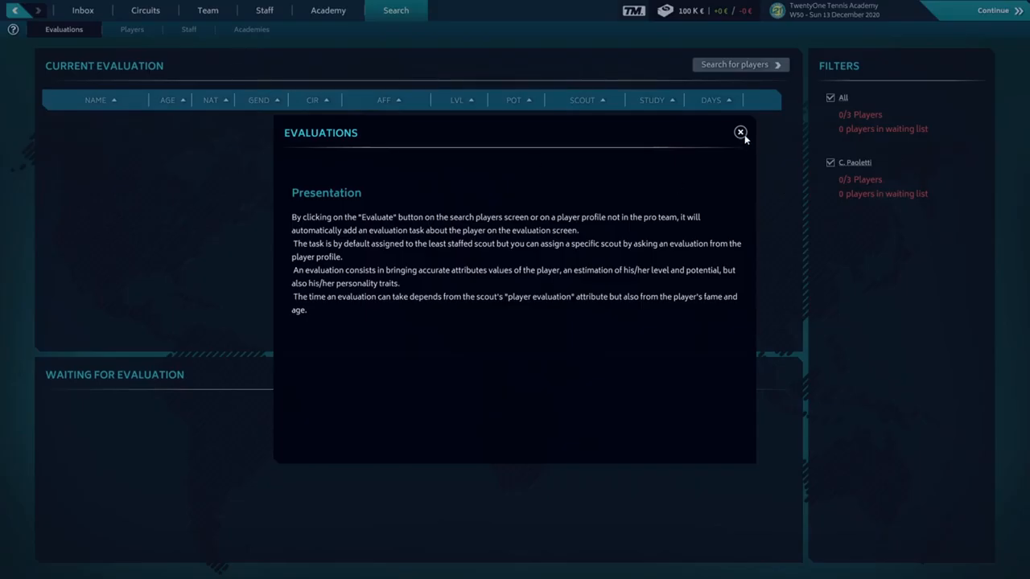
{"action": "left_click", "coordinate": [740, 132]}
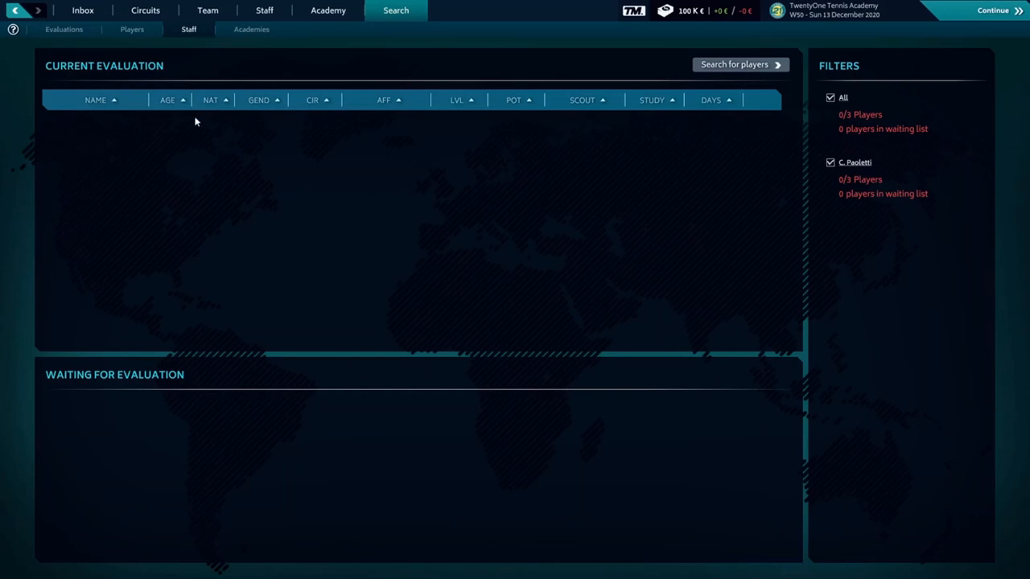
{"action": "mouse_move", "coordinate": [238, 202]}
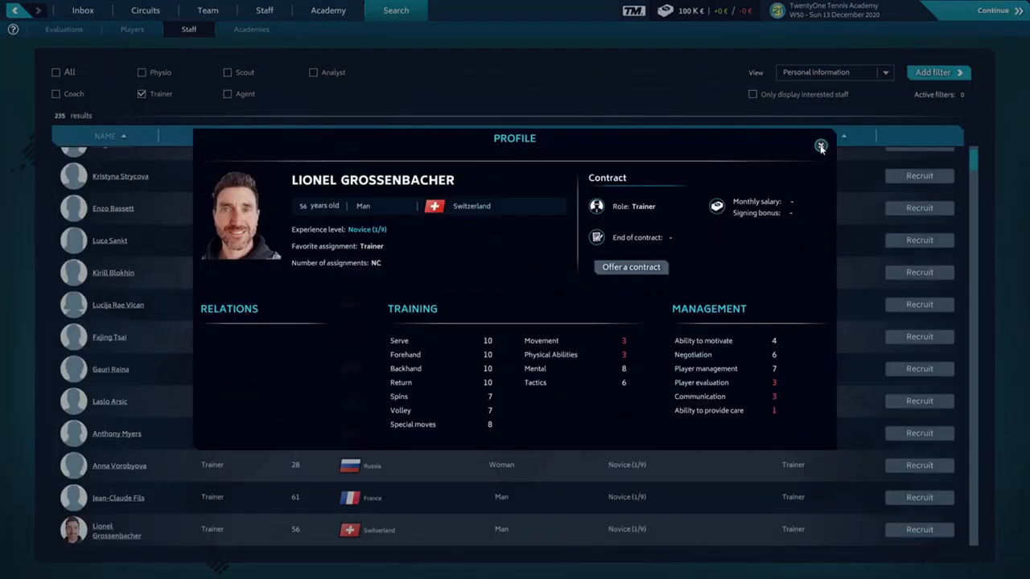
{"action": "left_click", "coordinate": [819, 148]}
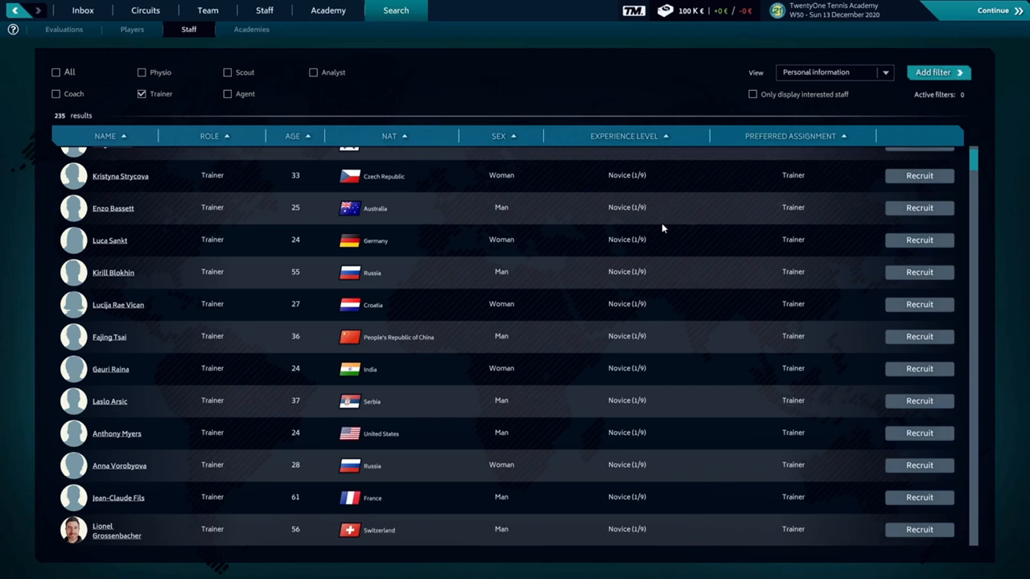
{"action": "mouse_move", "coordinate": [919, 530]}
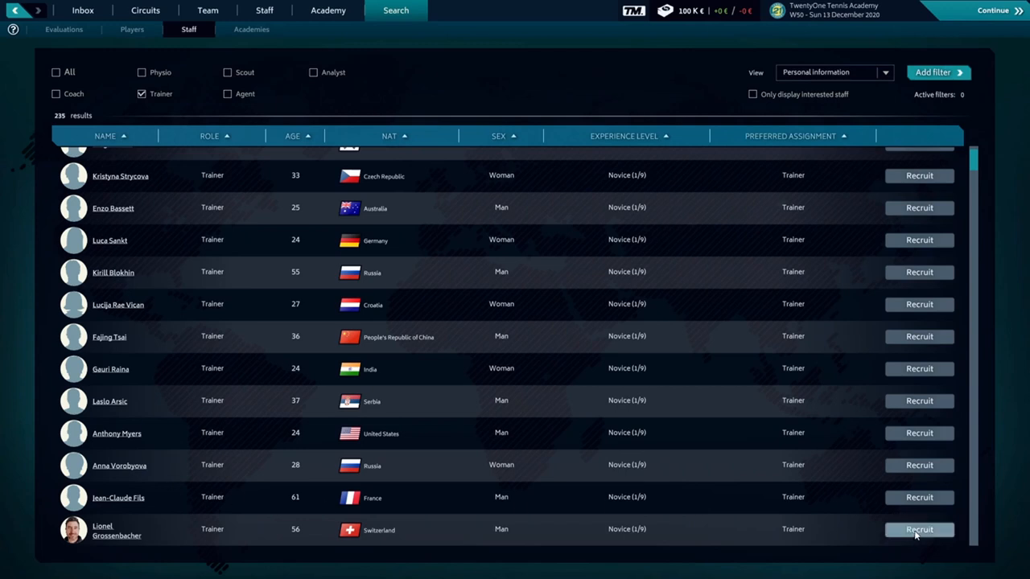
{"action": "left_click", "coordinate": [919, 530]}
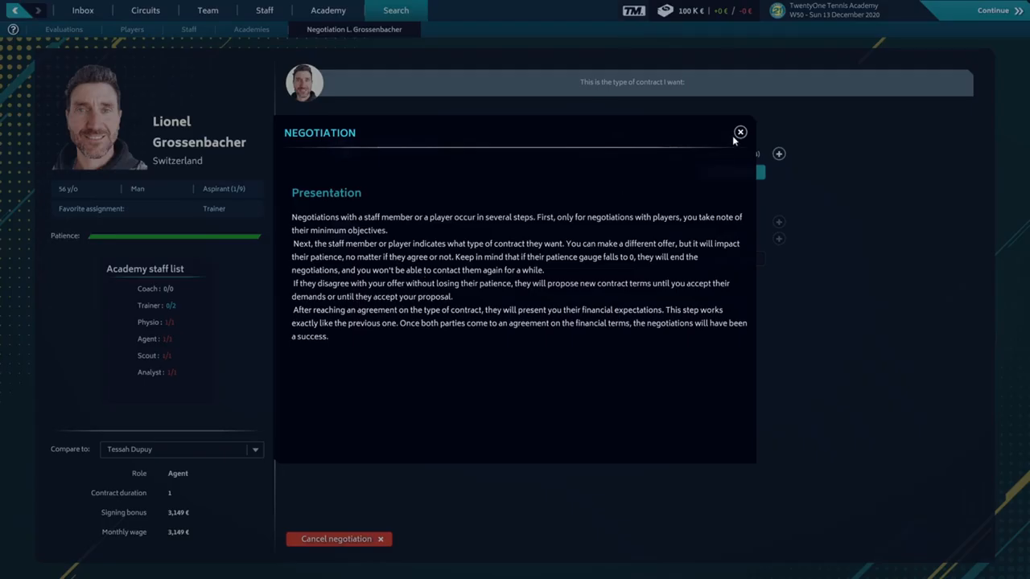
- Counter-offer Grossenbacher 2 seasons, 1,514 € monthly wage and 3,213 € signing bonus
{"action": "left_click", "coordinate": [740, 131]}
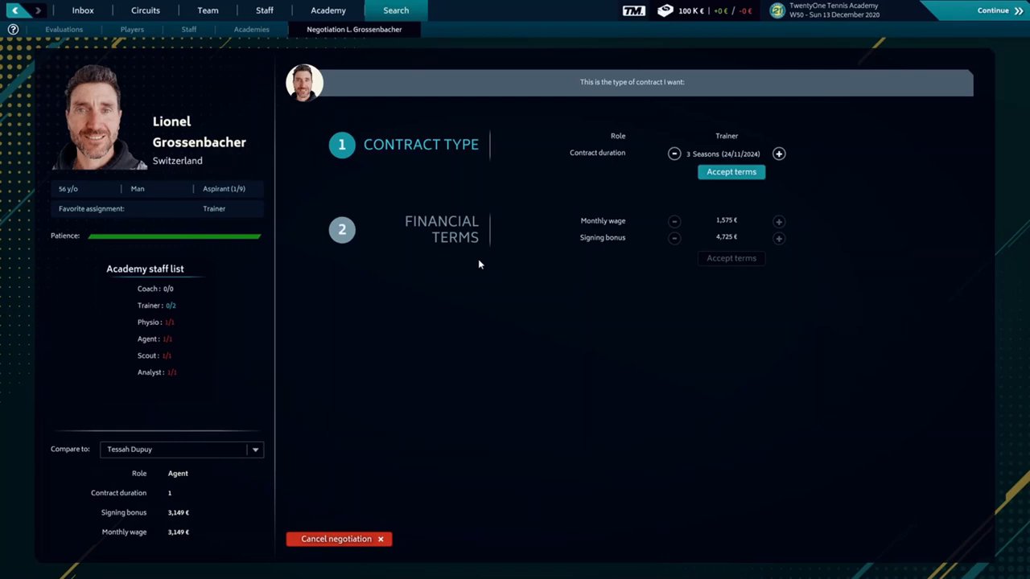
{"action": "mouse_move", "coordinate": [461, 280]}
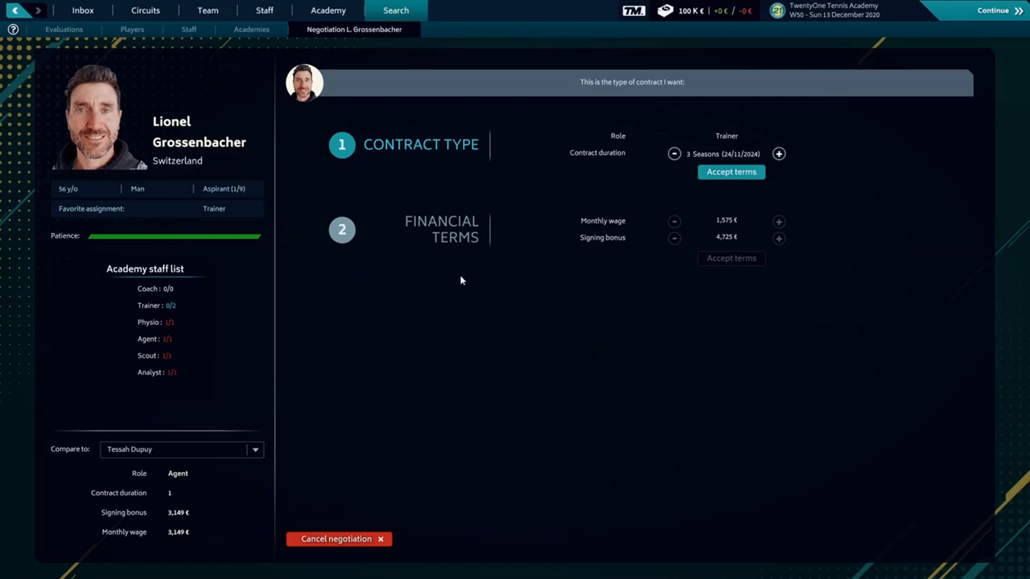
{"action": "mouse_move", "coordinate": [497, 229]}
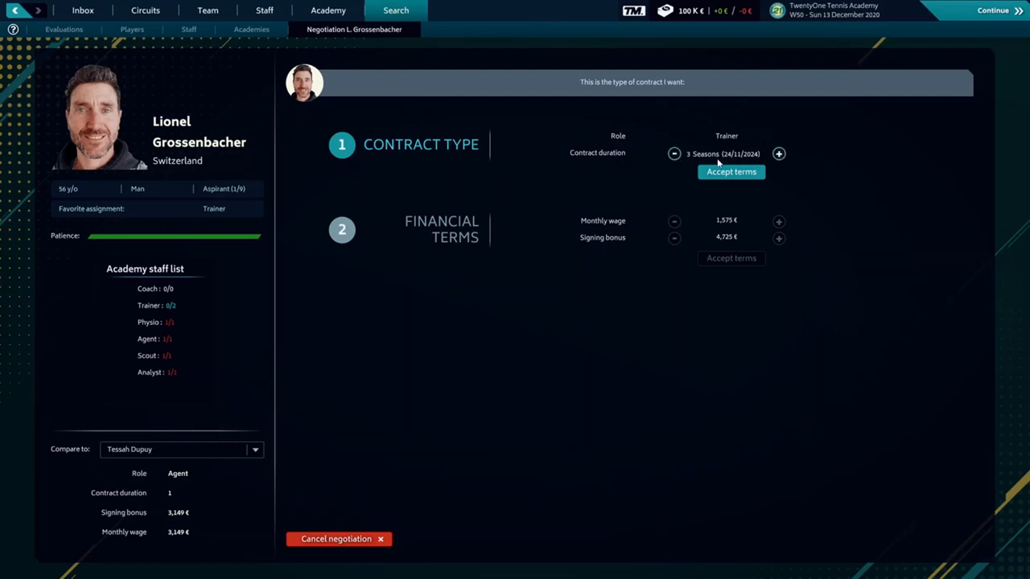
{"action": "mouse_move", "coordinate": [674, 154]}
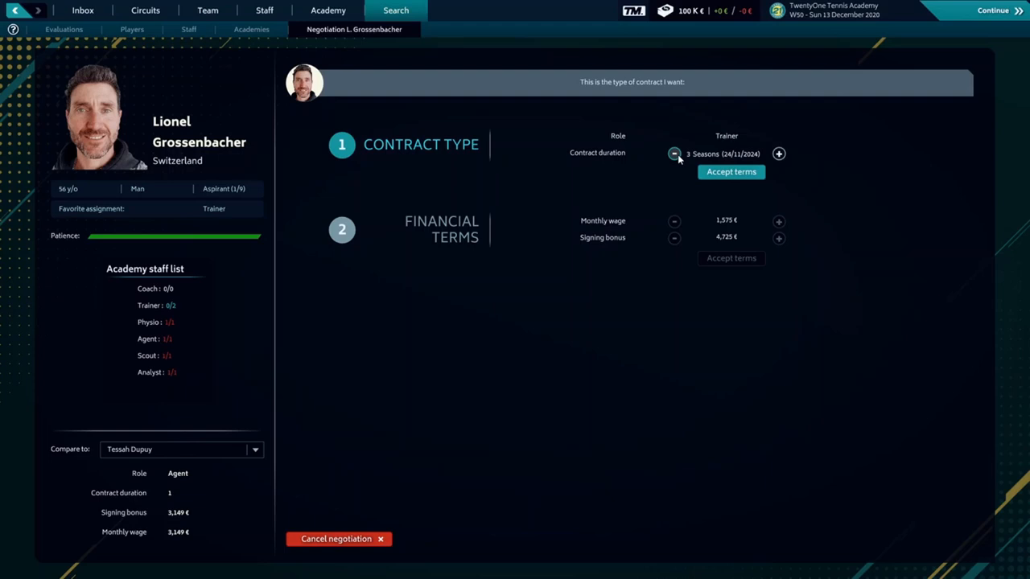
{"action": "left_click", "coordinate": [673, 153]}
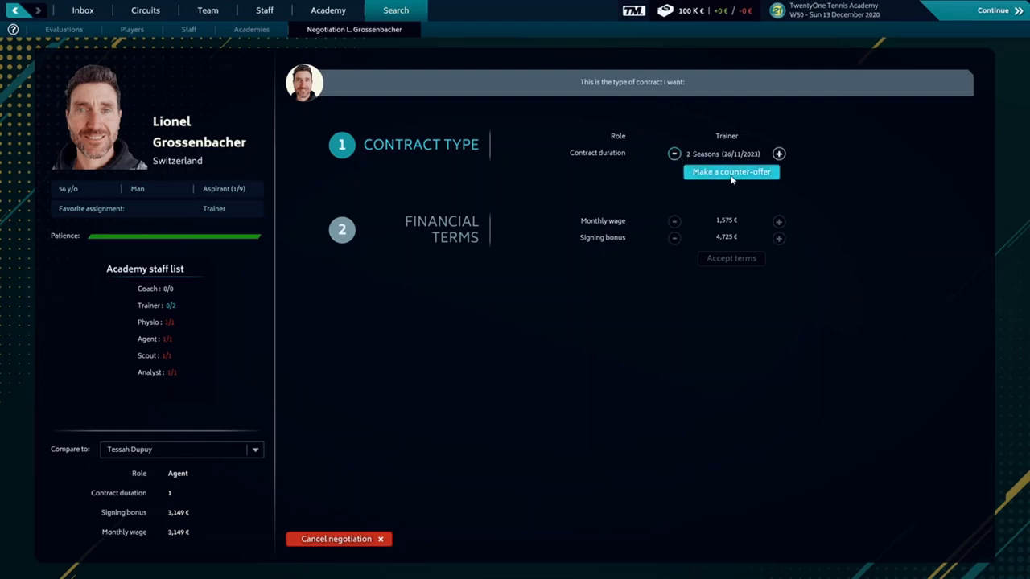
{"action": "left_click", "coordinate": [730, 171]}
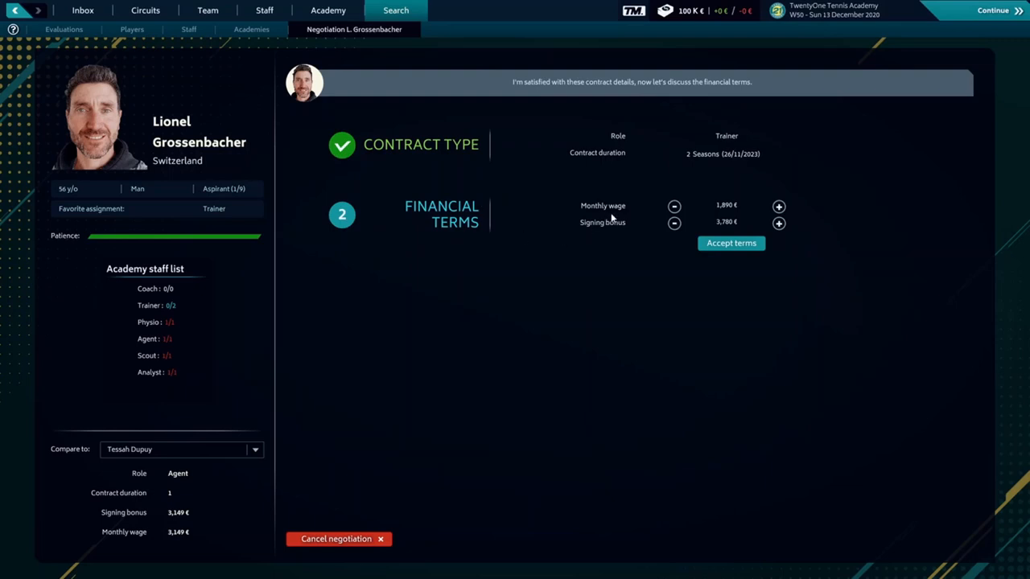
{"action": "mouse_move", "coordinate": [674, 206]}
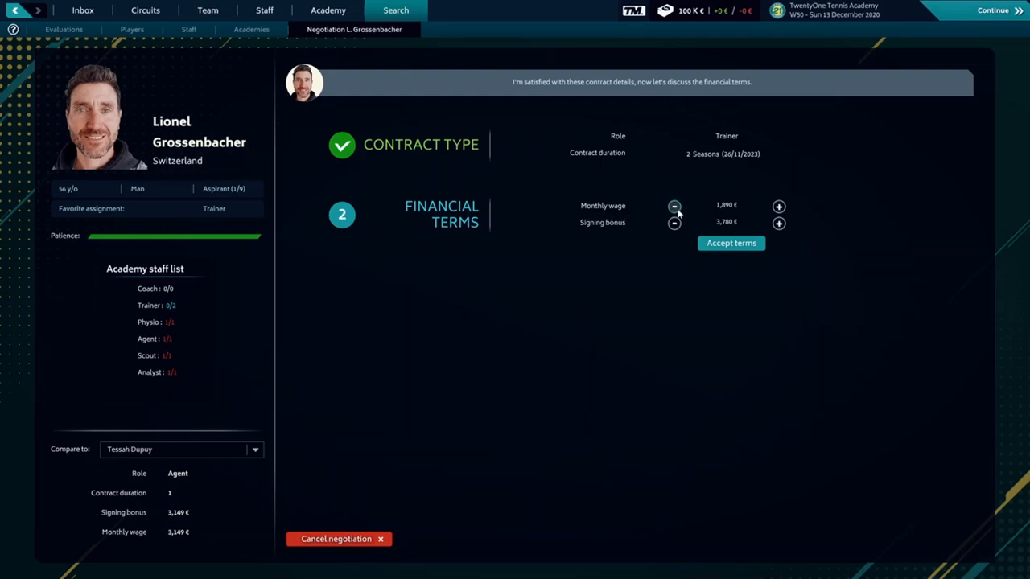
{"action": "left_click", "coordinate": [673, 206]}
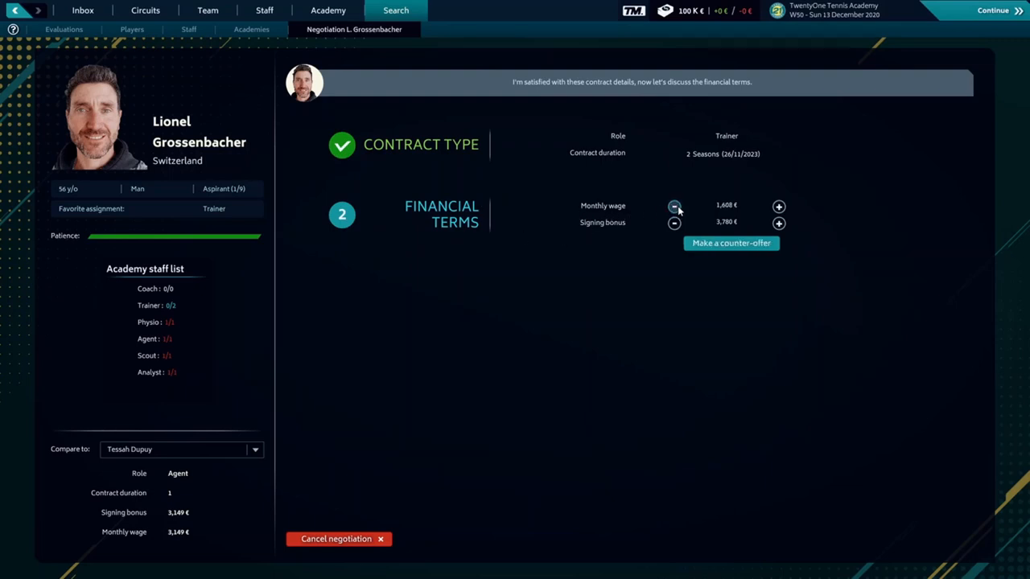
{"action": "left_click", "coordinate": [673, 222]}
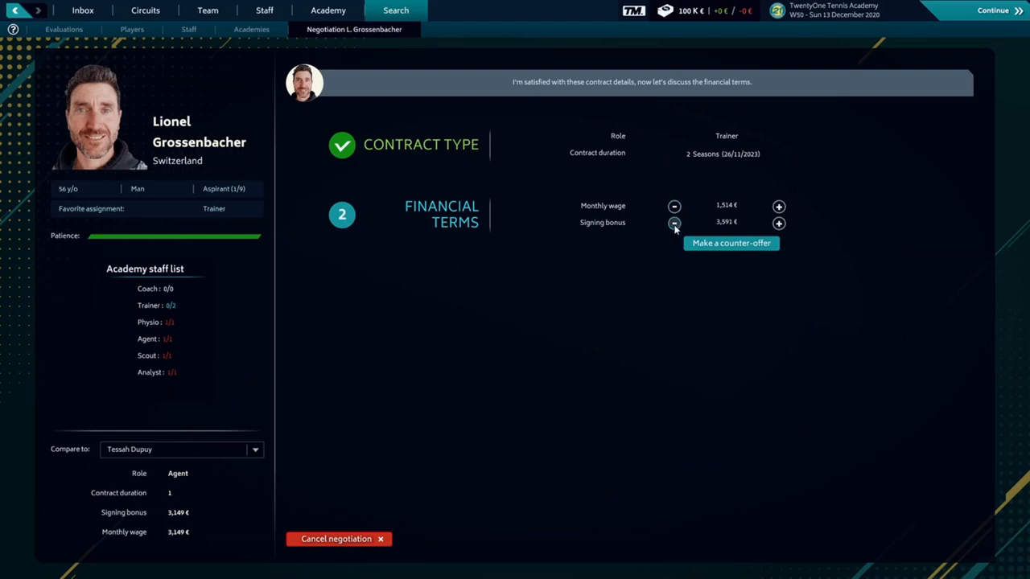
{"action": "left_click", "coordinate": [730, 243]}
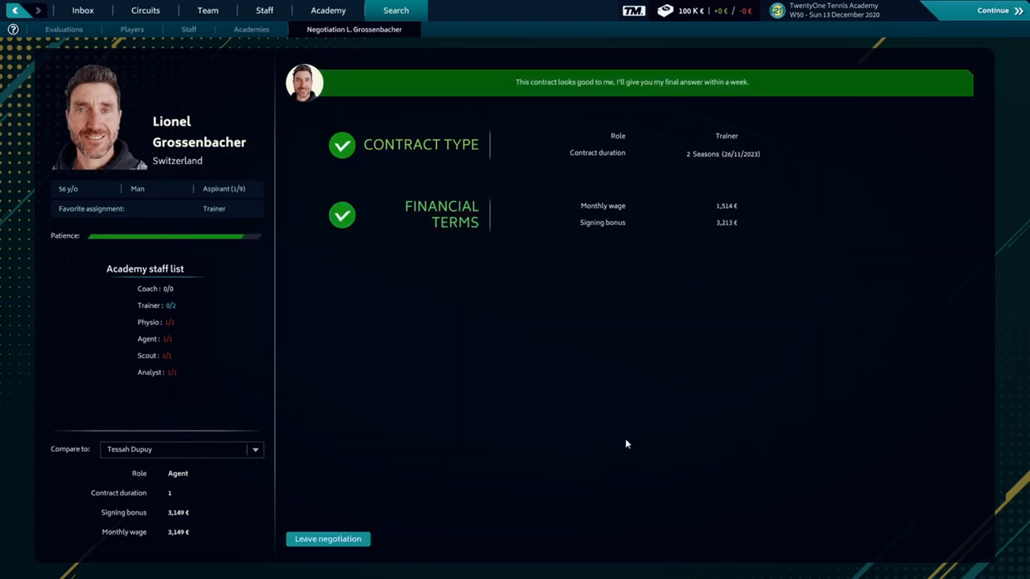
{"action": "mouse_move", "coordinate": [431, 537]}
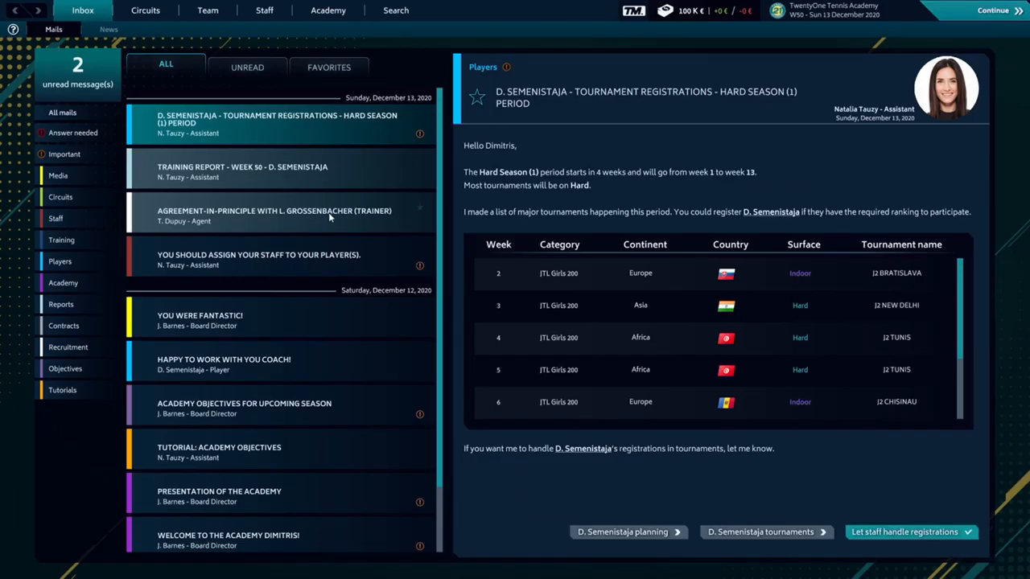
- Advance time until Grossenbacher accepts, then sign his trainer contract
{"action": "left_click", "coordinate": [274, 215]}
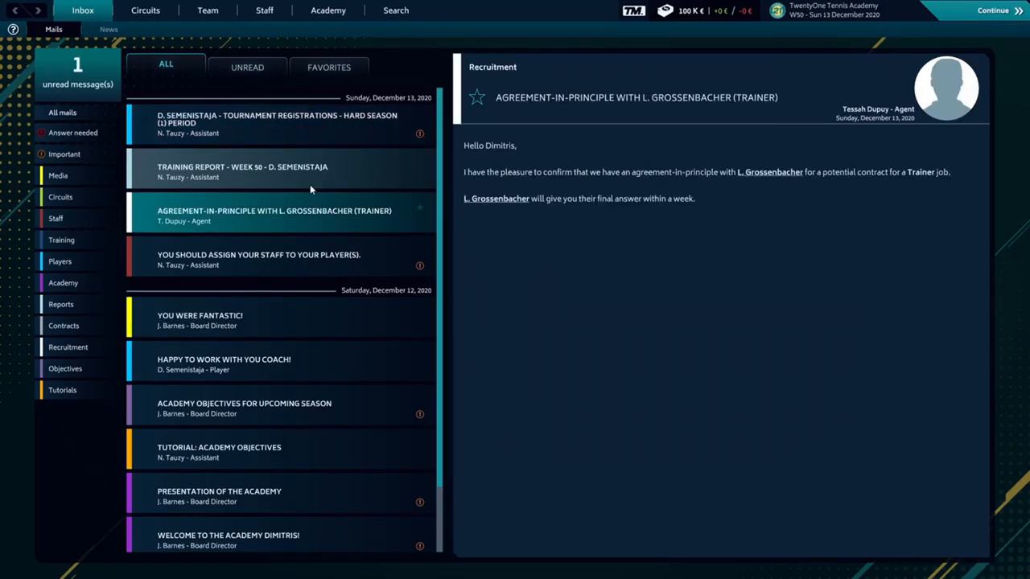
{"action": "left_click", "coordinate": [989, 9]}
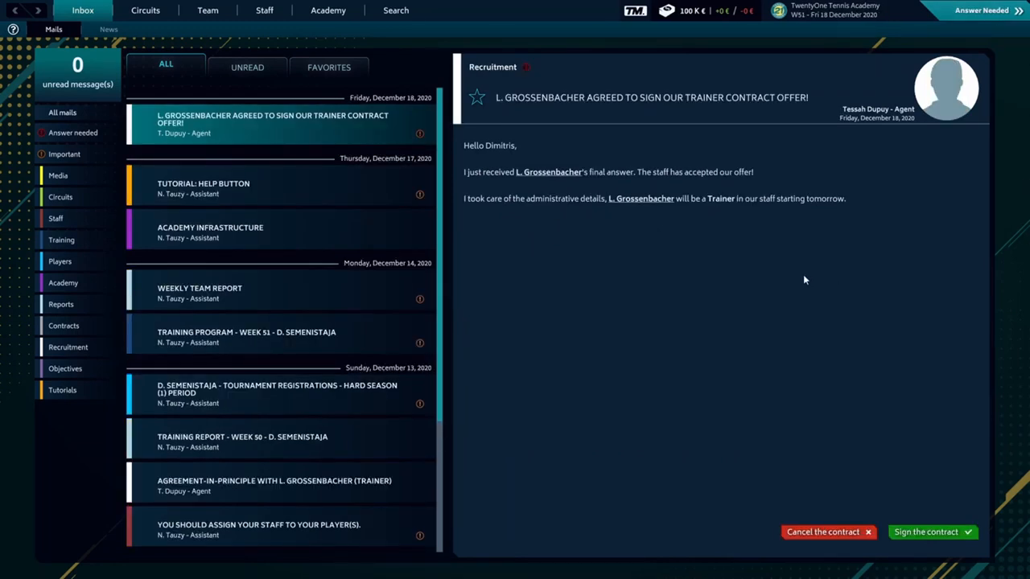
{"action": "mouse_move", "coordinate": [758, 225]}
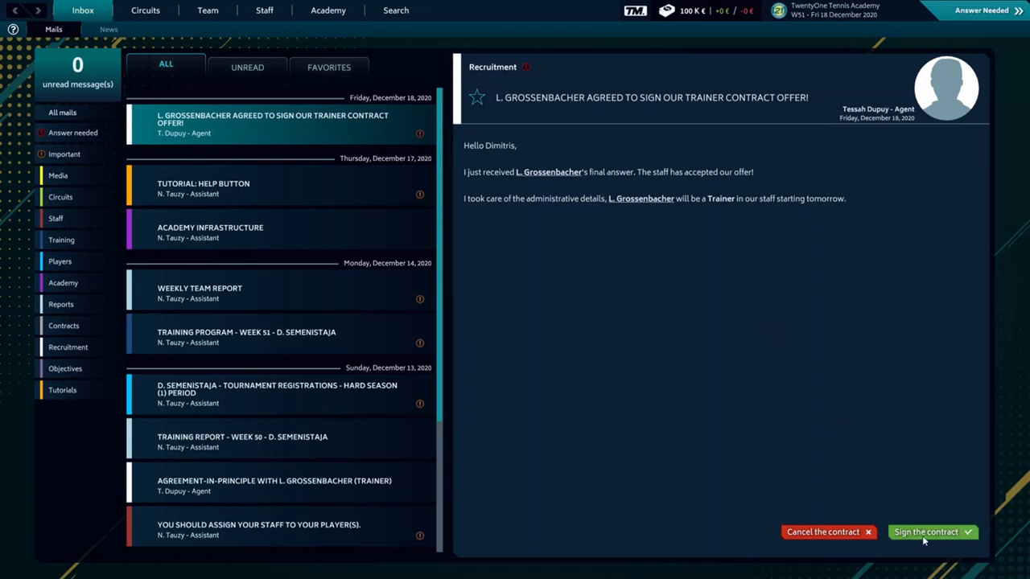
{"action": "left_click", "coordinate": [929, 533]}
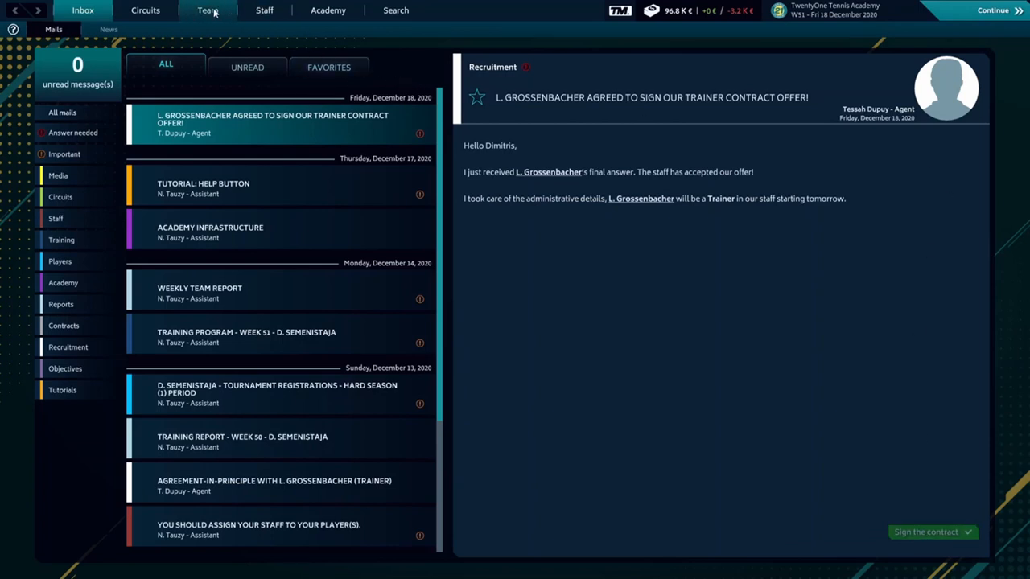
{"action": "left_click", "coordinate": [264, 10]}
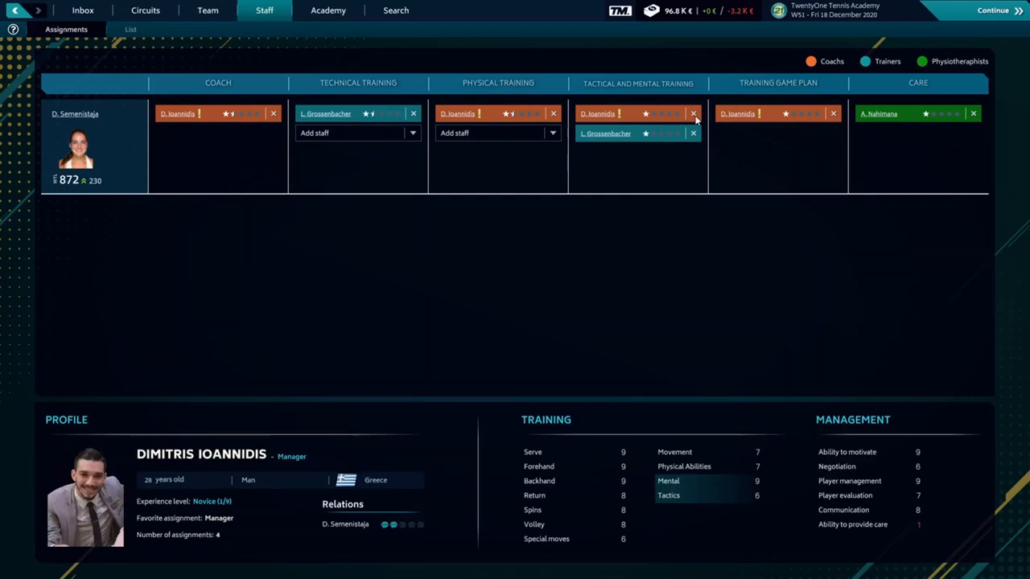
{"action": "left_click", "coordinate": [693, 113]}
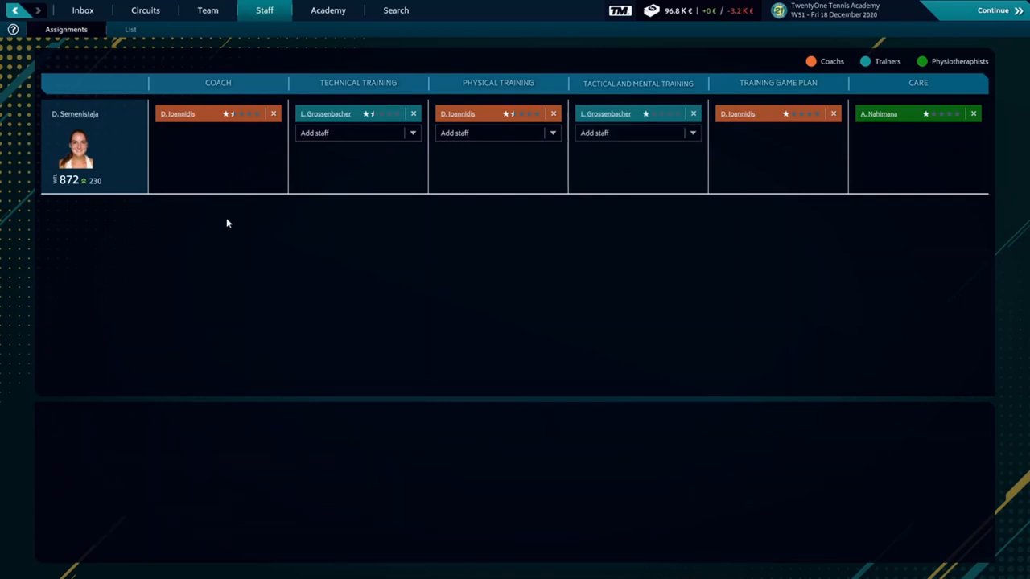
{"action": "mouse_move", "coordinate": [91, 178]}
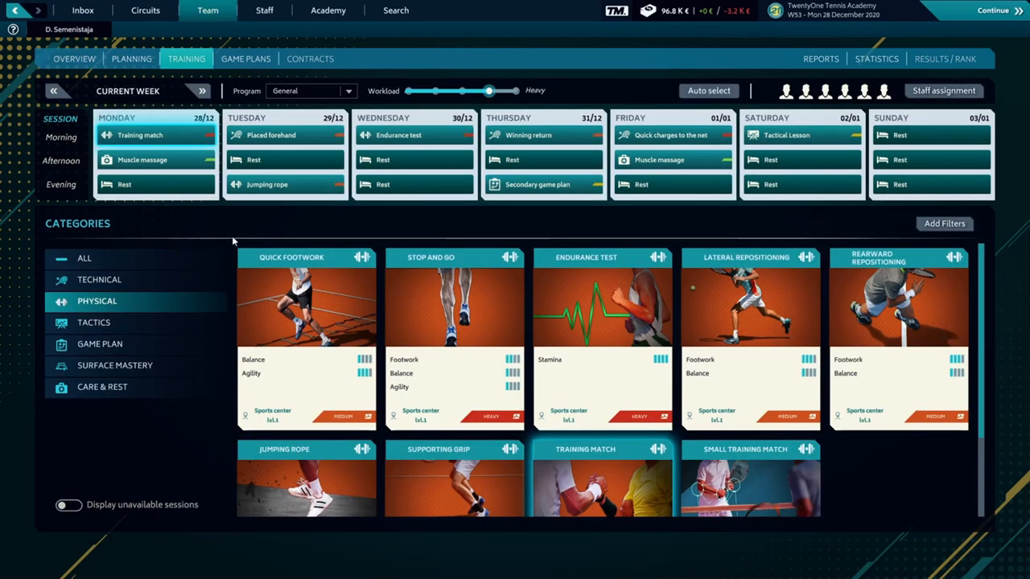
{"action": "mouse_move", "coordinate": [261, 203]}
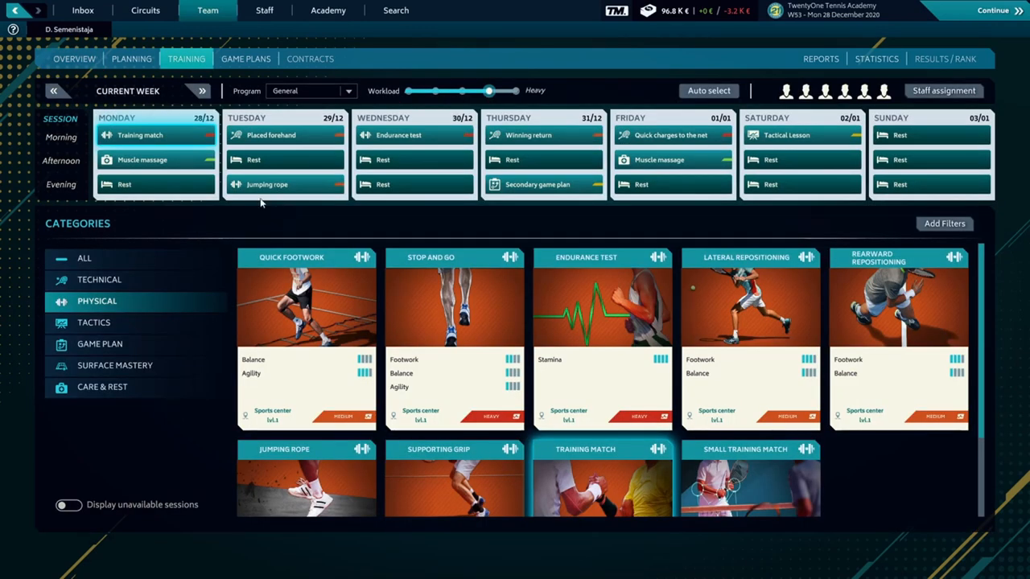
{"action": "mouse_move", "coordinate": [126, 301]}
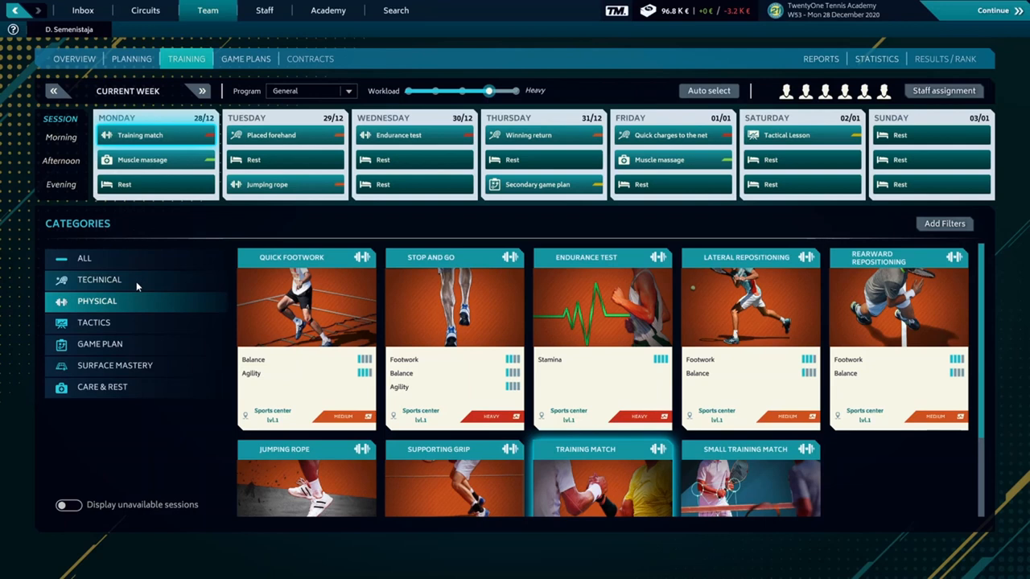
- Advance to the next scheduled event, the 3 January press conference
{"action": "left_click", "coordinate": [99, 280]}
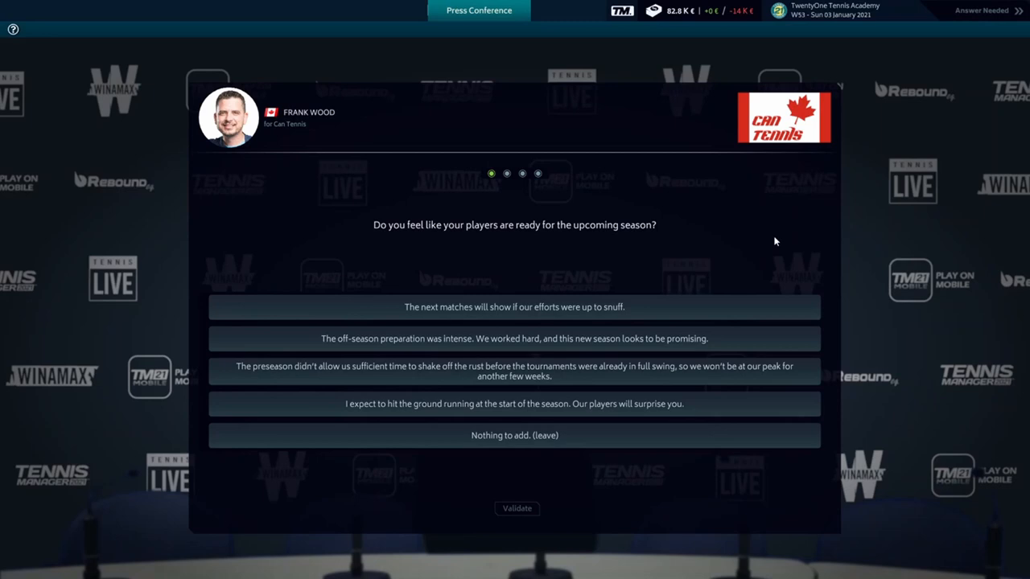
{"action": "mouse_move", "coordinate": [772, 259]}
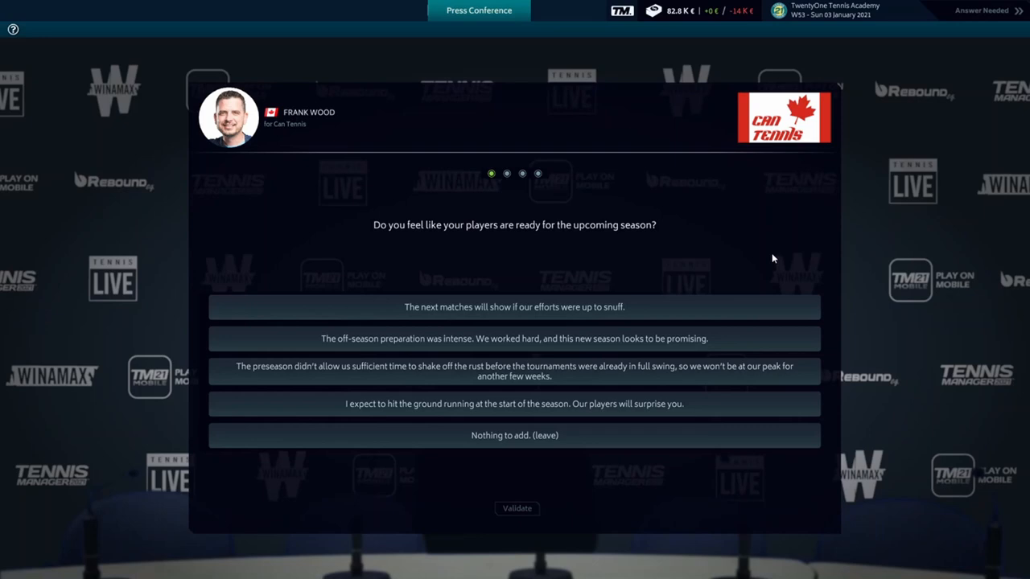
{"action": "mouse_move", "coordinate": [755, 327]}
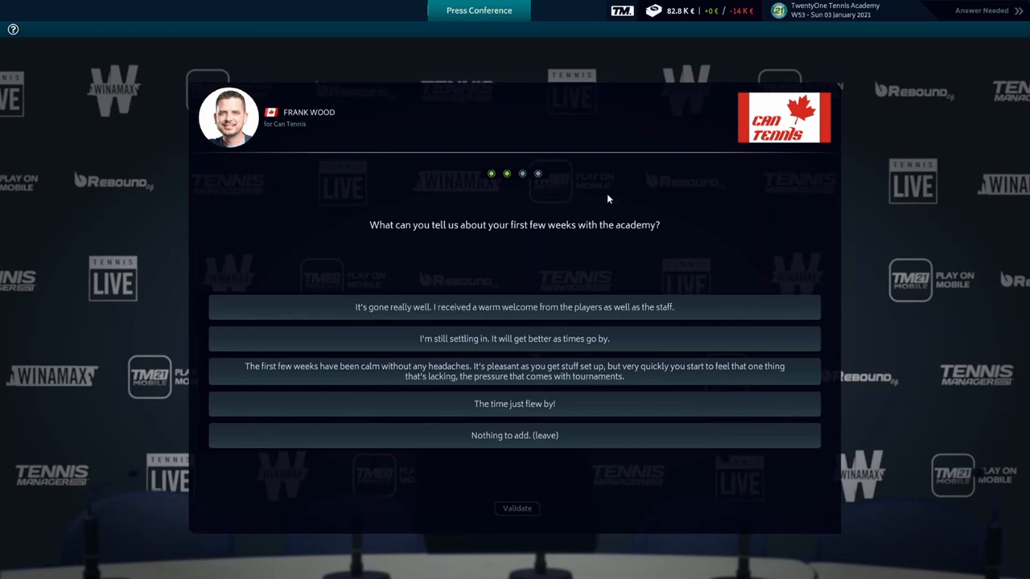
- Answer by praising the warm welcome, then leave with 'Nothing to add.'
{"action": "left_click", "coordinate": [514, 306]}
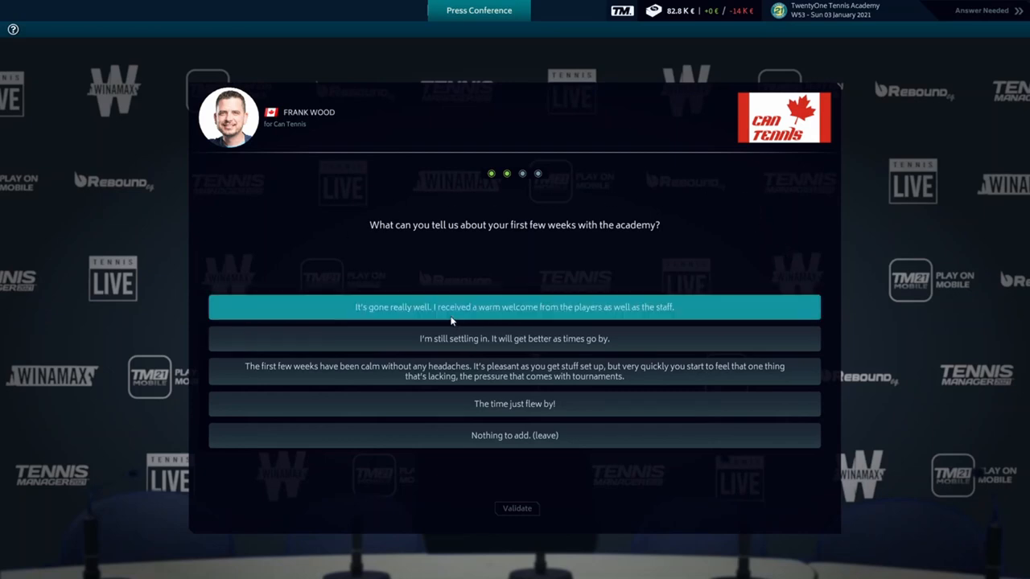
{"action": "mouse_move", "coordinate": [517, 508]}
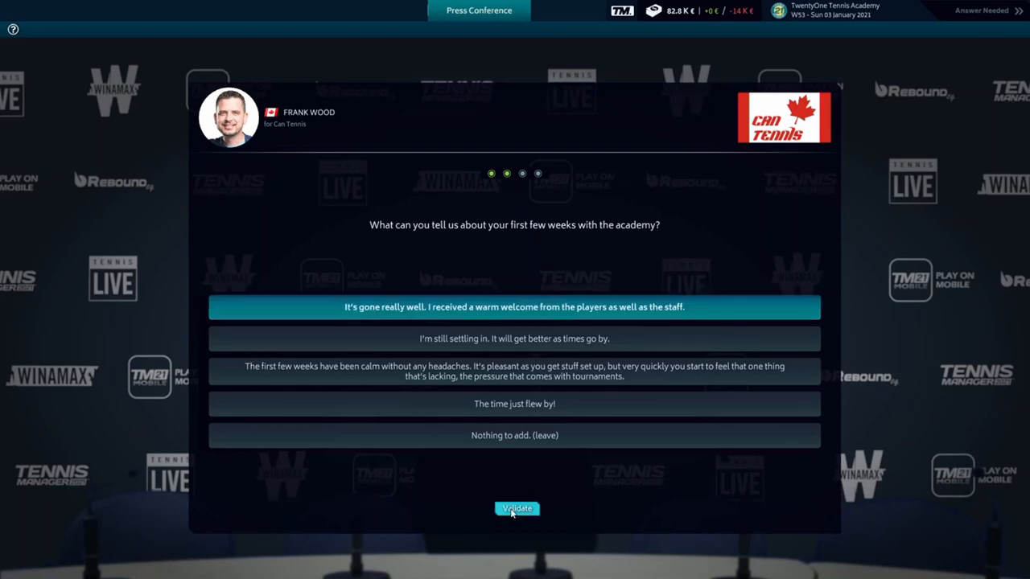
{"action": "left_click", "coordinate": [517, 507]}
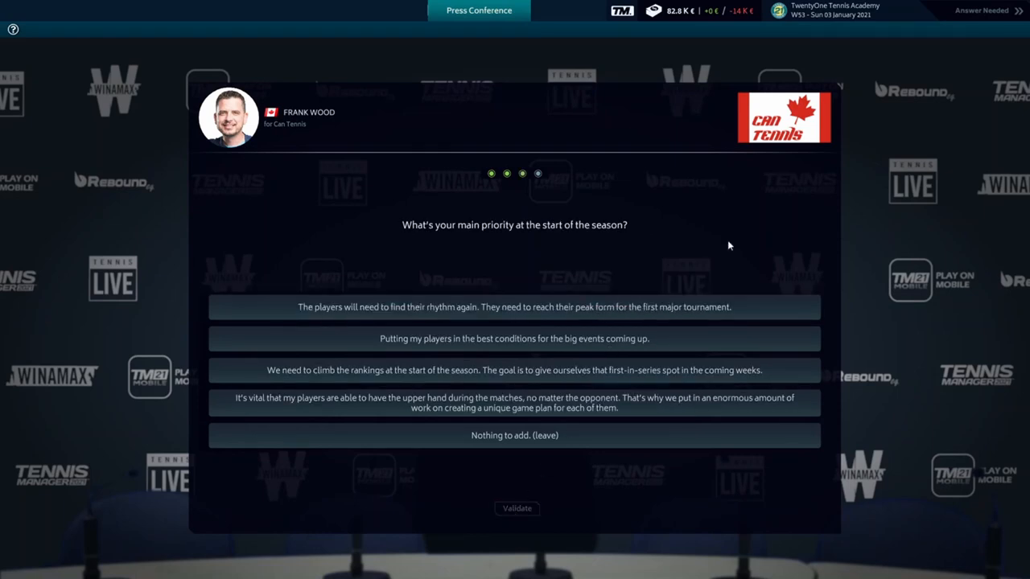
{"action": "mouse_move", "coordinate": [911, 351]}
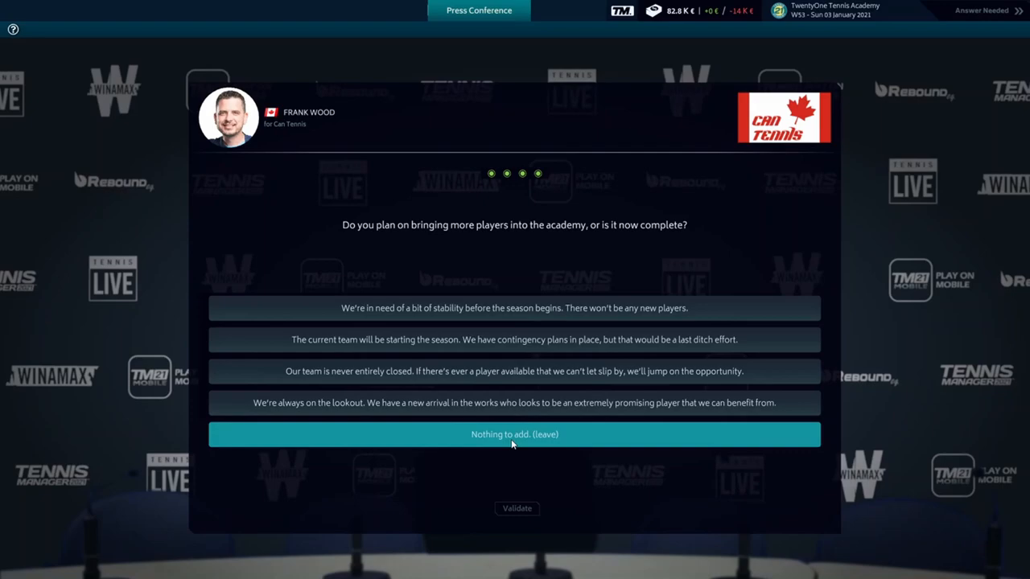
{"action": "left_click", "coordinate": [514, 434]}
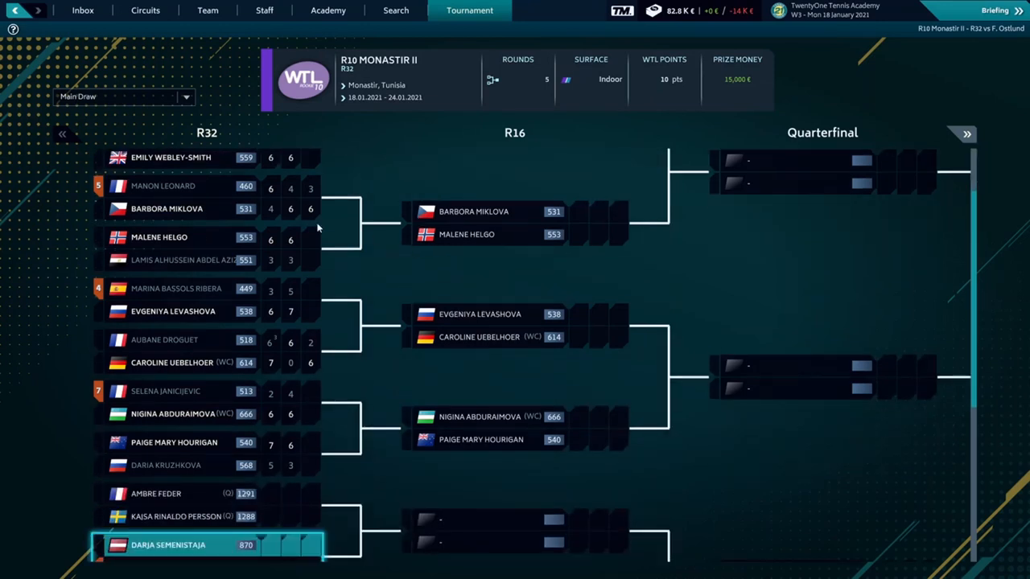
- Scroll the Monastir II main draw to Darja's R32 match against sixth seed Fanny Ostlund
{"action": "scroll", "scroll_direction": "down", "scroll_amount": 3}
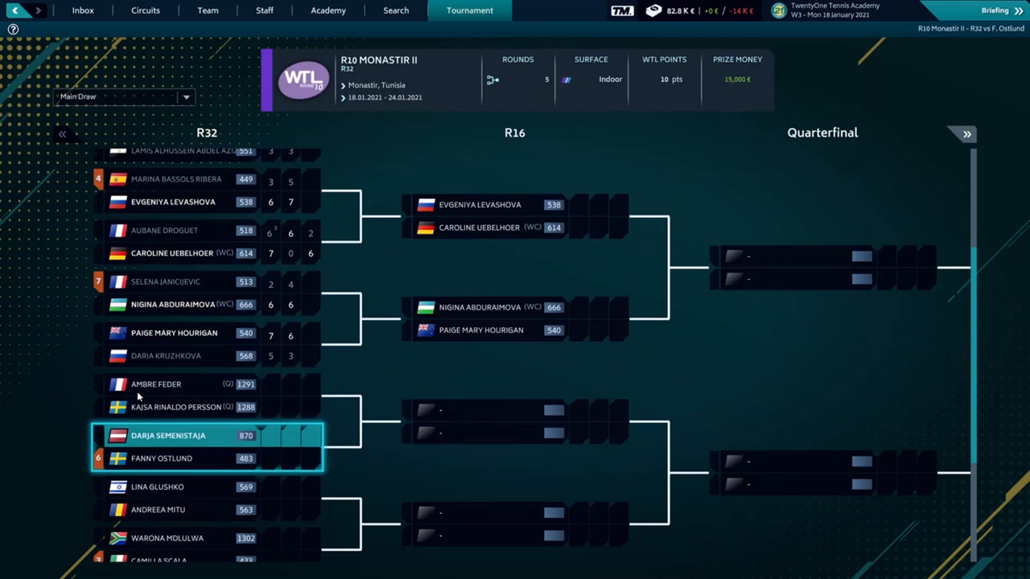
{"action": "scroll", "scroll_direction": "down", "scroll_amount": 3}
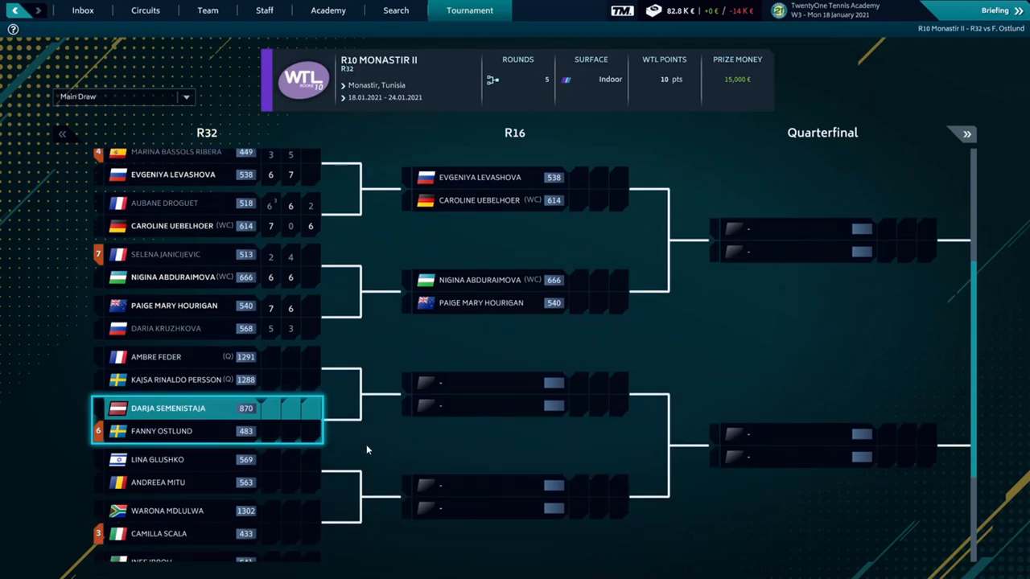
{"action": "mouse_move", "coordinate": [243, 451]}
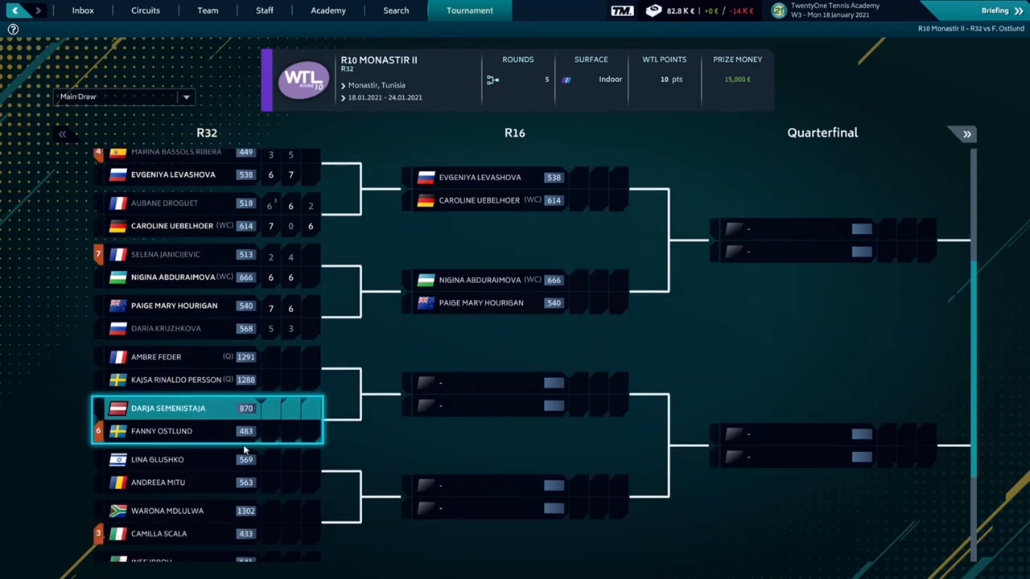
{"action": "mouse_move", "coordinate": [169, 435]}
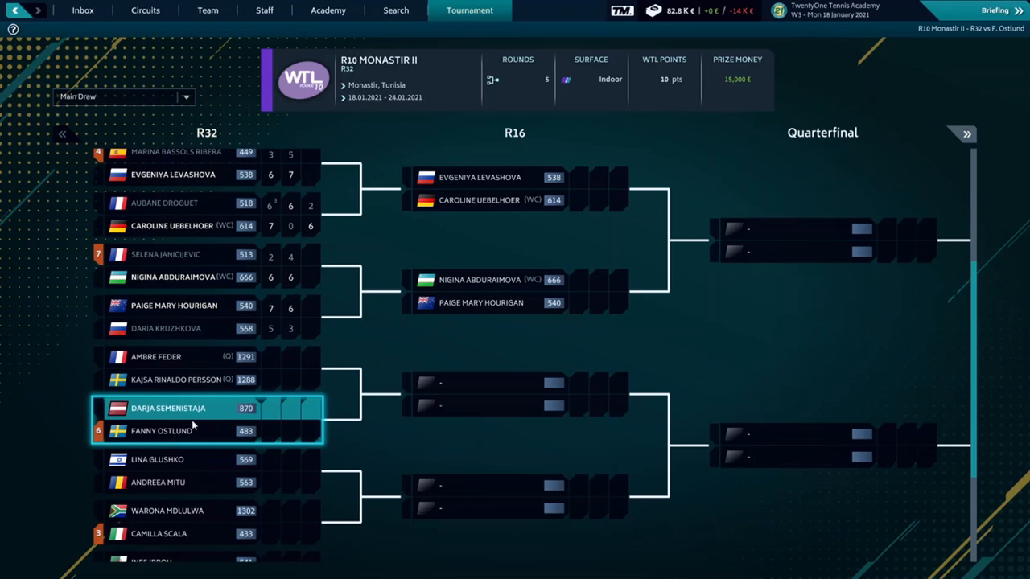
{"action": "mouse_move", "coordinate": [165, 453]}
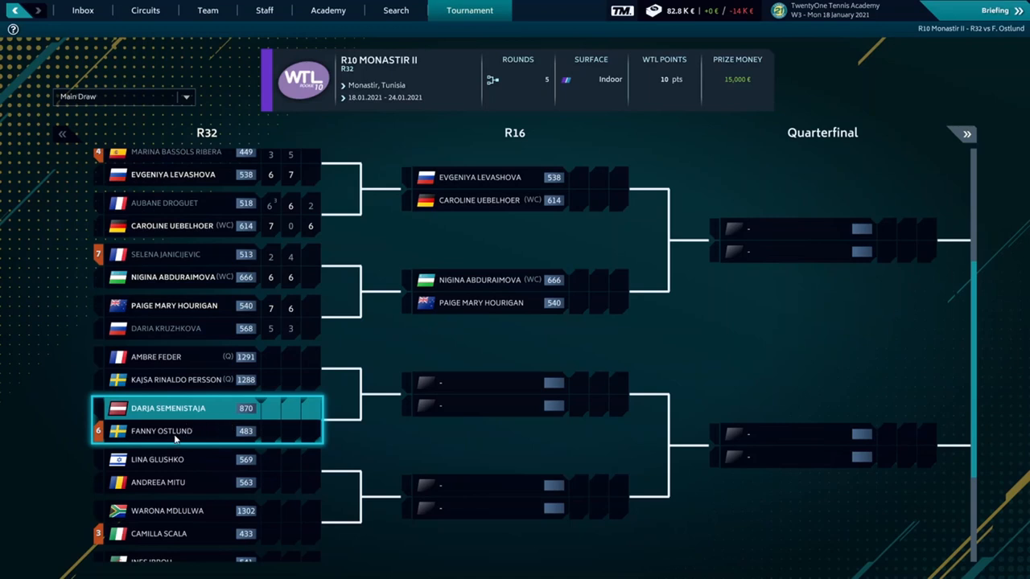
{"action": "mouse_move", "coordinate": [183, 432]}
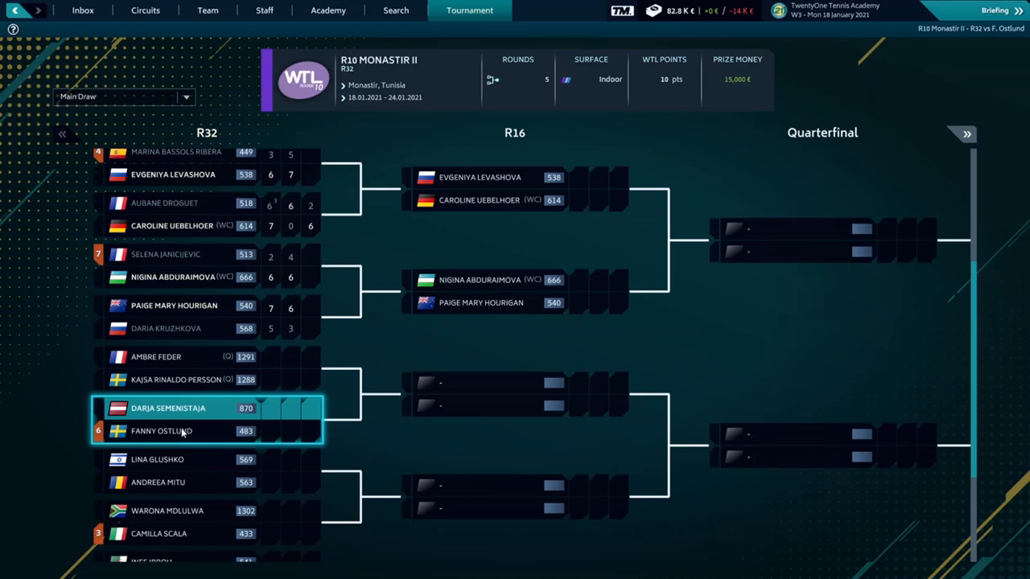
{"action": "mouse_move", "coordinate": [936, 79]}
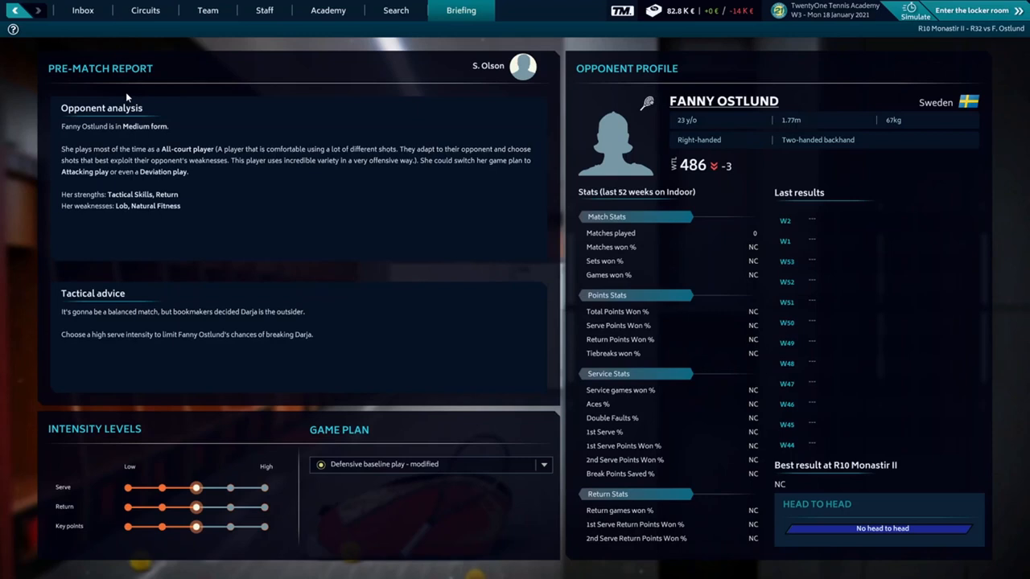
{"action": "mouse_move", "coordinate": [137, 190]}
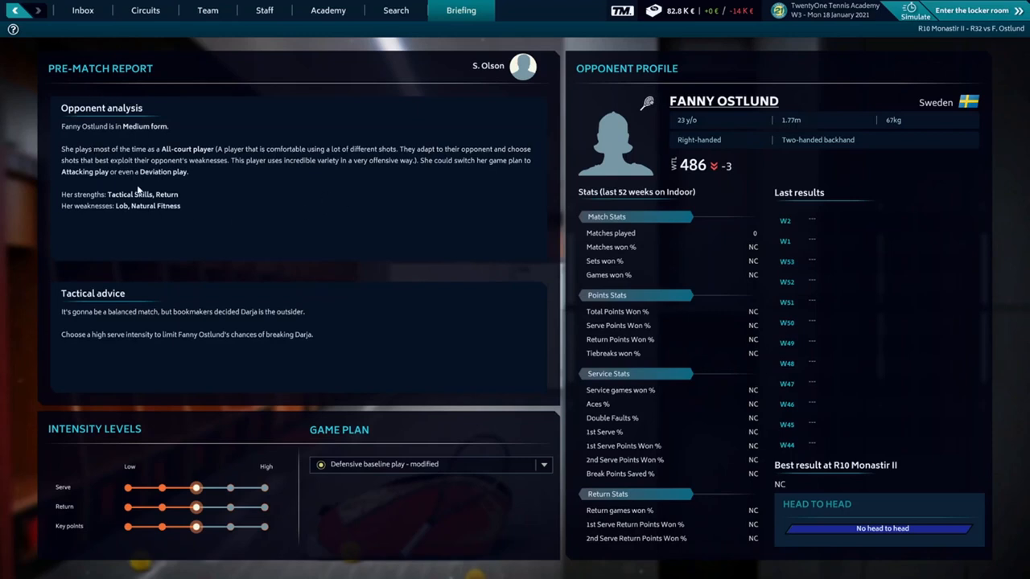
{"action": "mouse_move", "coordinate": [137, 203]}
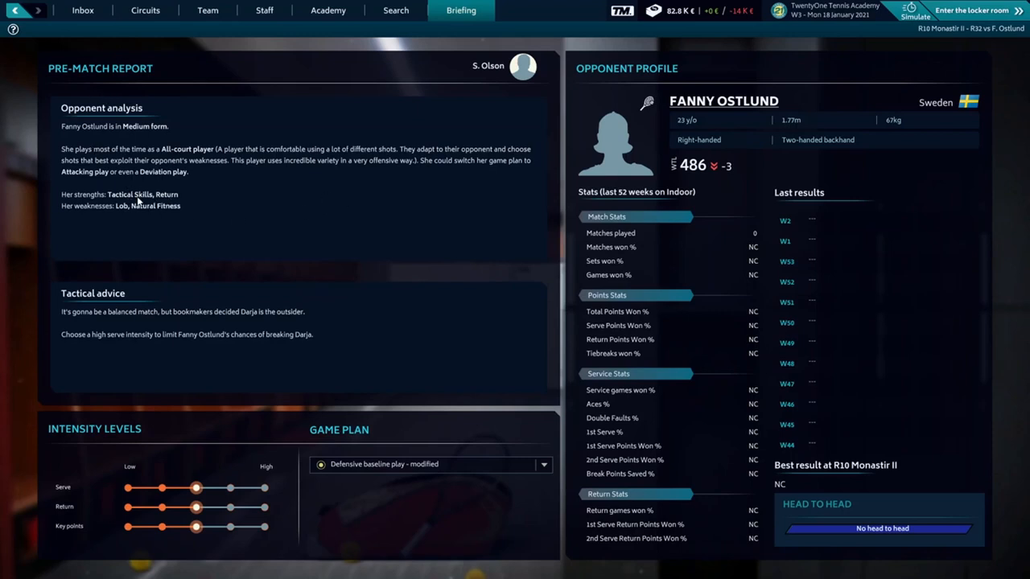
{"action": "mouse_move", "coordinate": [183, 202]}
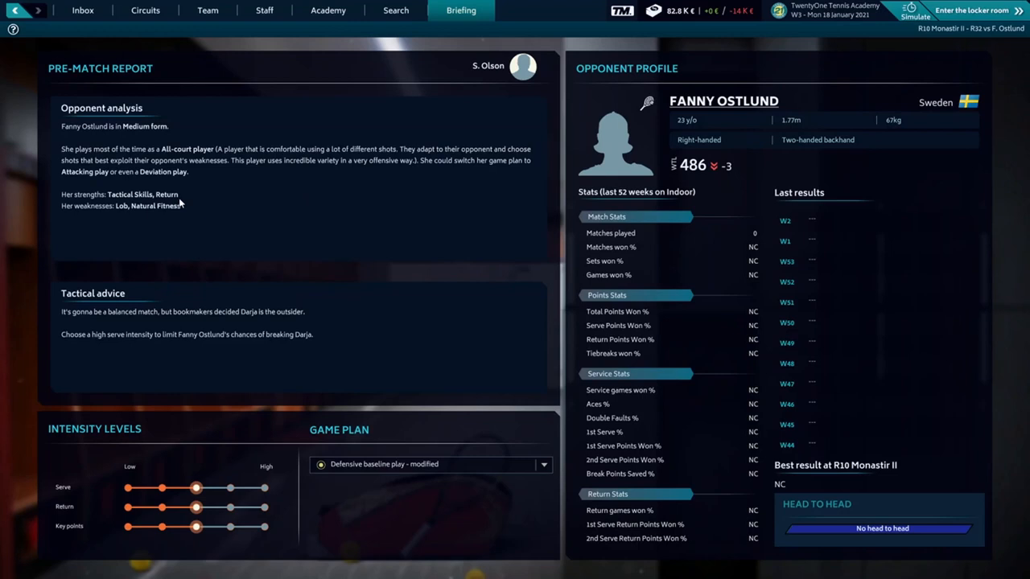
{"action": "mouse_move", "coordinate": [125, 215]}
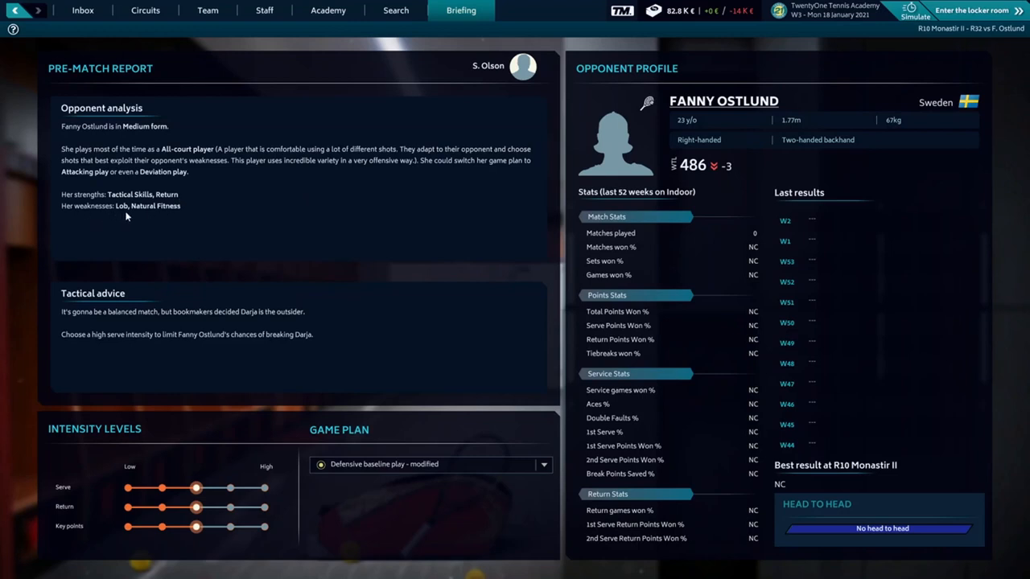
{"action": "mouse_move", "coordinate": [178, 283]}
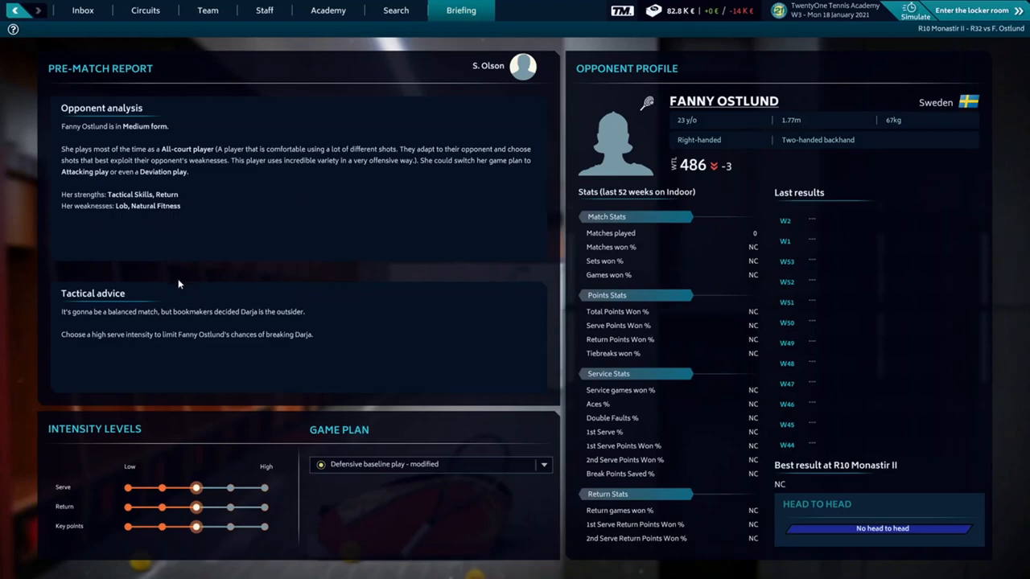
{"action": "mouse_move", "coordinate": [214, 322]}
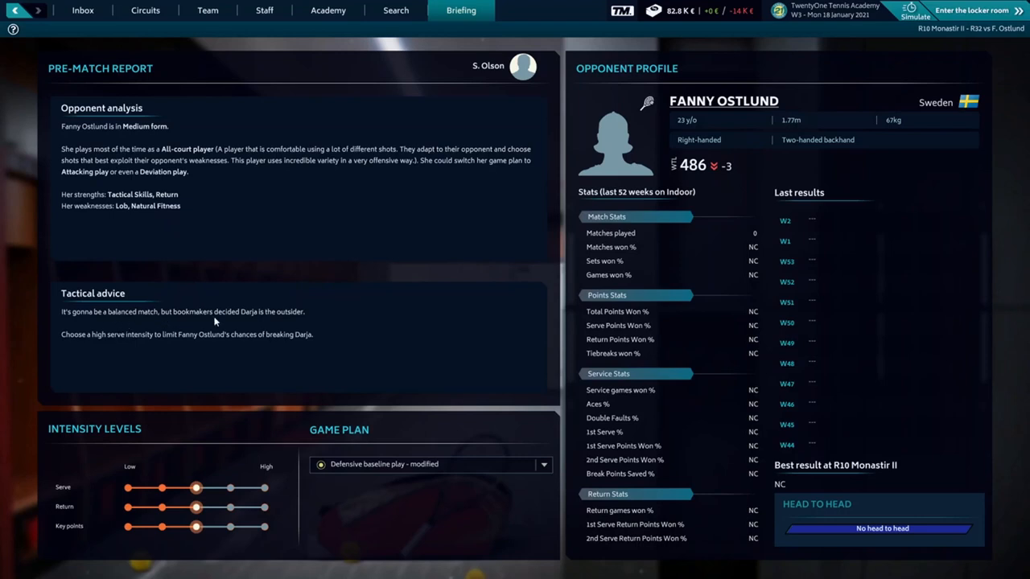
{"action": "mouse_move", "coordinate": [298, 315]}
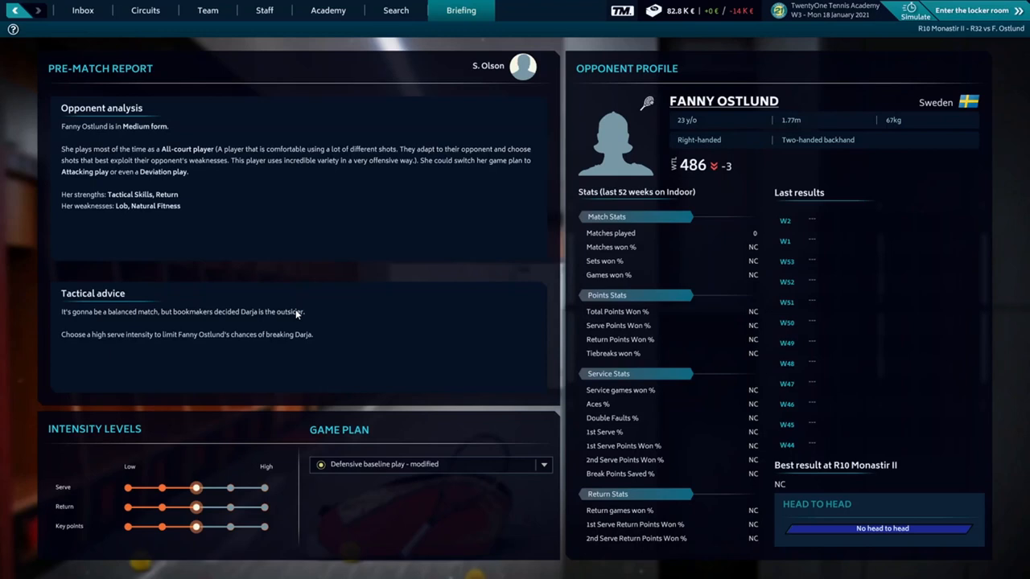
{"action": "mouse_move", "coordinate": [455, 283]}
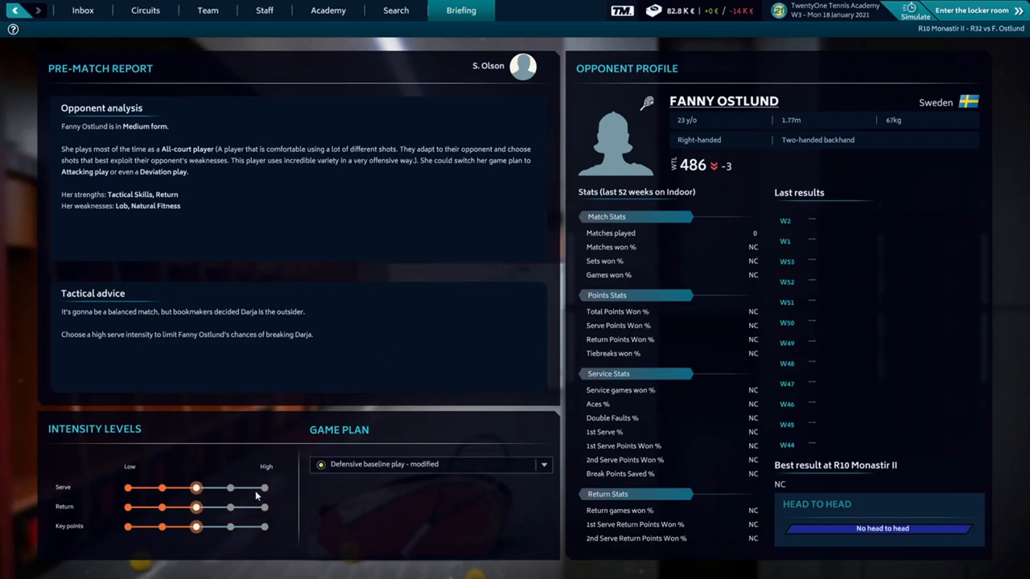
- Drag Darja's serve intensity slider to High and key-points intensity up one notch
{"action": "left_click_drag", "start_coordinate": [197, 487], "coordinate": [265, 486]}
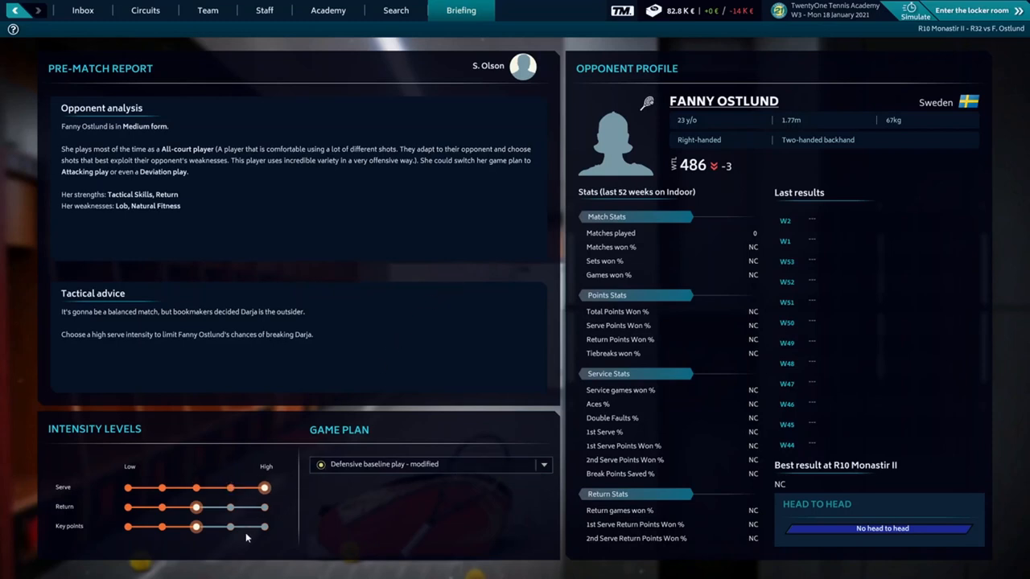
{"action": "left_click_drag", "start_coordinate": [195, 526], "coordinate": [231, 526]}
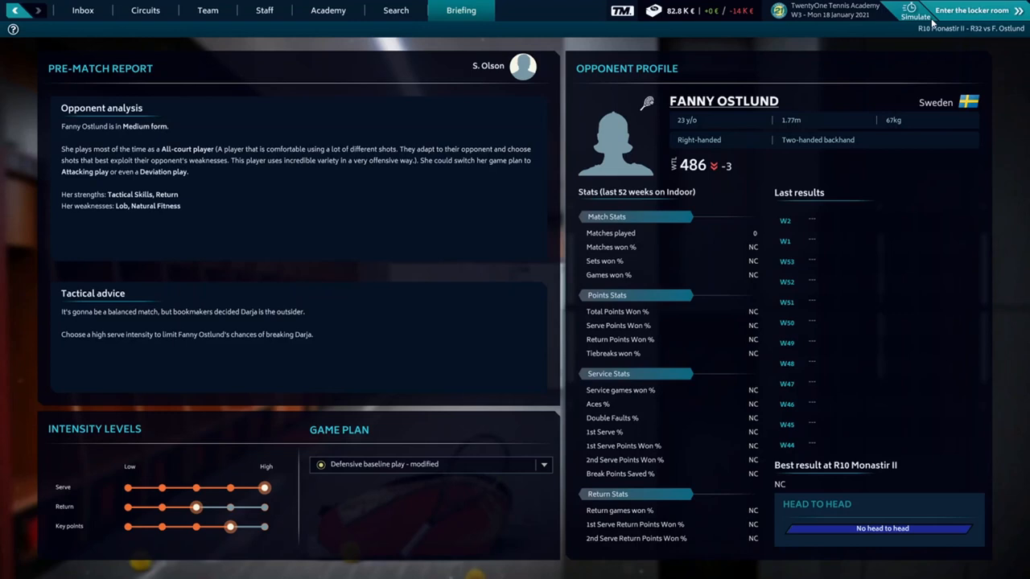
{"action": "mouse_move", "coordinate": [395, 478]}
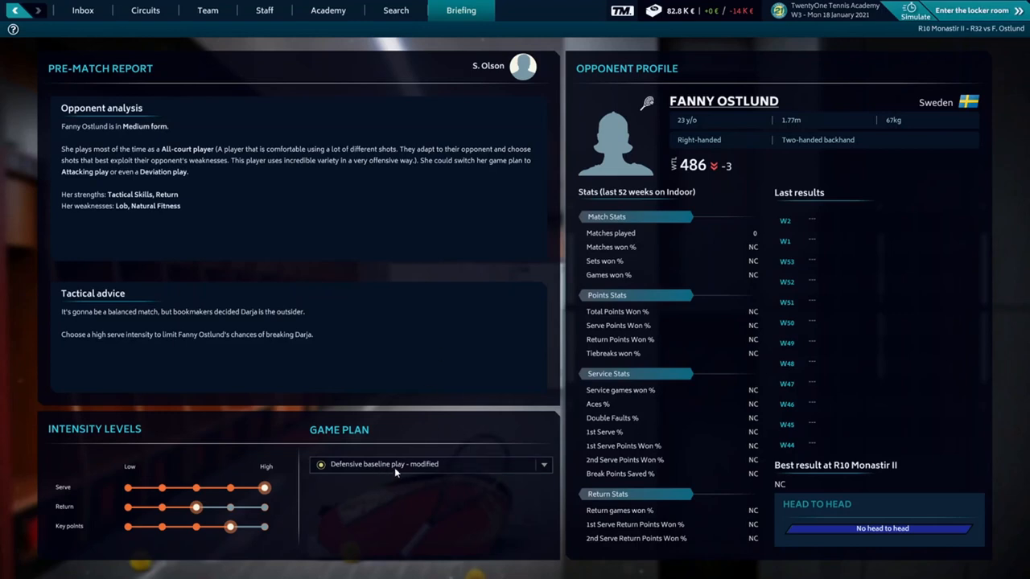
{"action": "mouse_move", "coordinate": [934, 101]}
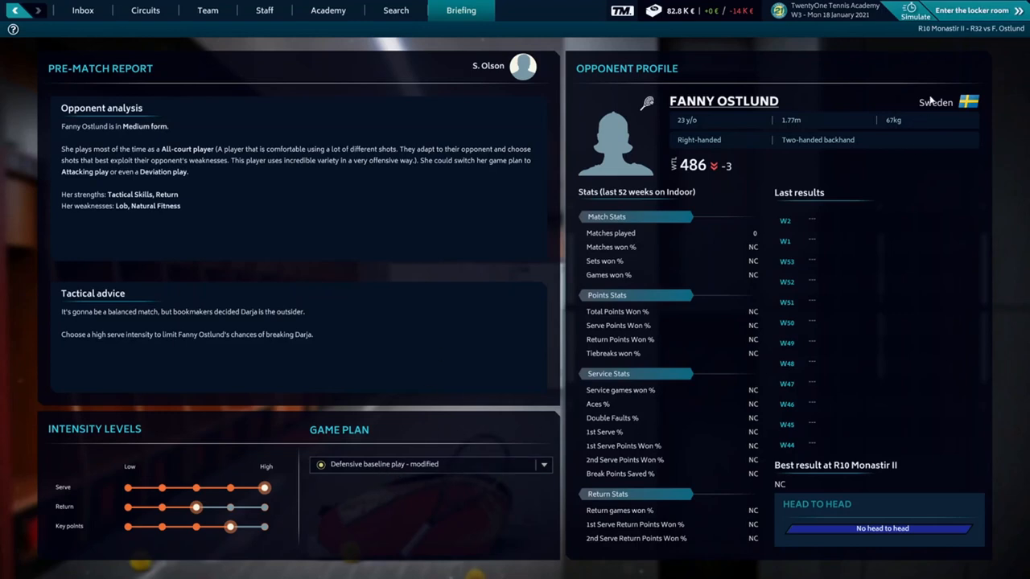
{"action": "mouse_move", "coordinate": [985, 10]}
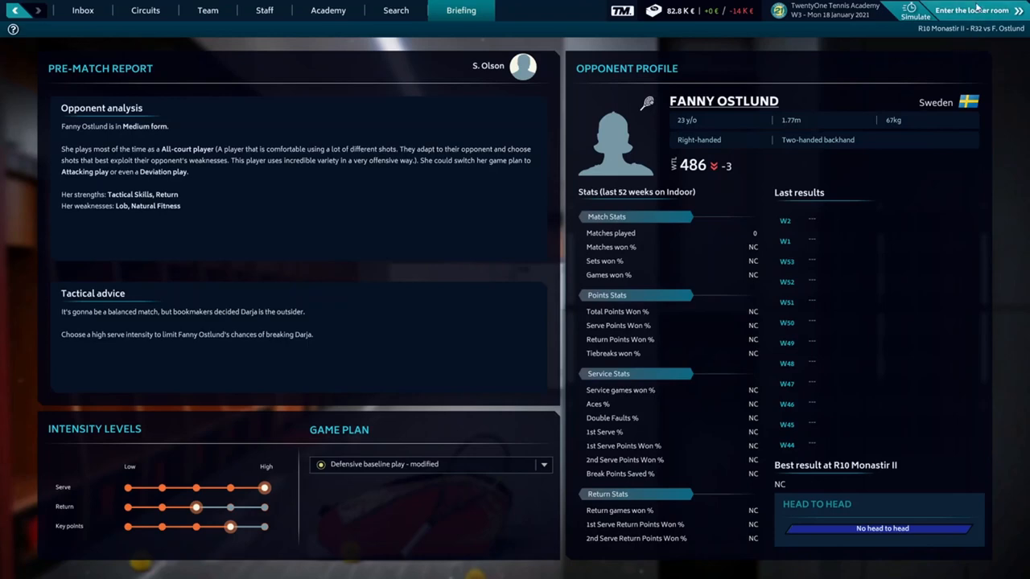
- In the locker room, tell Darja 'That's a big game today, put all your heart in it!'
{"action": "left_click", "coordinate": [982, 9]}
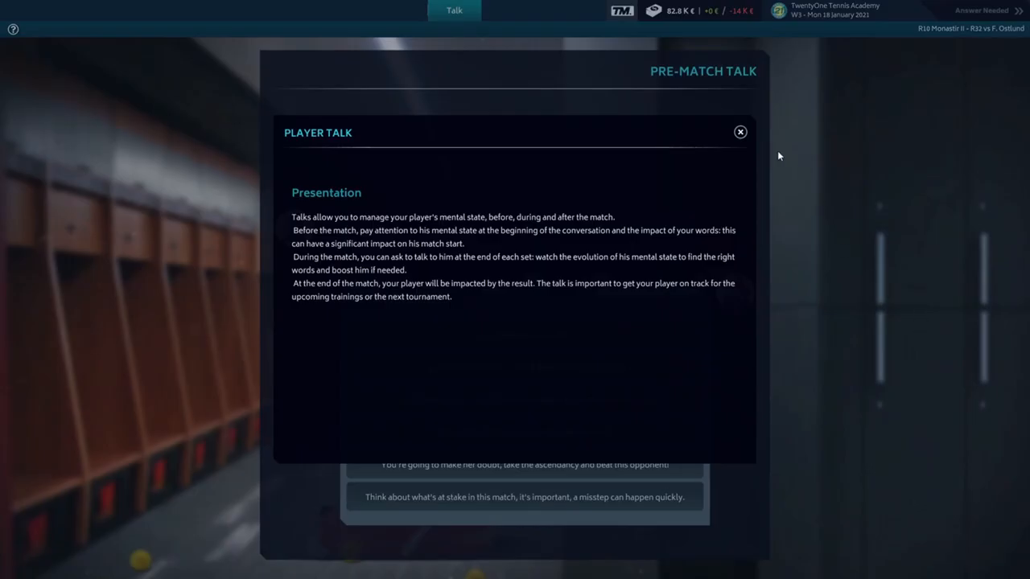
{"action": "left_click", "coordinate": [740, 131]}
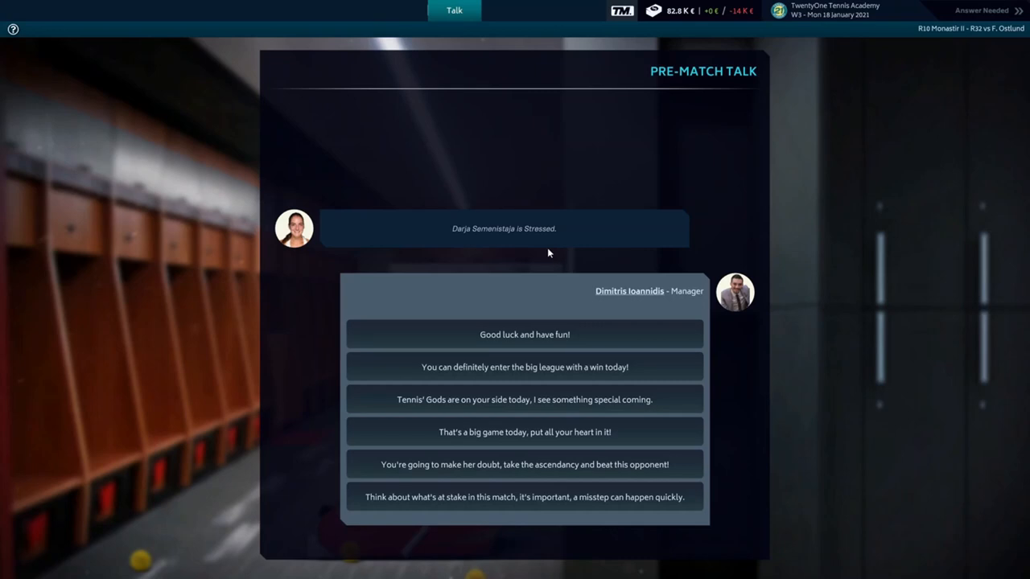
{"action": "mouse_move", "coordinate": [680, 440]}
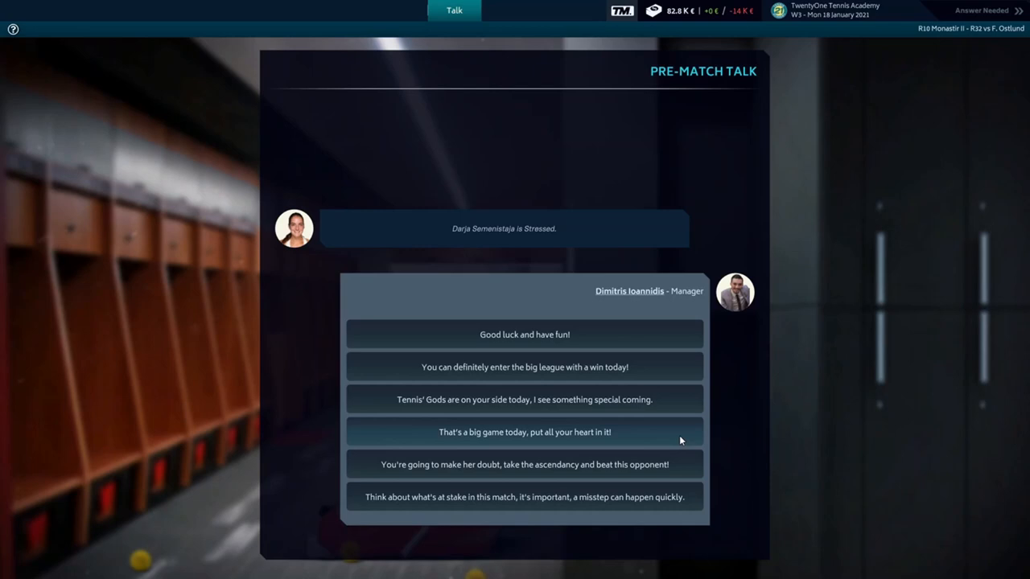
{"action": "mouse_move", "coordinate": [669, 442]}
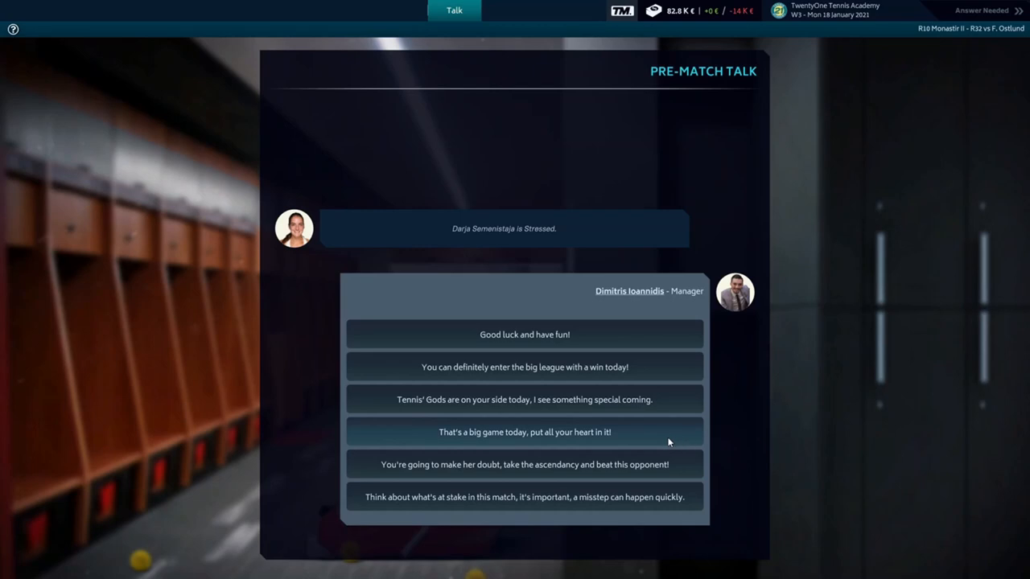
{"action": "left_click", "coordinate": [526, 431]}
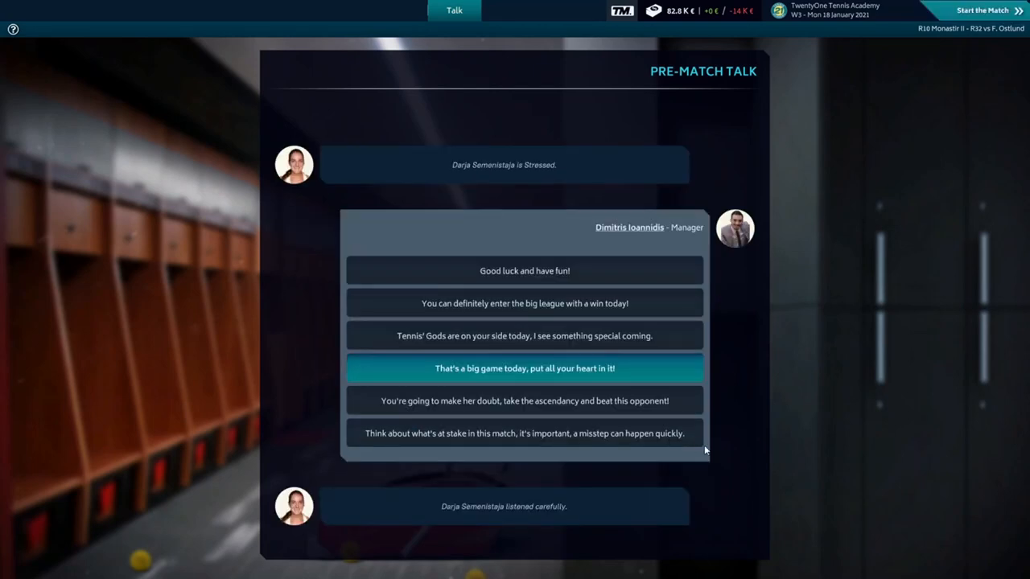
{"action": "mouse_move", "coordinate": [907, 256]}
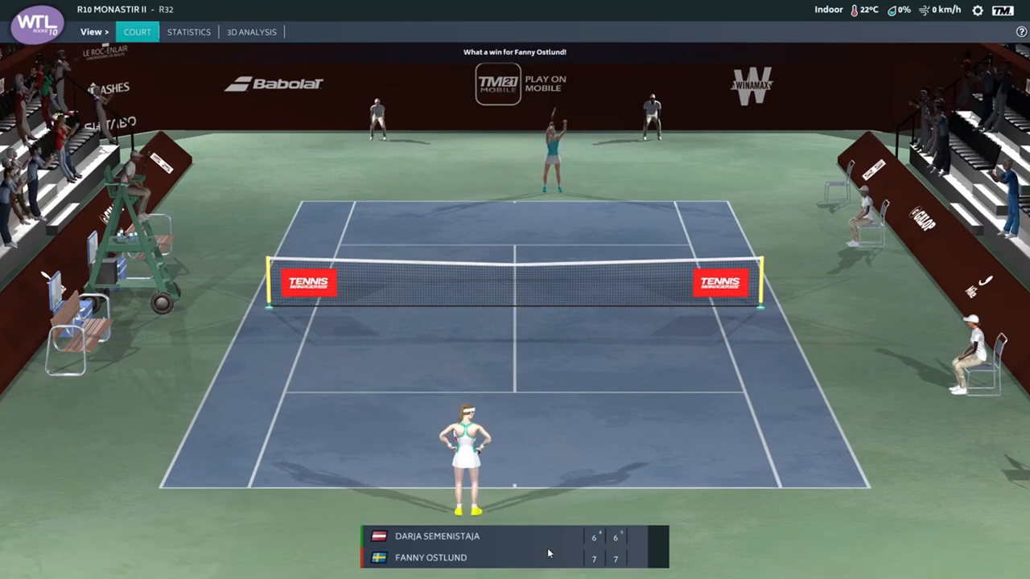
- View the Set Recap of the lost match, then begin the post-match talk with Darja
{"action": "left_click", "coordinate": [135, 33]}
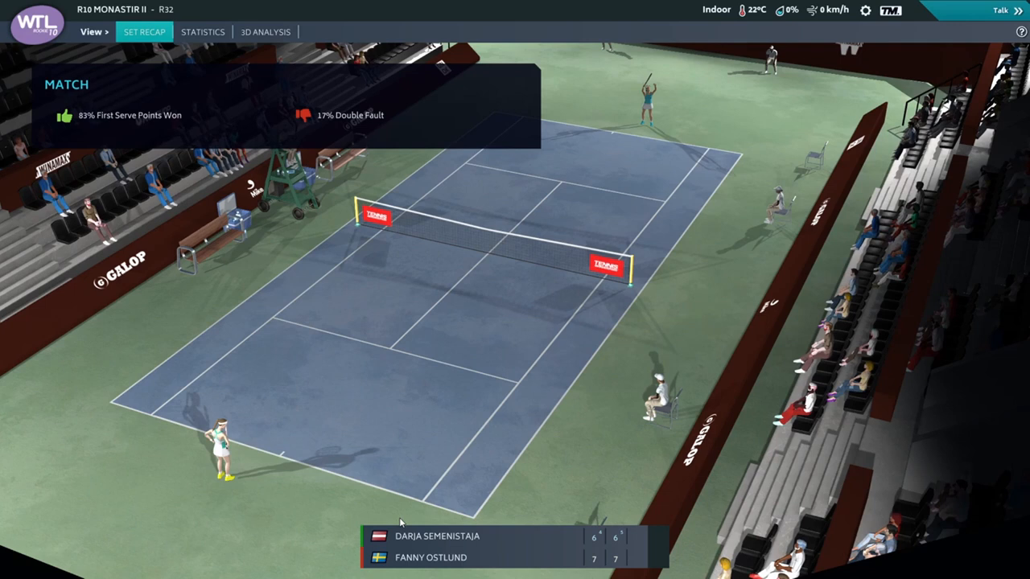
{"action": "mouse_move", "coordinate": [318, 361]}
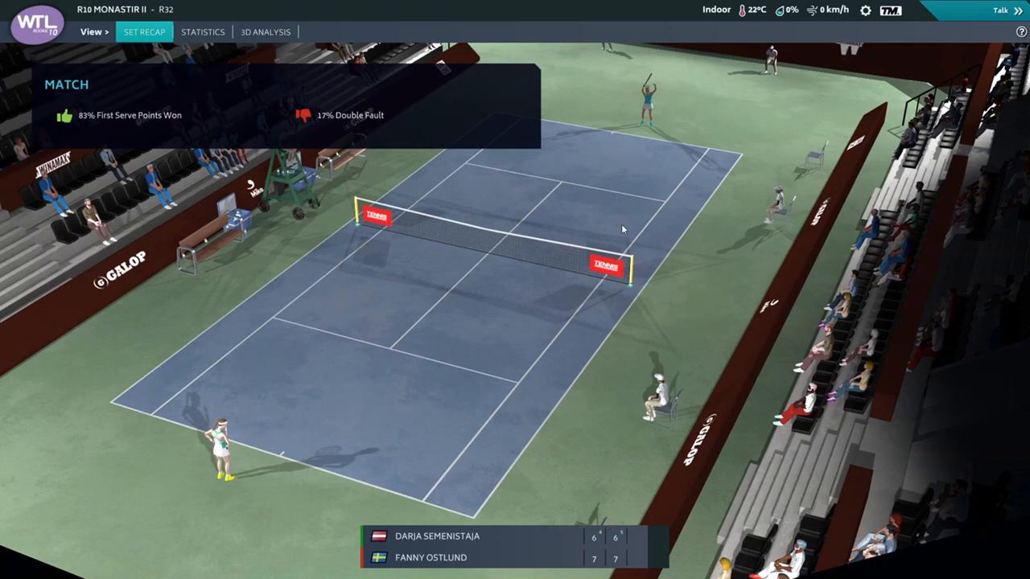
{"action": "mouse_move", "coordinate": [962, 10]}
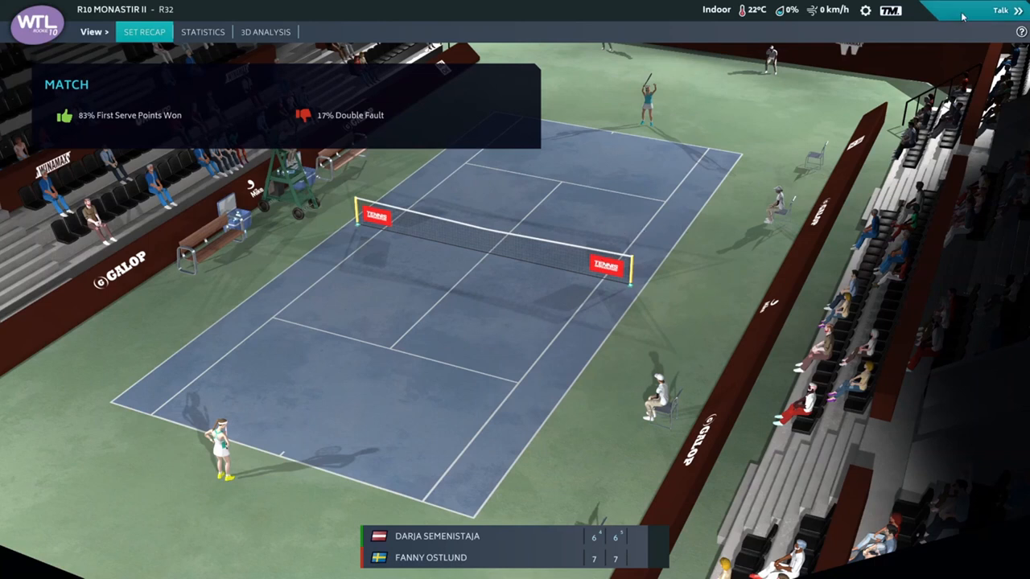
{"action": "left_click", "coordinate": [990, 10]}
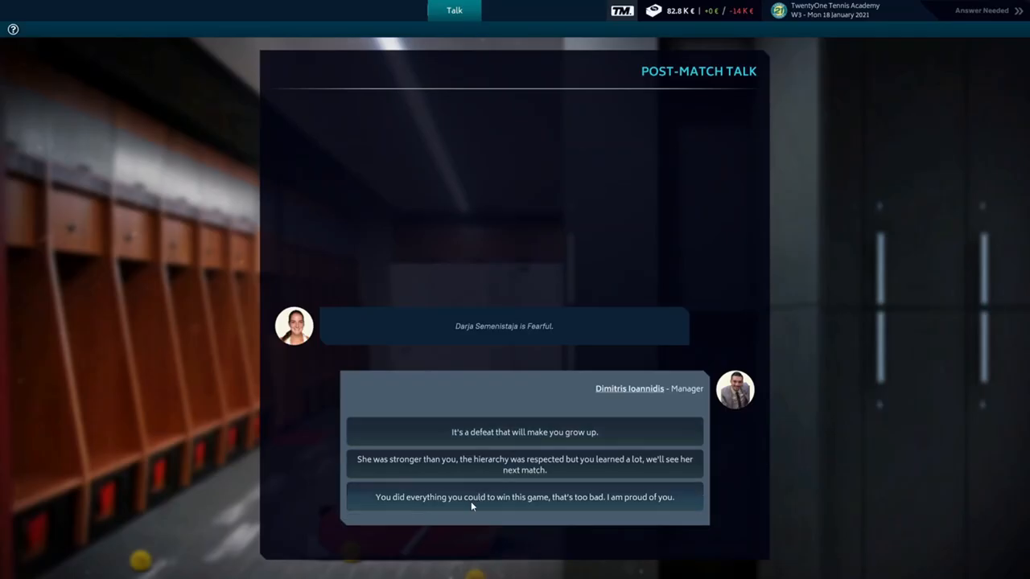
{"action": "mouse_move", "coordinate": [490, 442]}
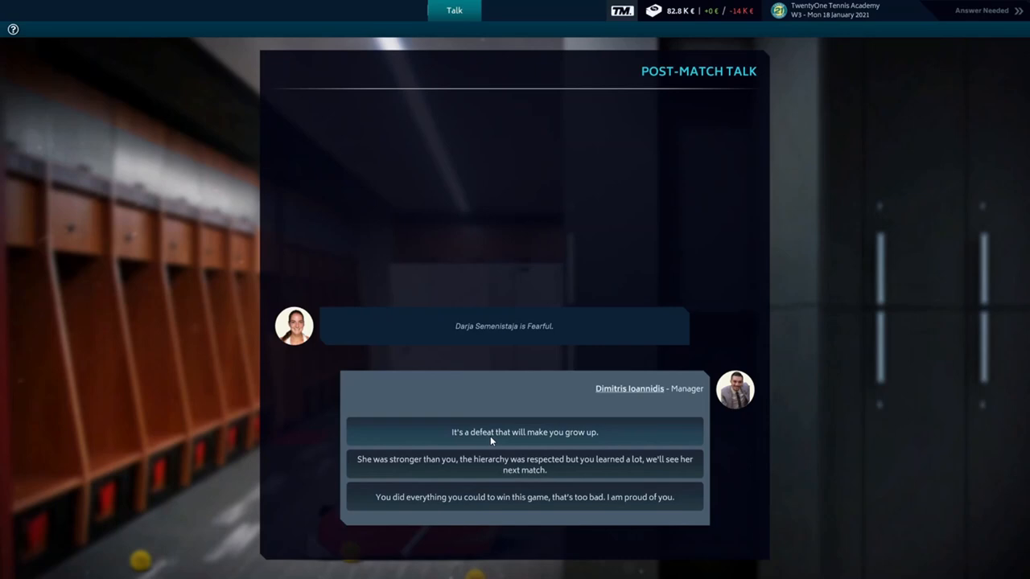